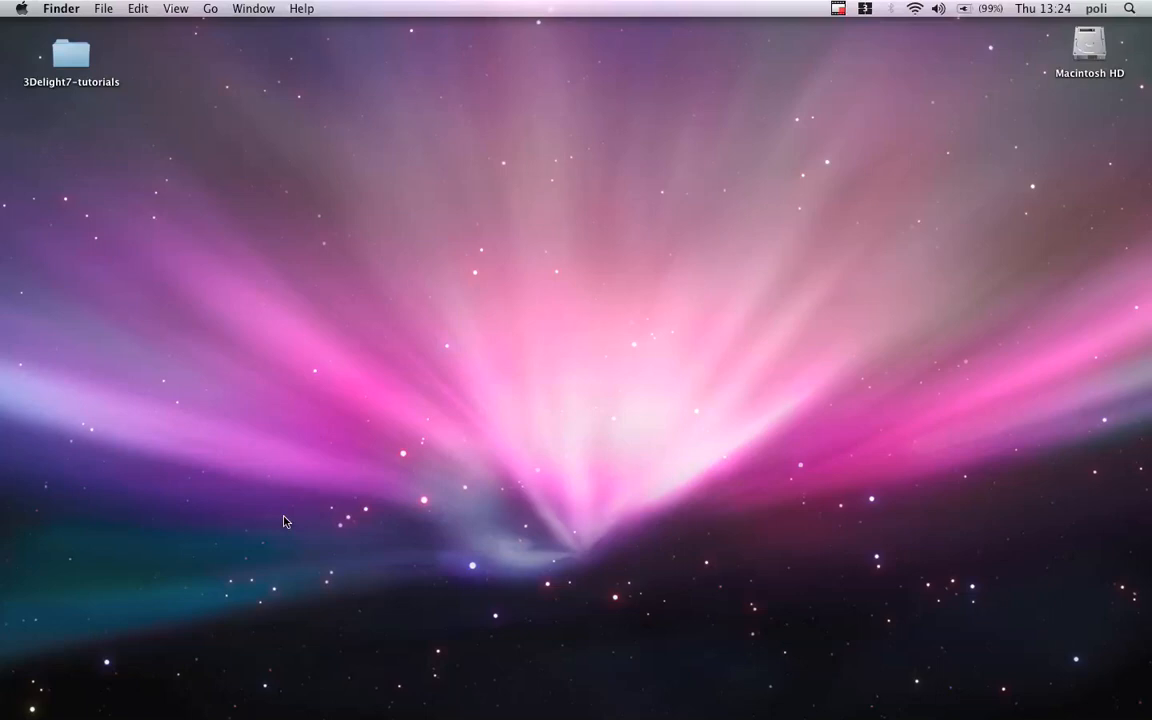
pyautogui.moveTo(384, 462)
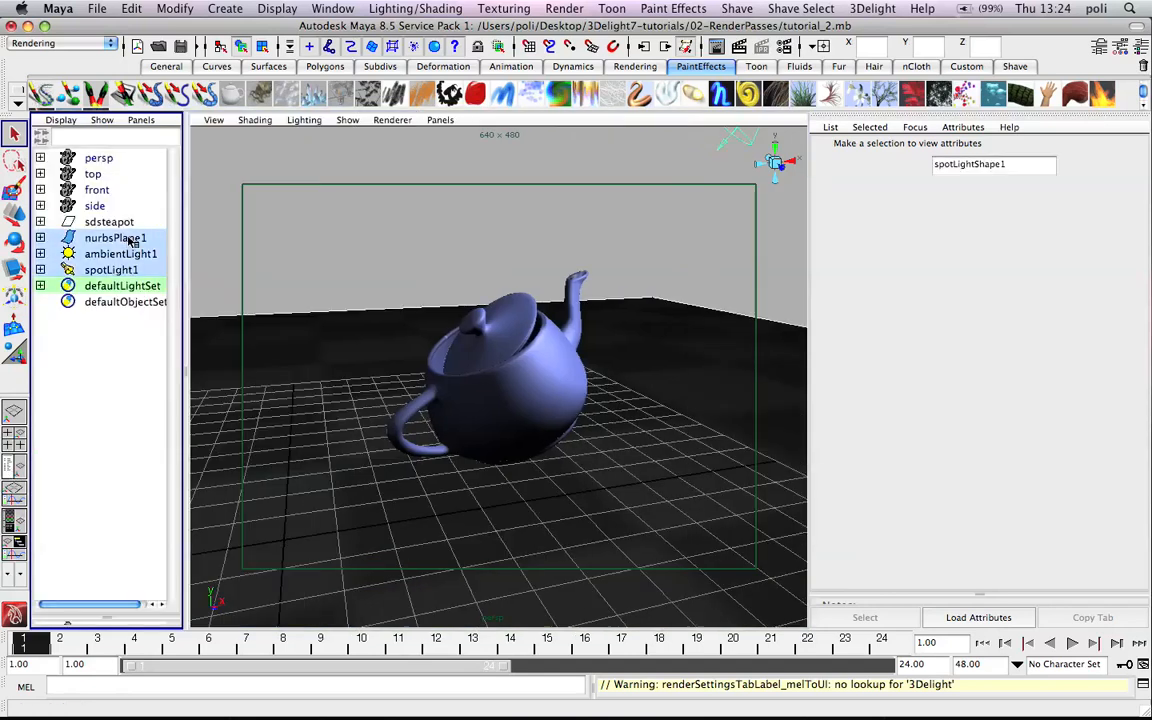
# Inspect sdsteapot, nurbsPlane1 and spotLight1 in the Outliner, then bring up Render Settings
pyautogui.click(108, 220)
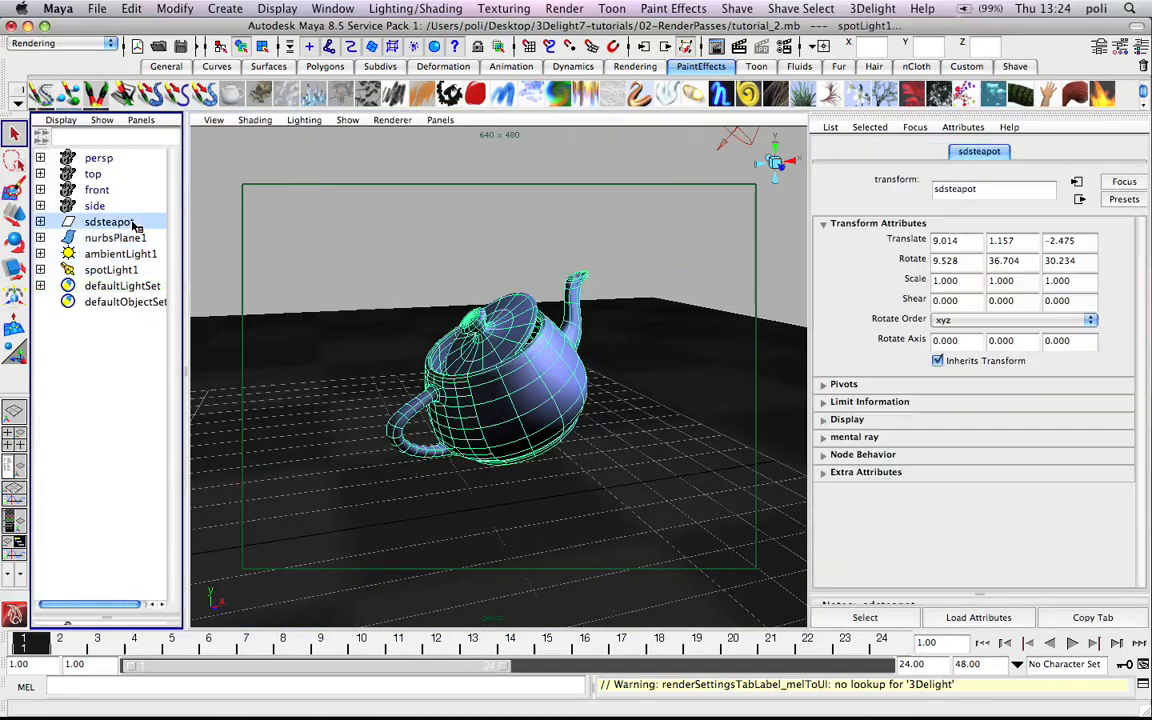
pyautogui.click(116, 236)
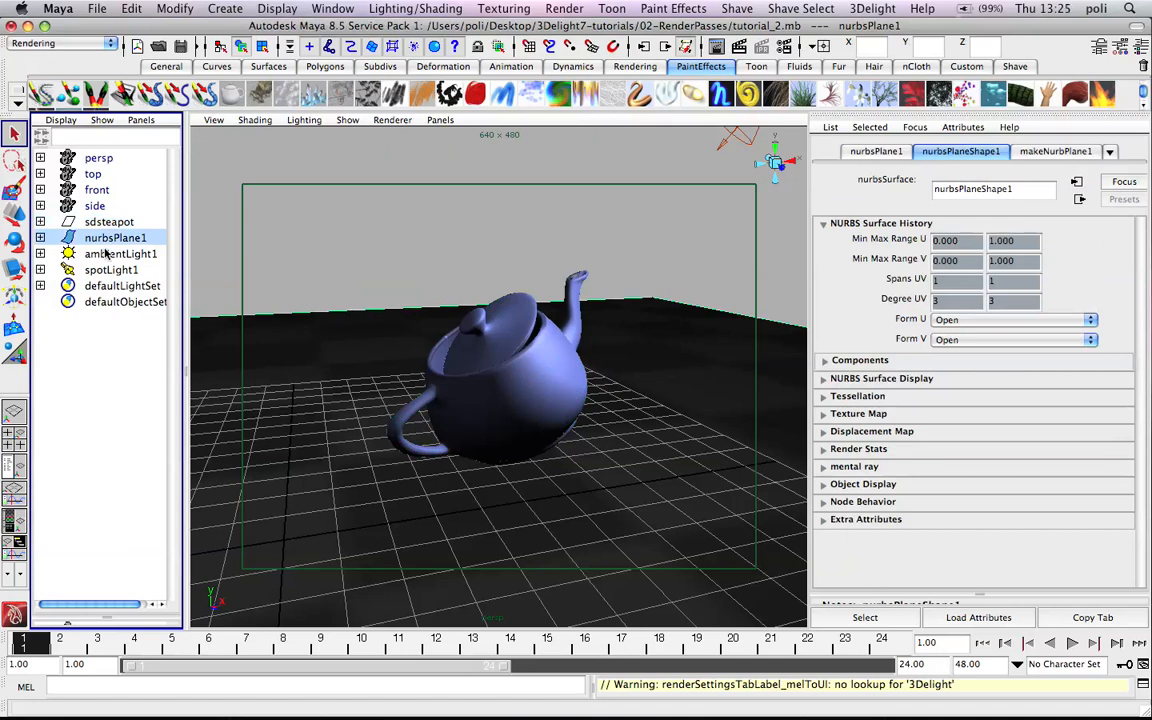
pyautogui.click(112, 268)
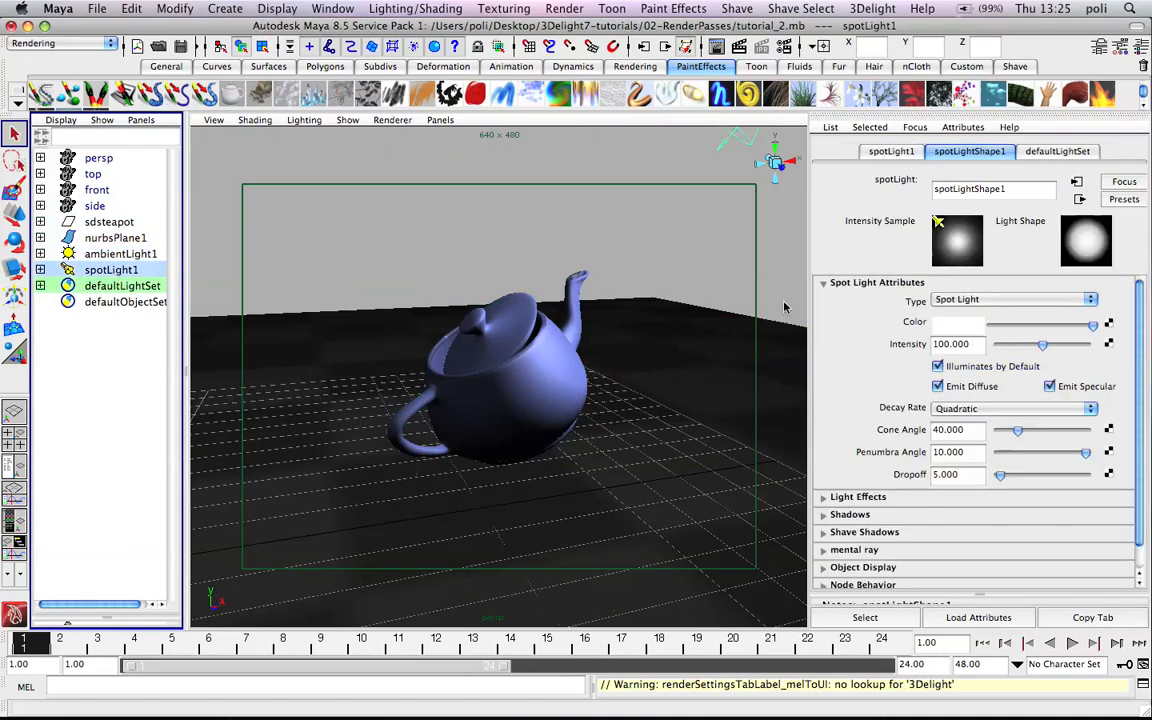
pyautogui.click(852, 514)
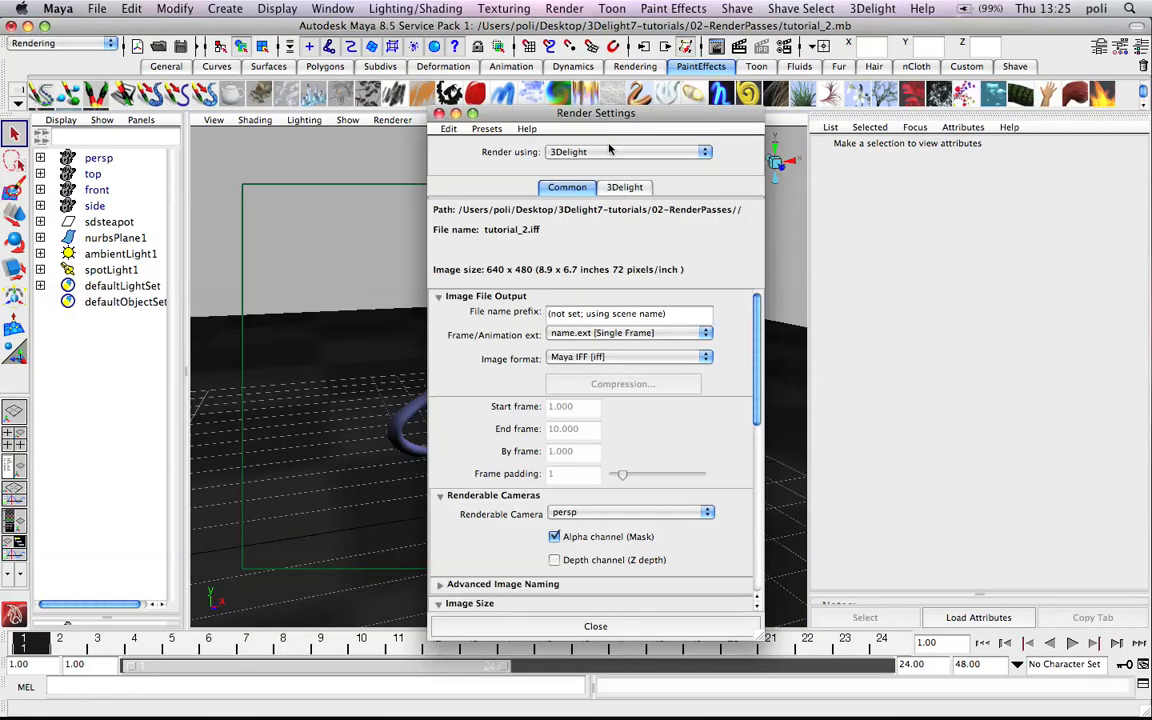
# Keep 3Delight in the Render using list and review its default render pass overview
pyautogui.click(628, 152)
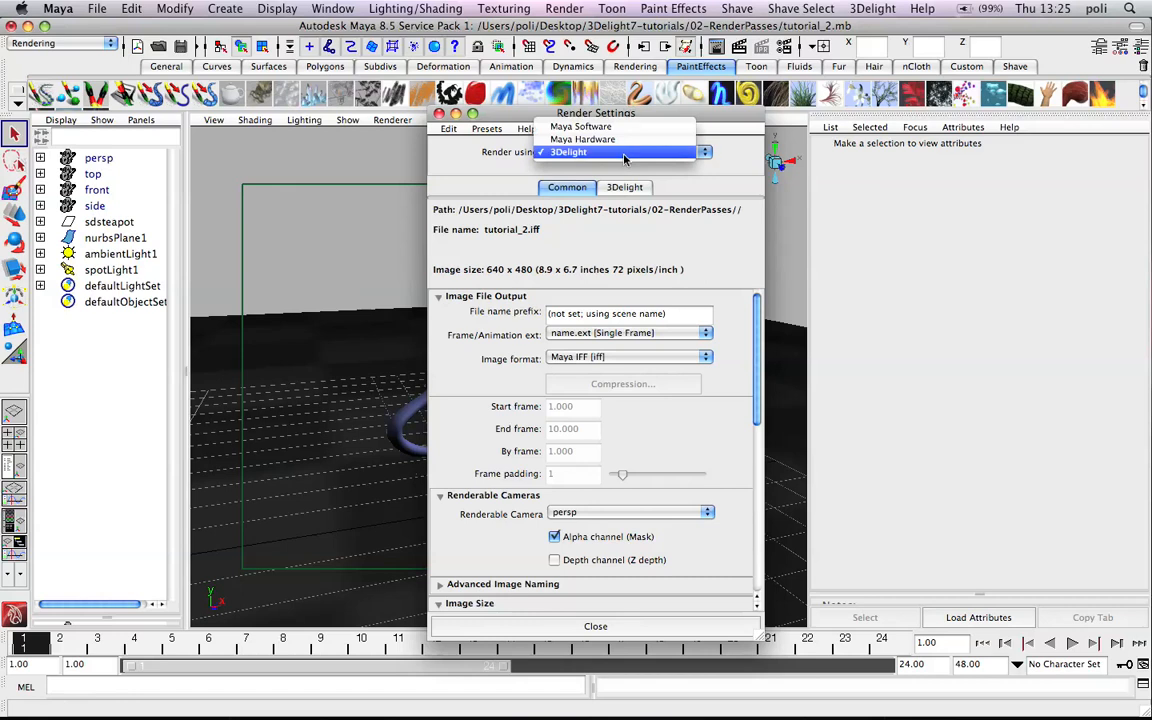
pyautogui.click(568, 152)
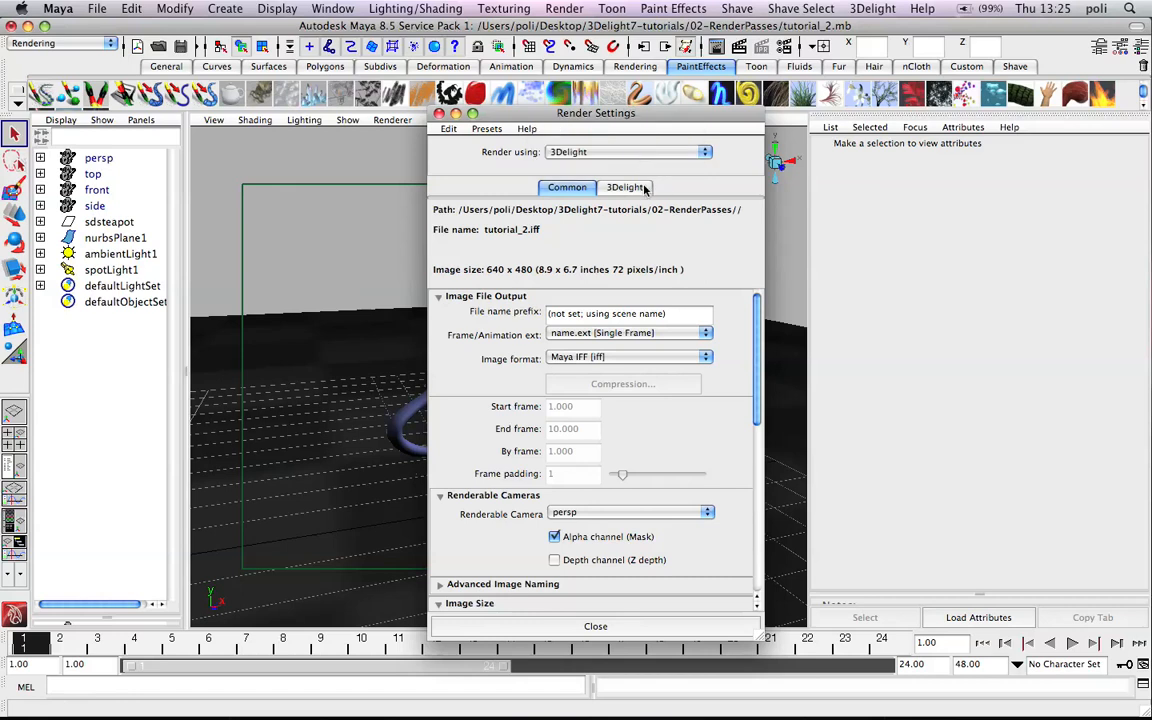
pyautogui.click(624, 188)
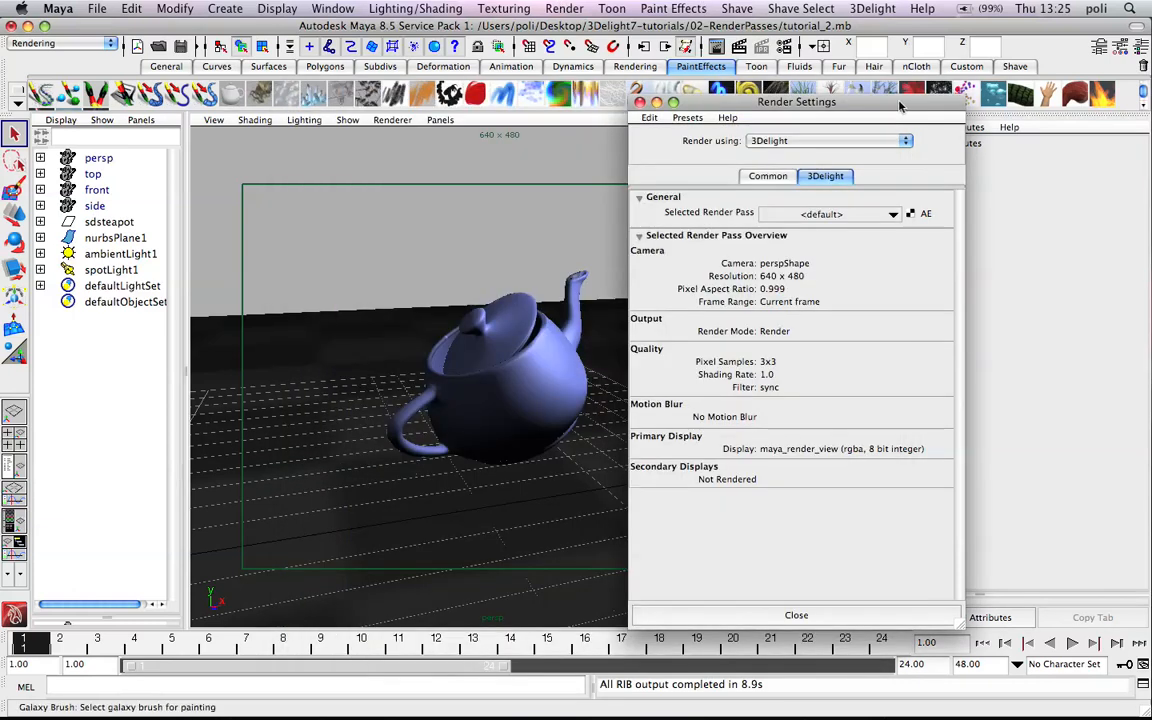
pyautogui.click(872, 8)
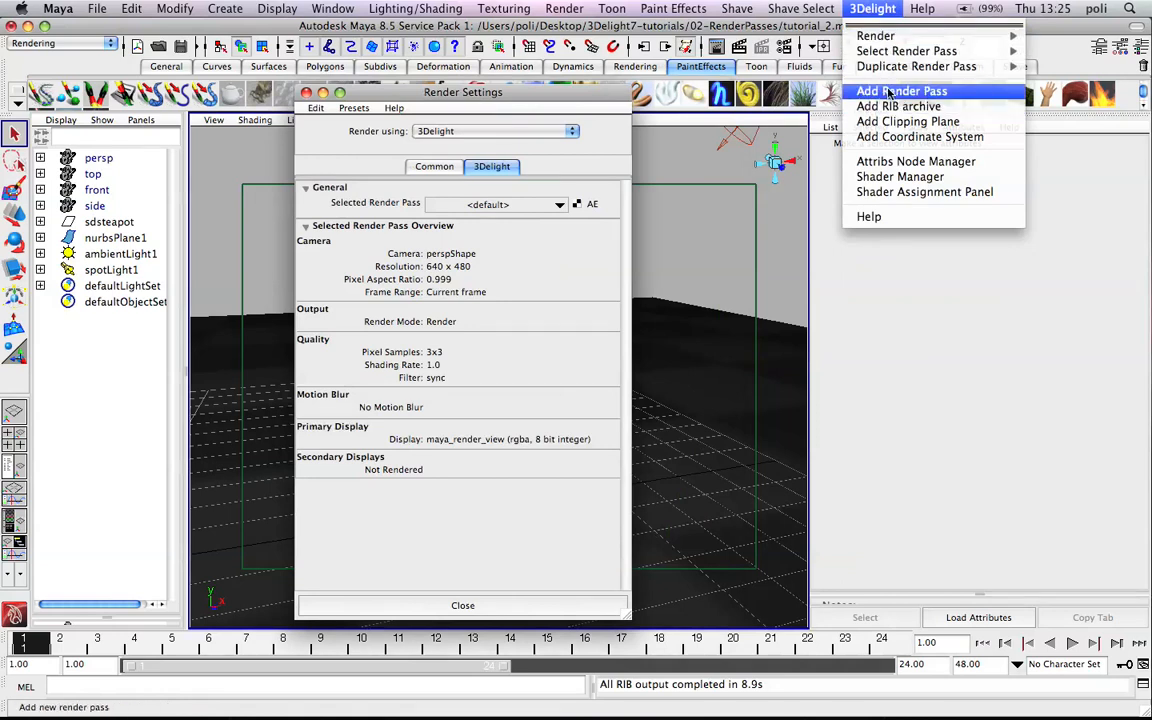
# Add a new 3Delight render pass and close the Render Settings window
pyautogui.click(900, 92)
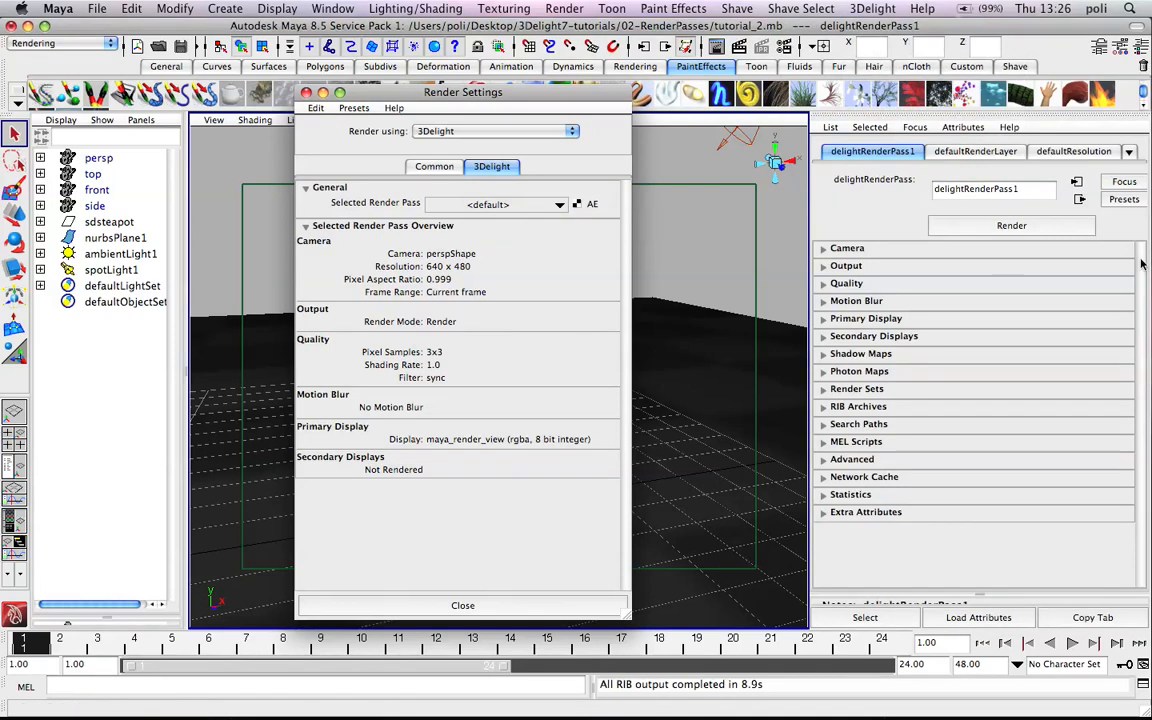
pyautogui.moveTo(592, 204)
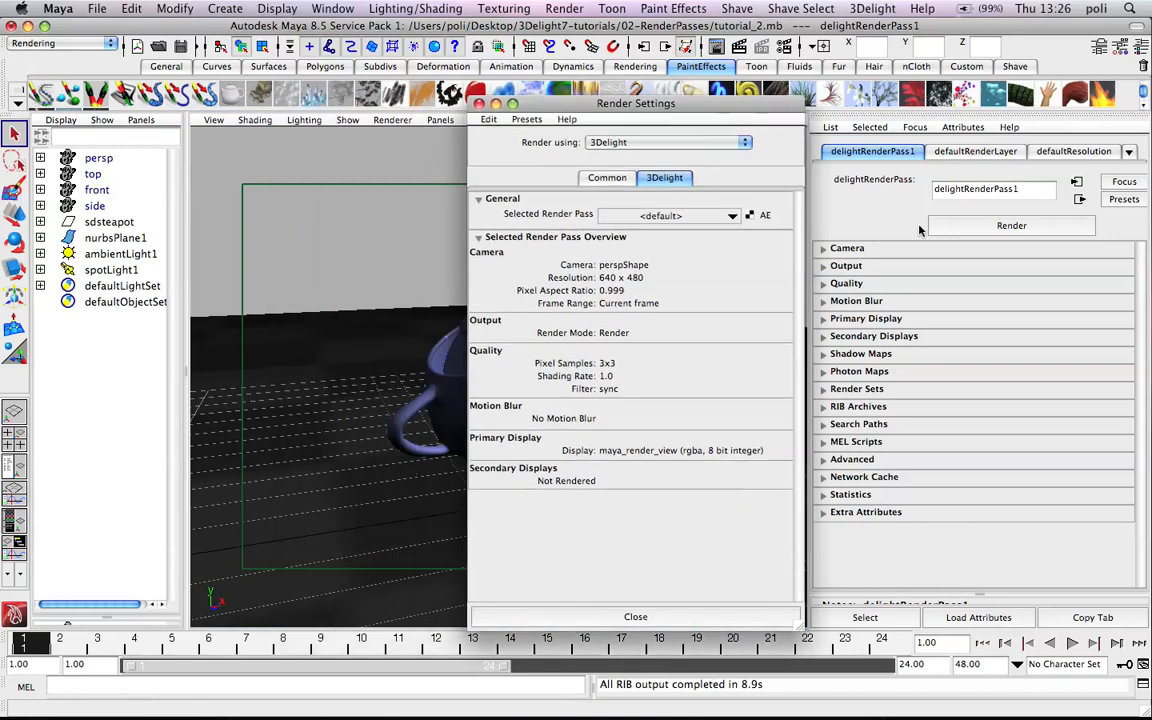
pyautogui.click(608, 176)
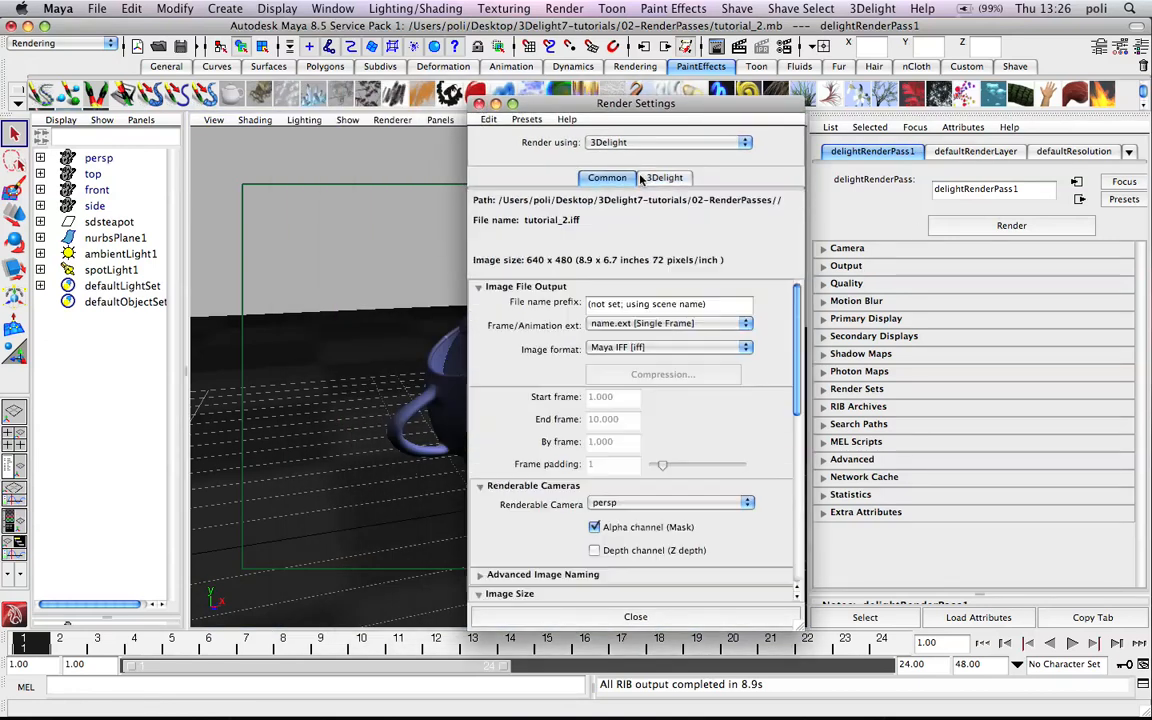
pyautogui.click(636, 616)
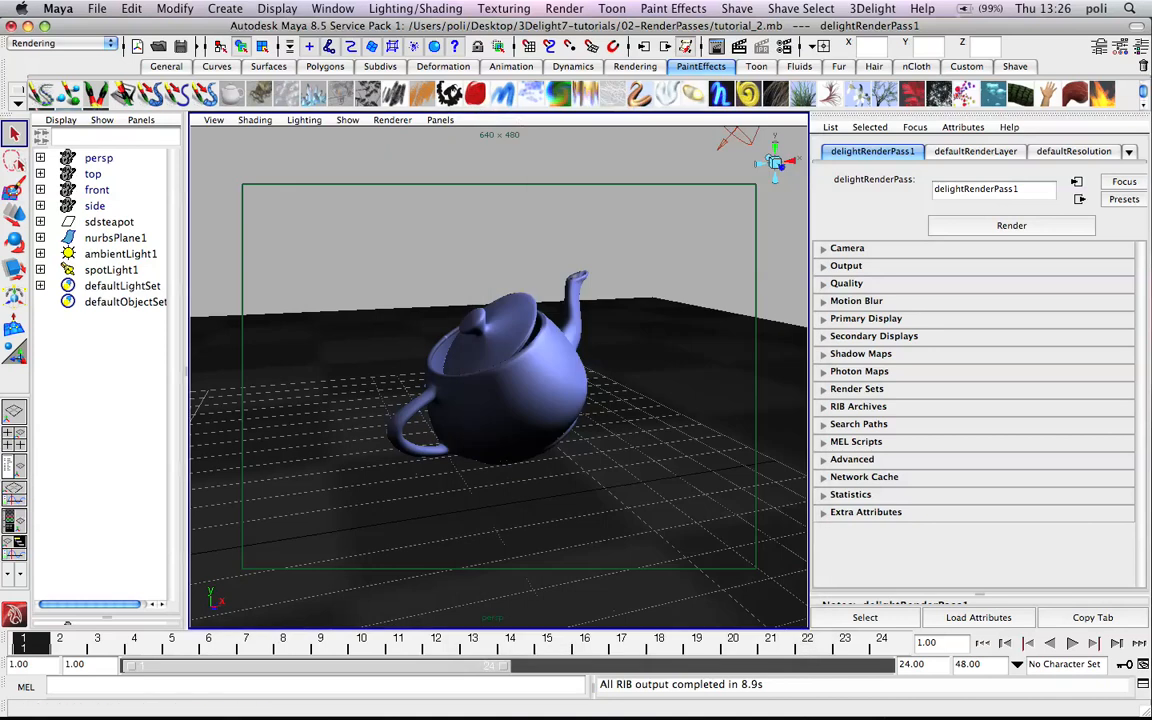
# Rename the new pass fast_test and make it the Selected Render Pass
pyautogui.click(992, 188)
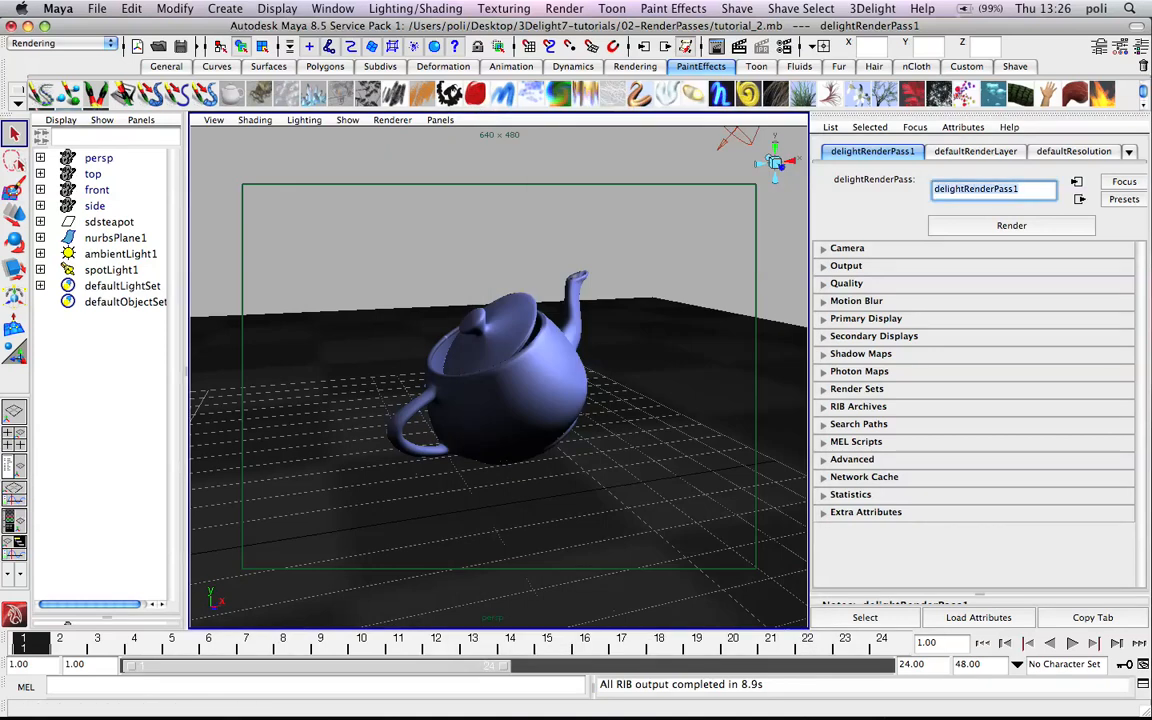
pyautogui.write('prev')
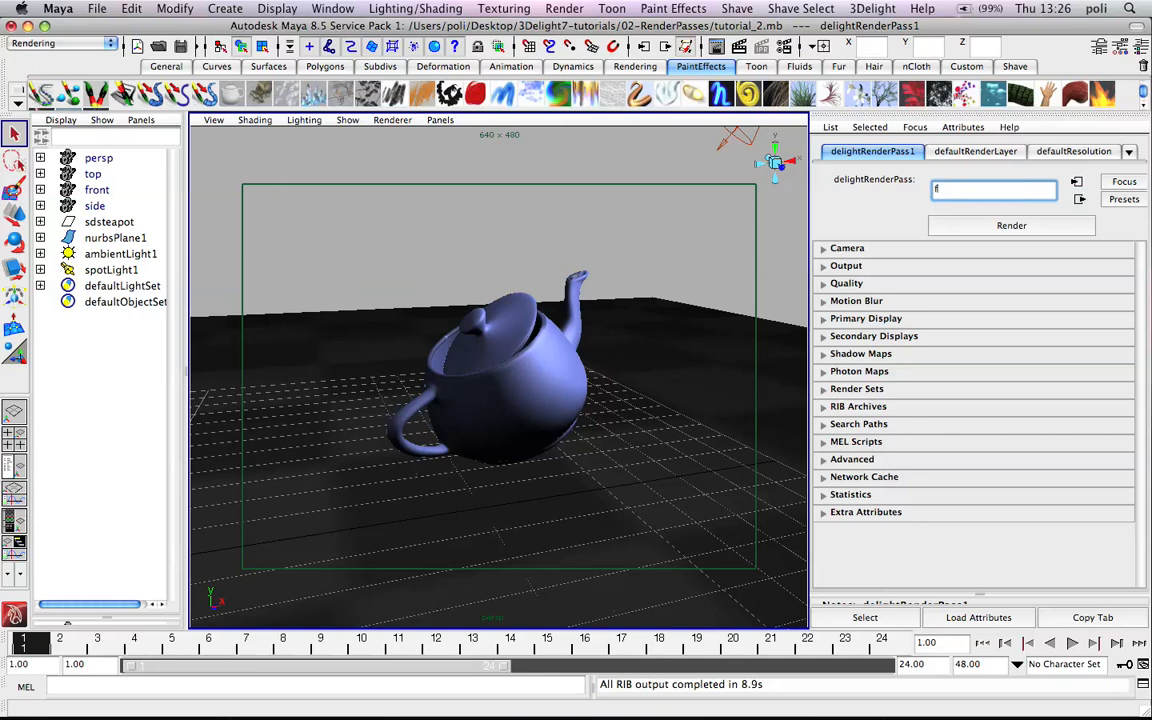
pyautogui.write('ast_test')
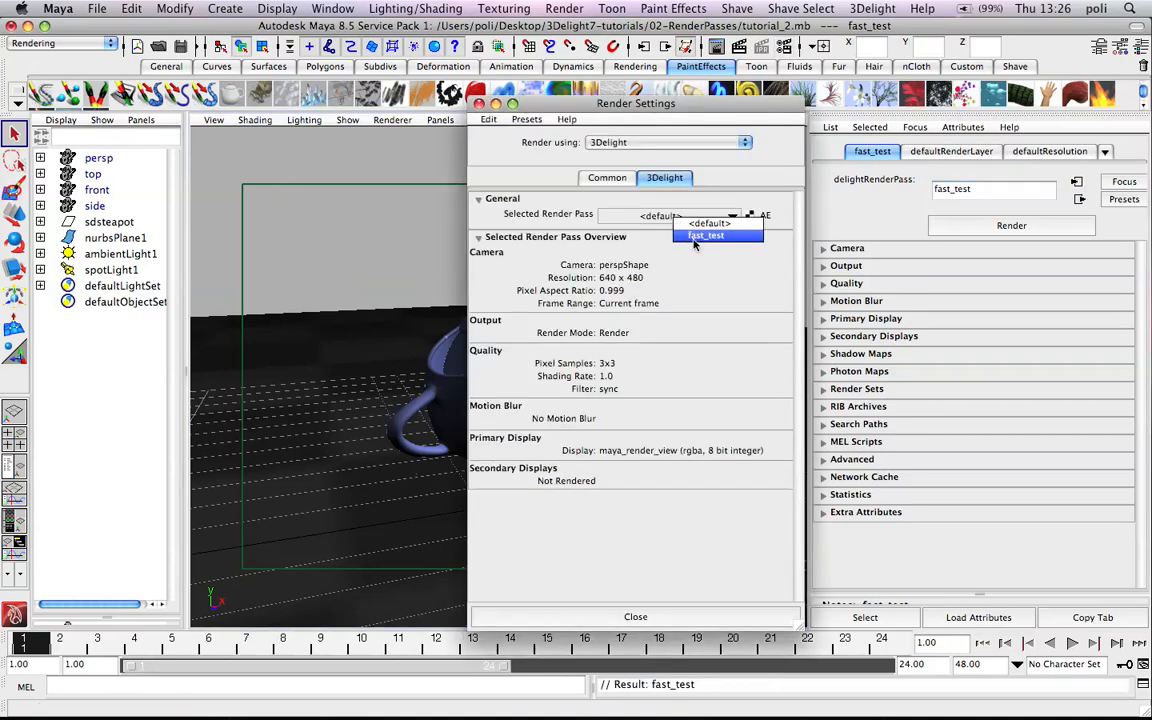
pyautogui.click(706, 236)
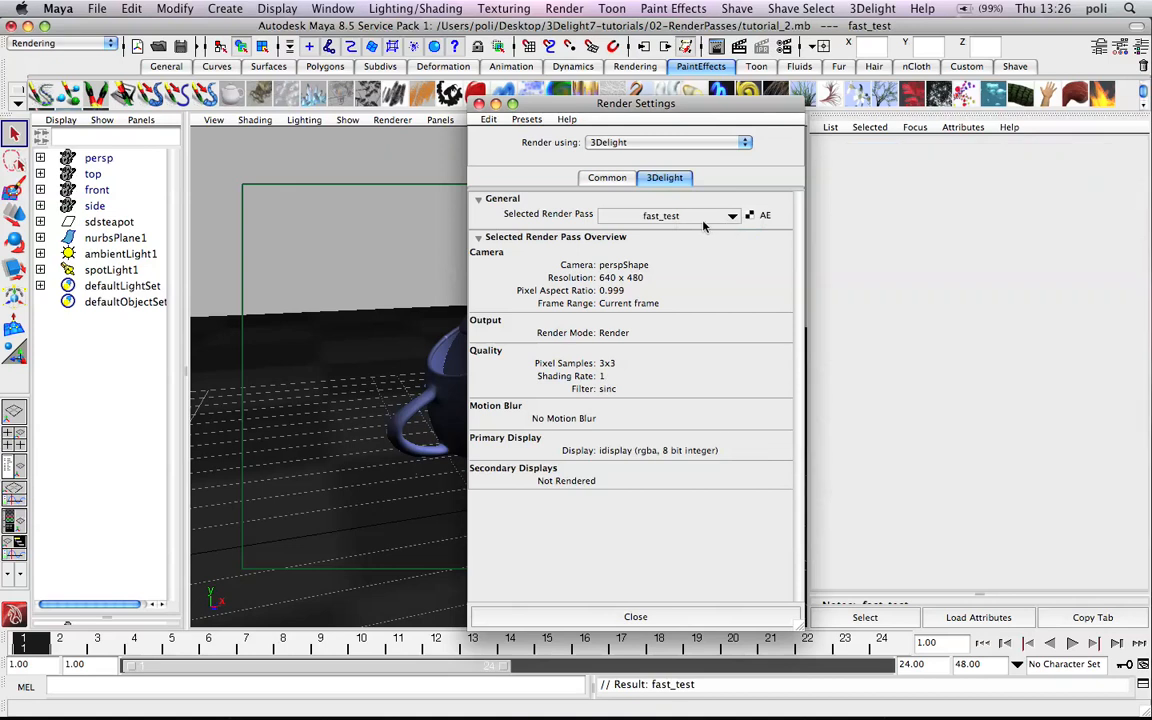
pyautogui.click(636, 616)
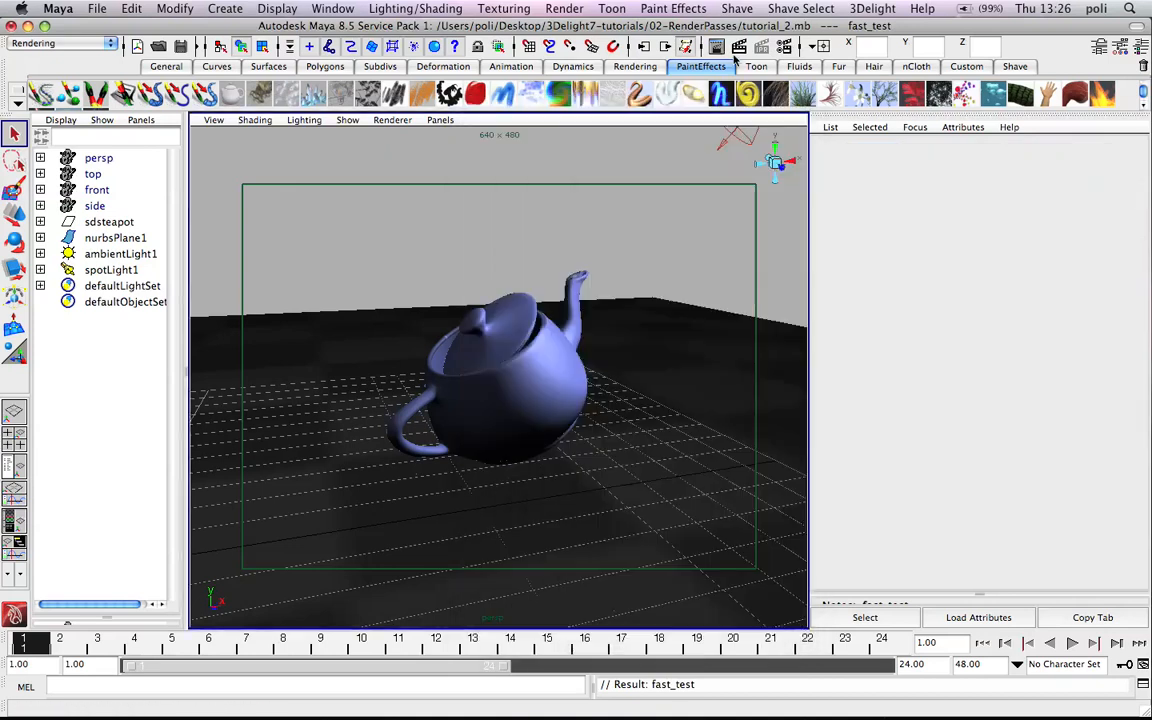
pyautogui.click(872, 8)
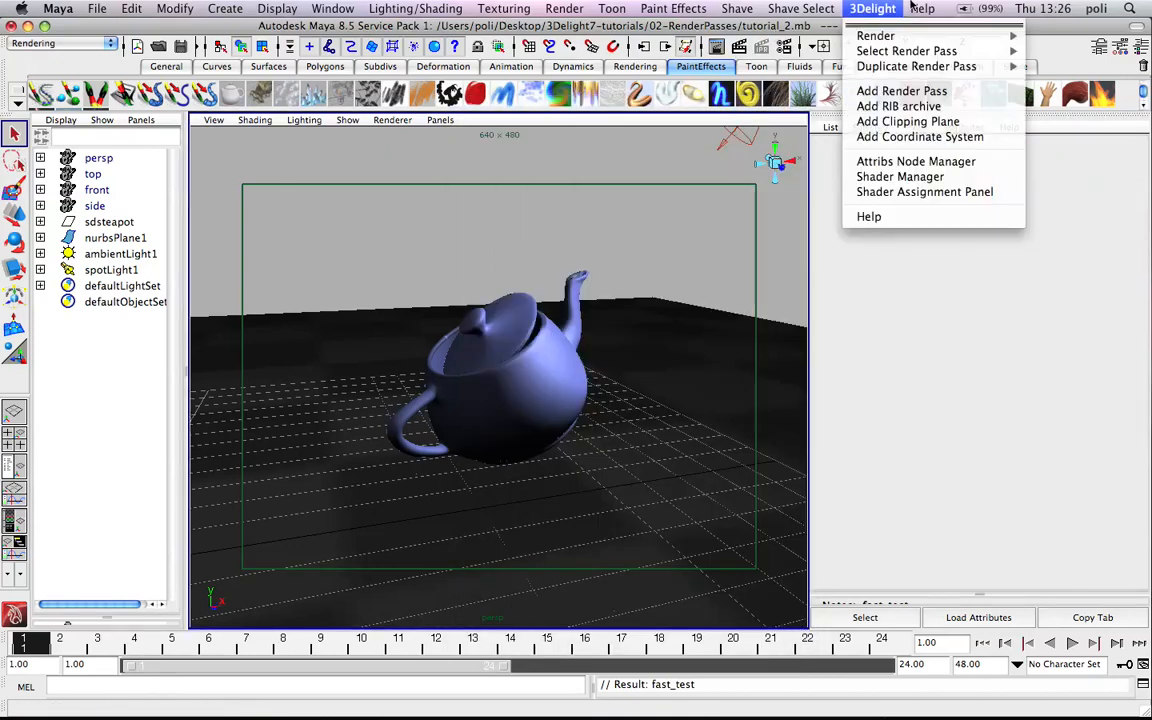
pyautogui.moveTo(906, 50)
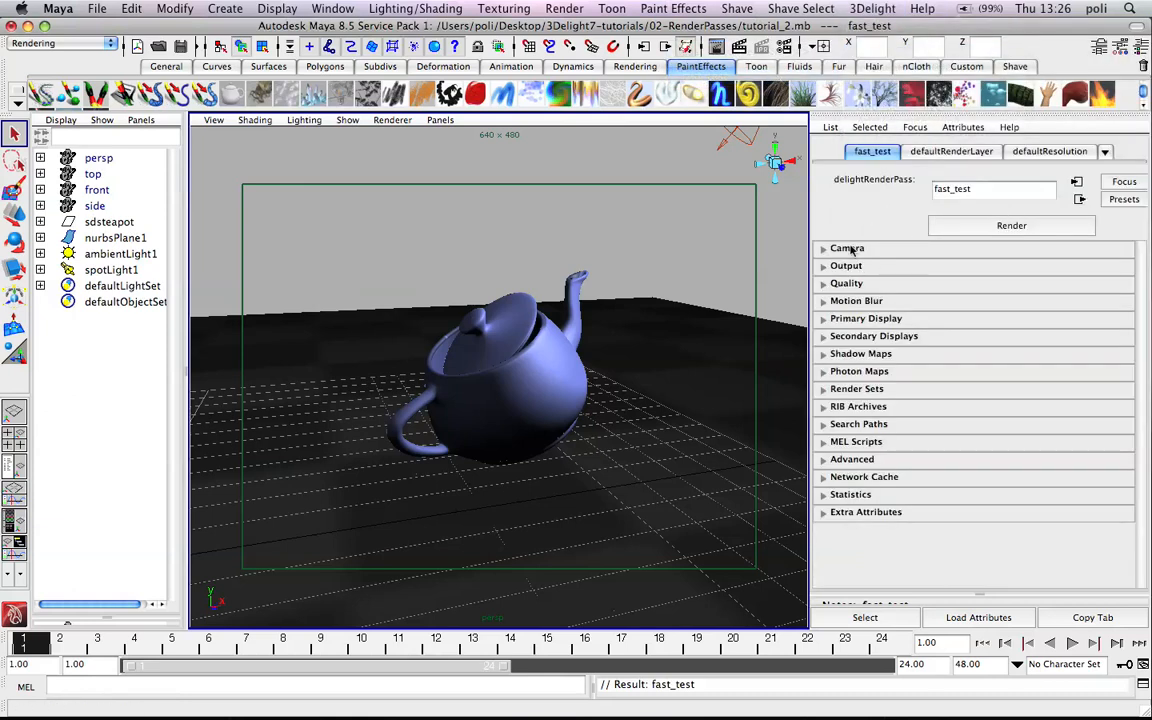
# In the fast_test Camera section enable Animation, adjust the frame increment, and set Bucket Order to spiral
pyautogui.click(848, 248)
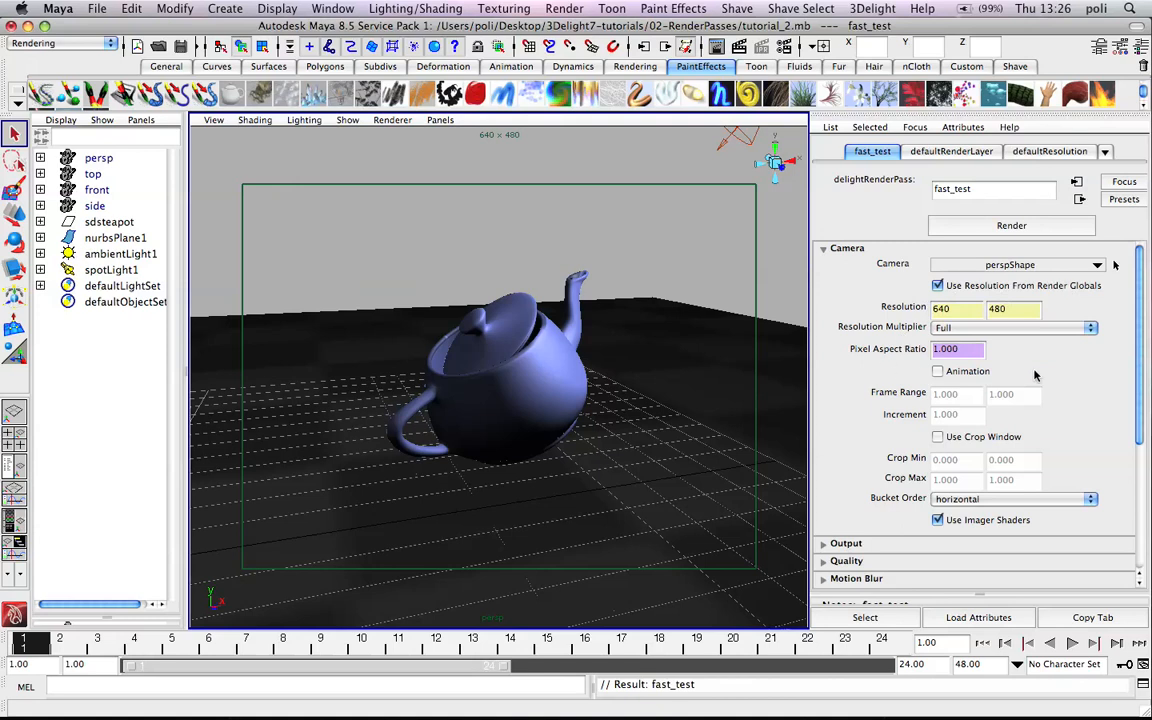
pyautogui.click(938, 370)
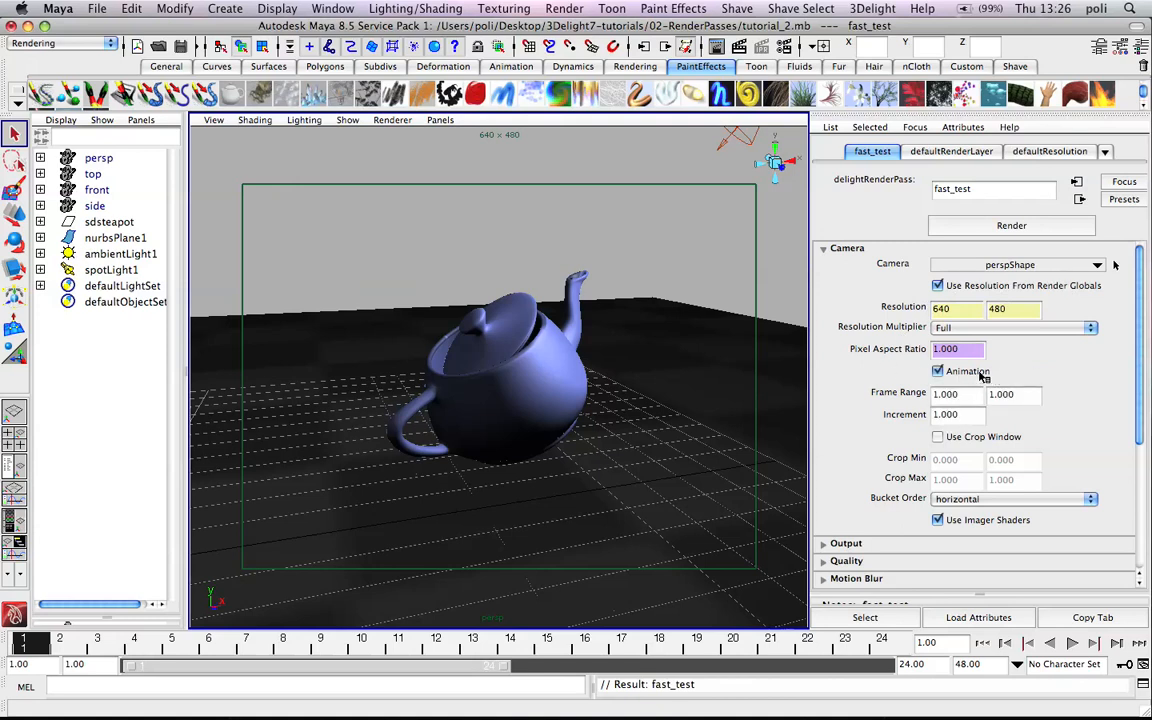
pyautogui.click(956, 414)
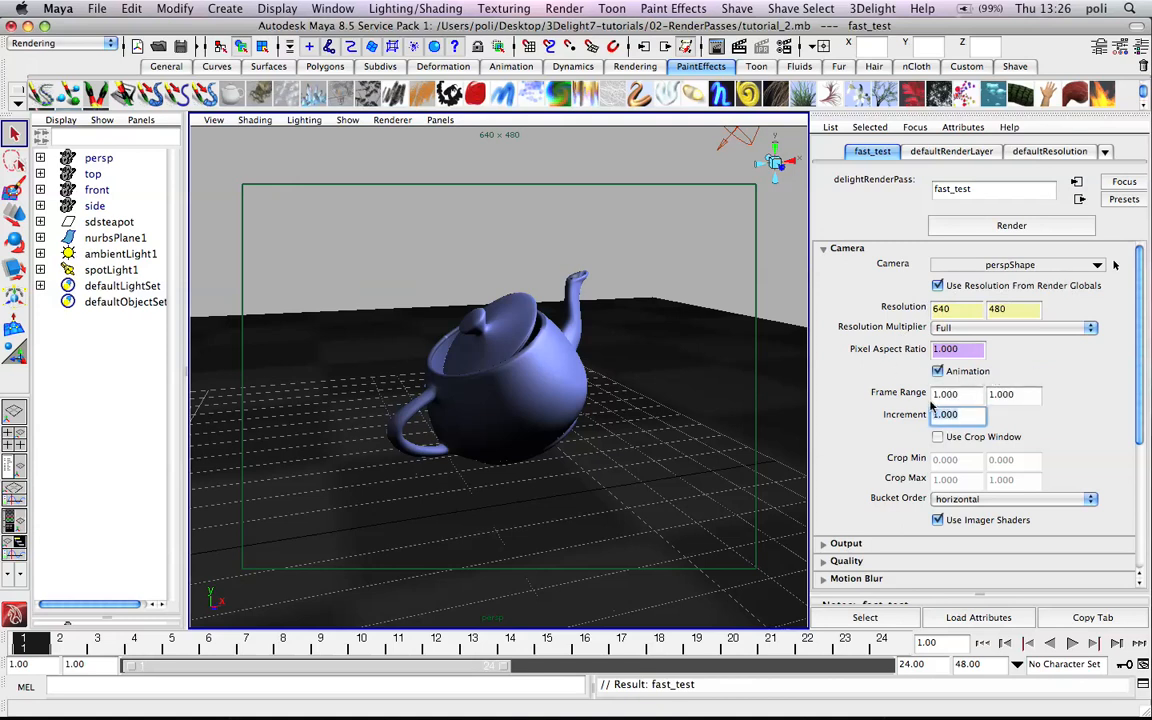
pyautogui.write('0.100')
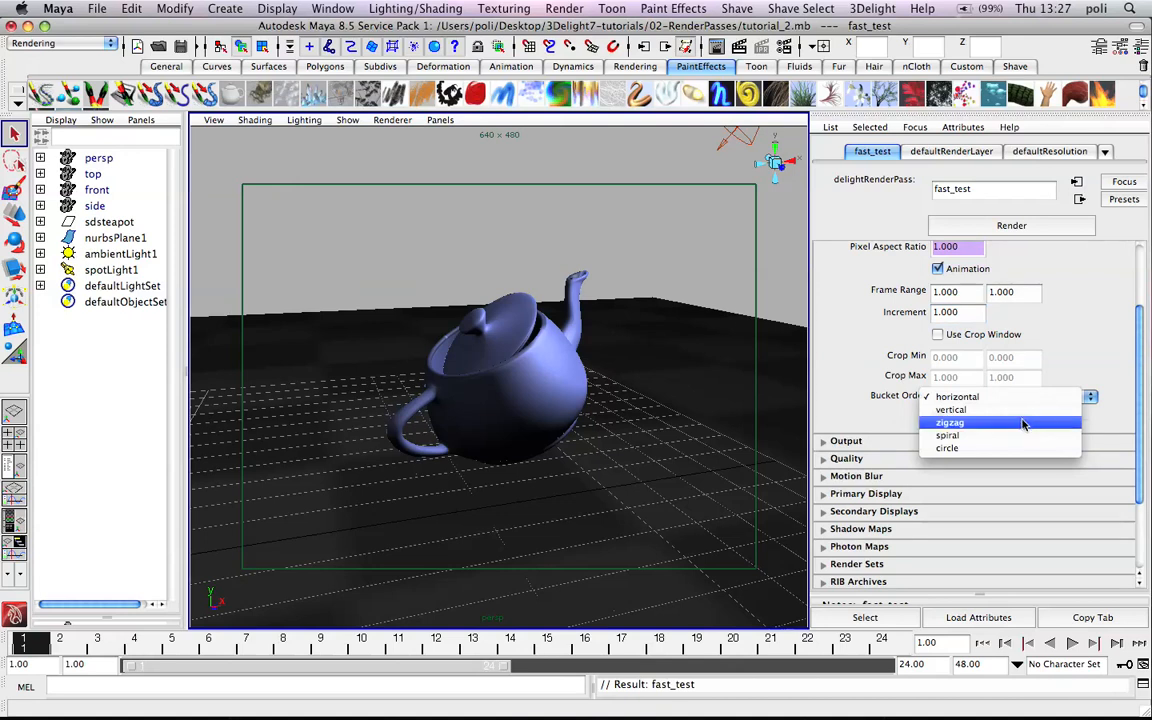
pyautogui.click(948, 436)
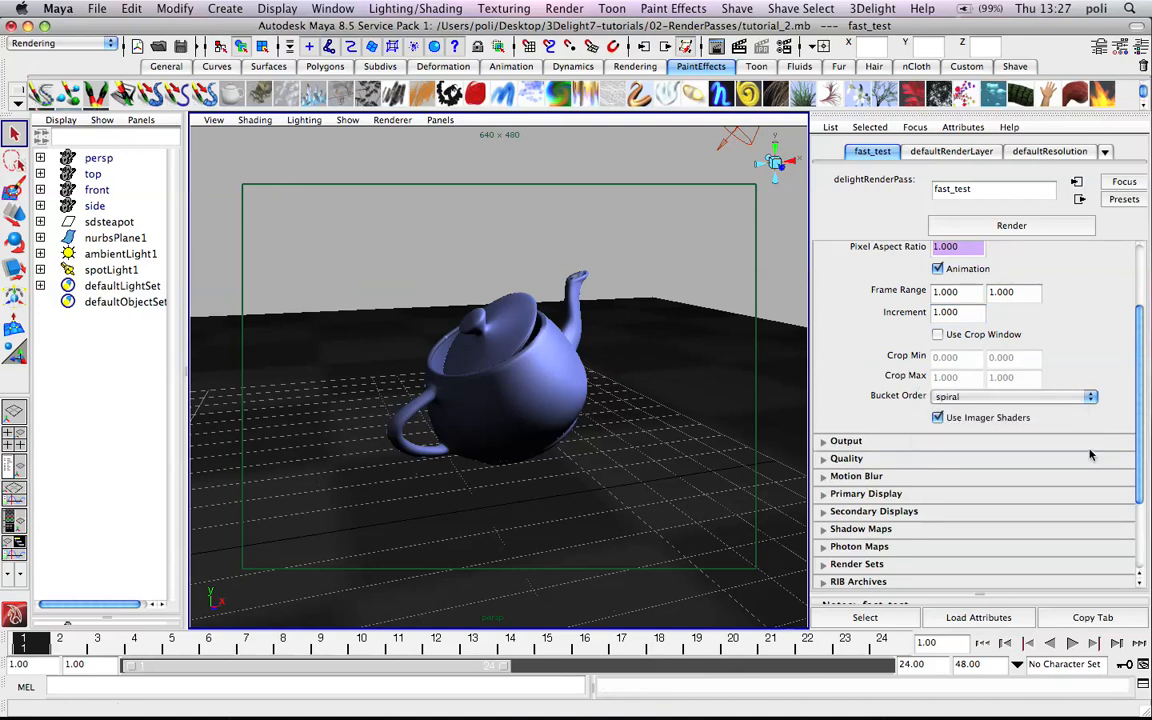
pyautogui.scroll(-3)
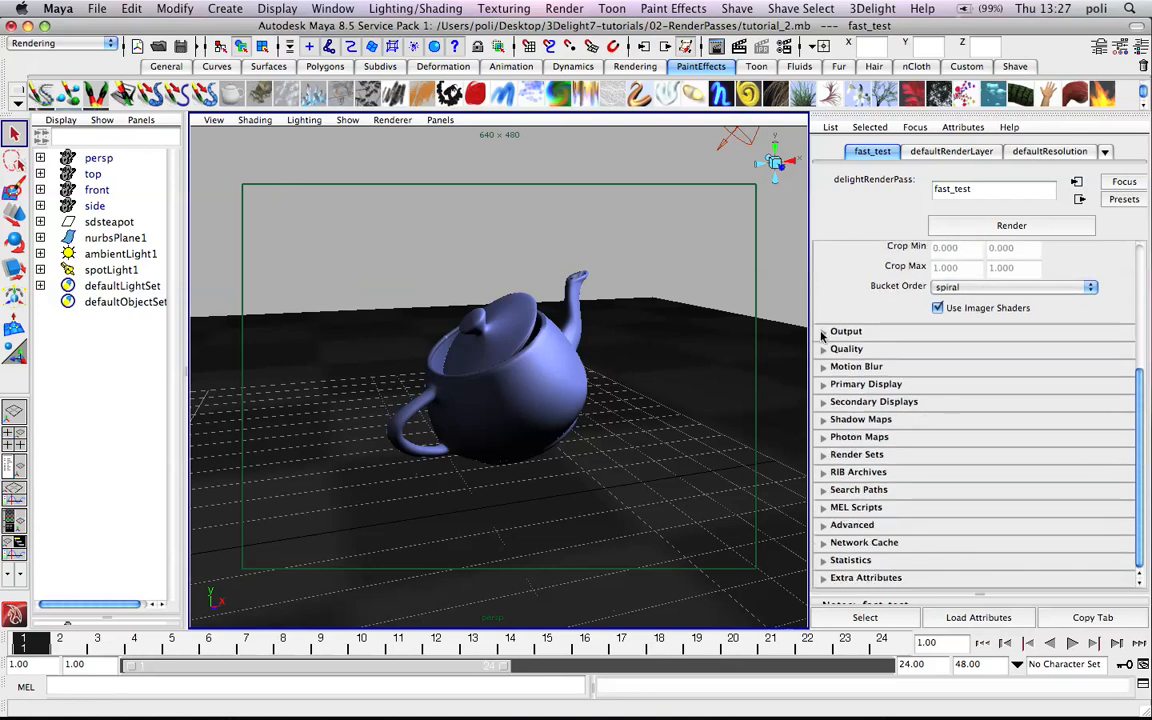
# Set the fast_test Quality pixel samples to 1 1 and shading rate to 1.000
pyautogui.click(844, 332)
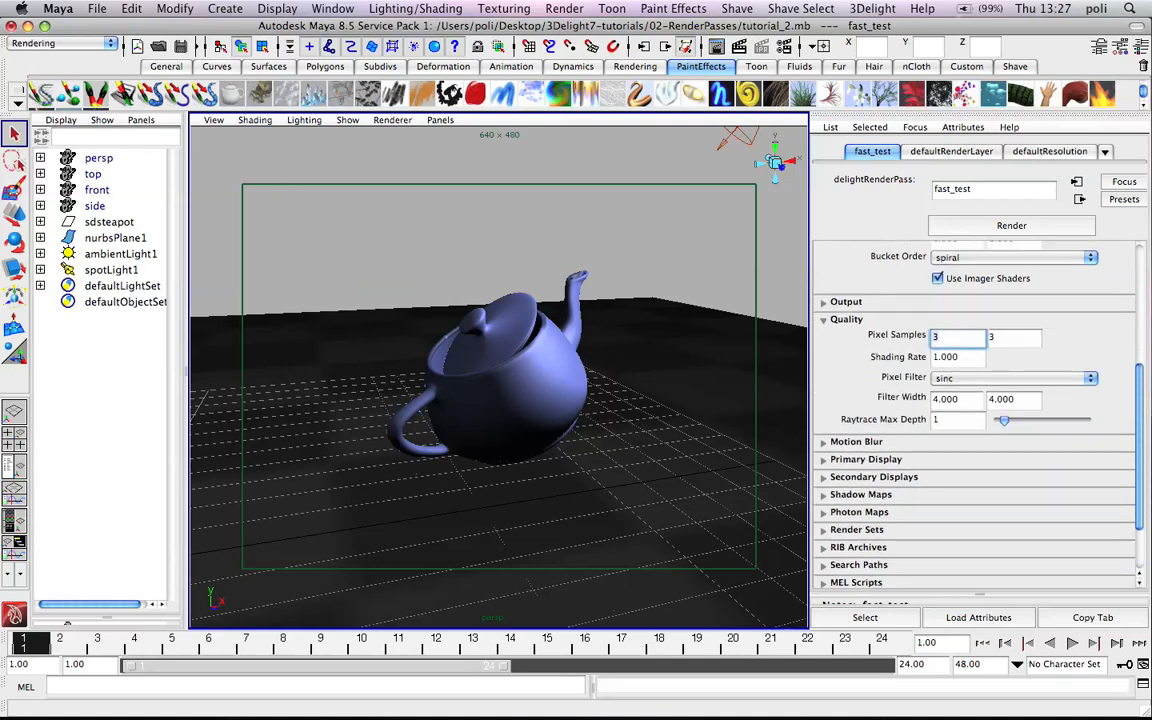
pyautogui.click(956, 336)
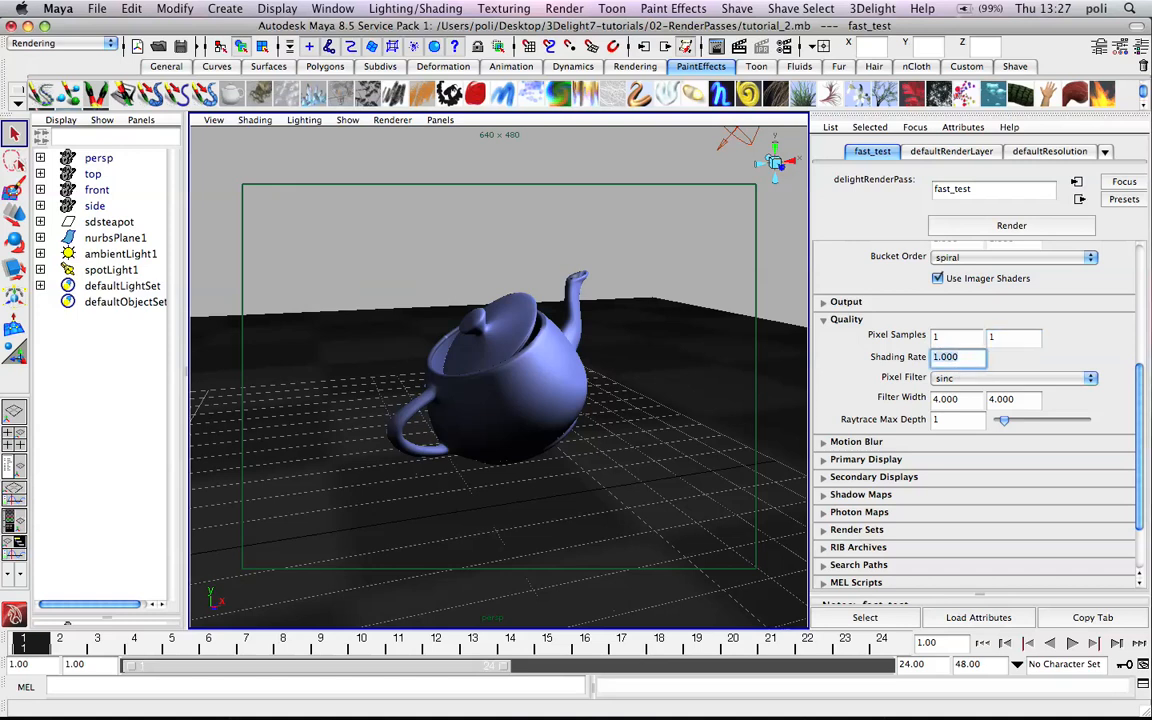
pyautogui.write('10.000')
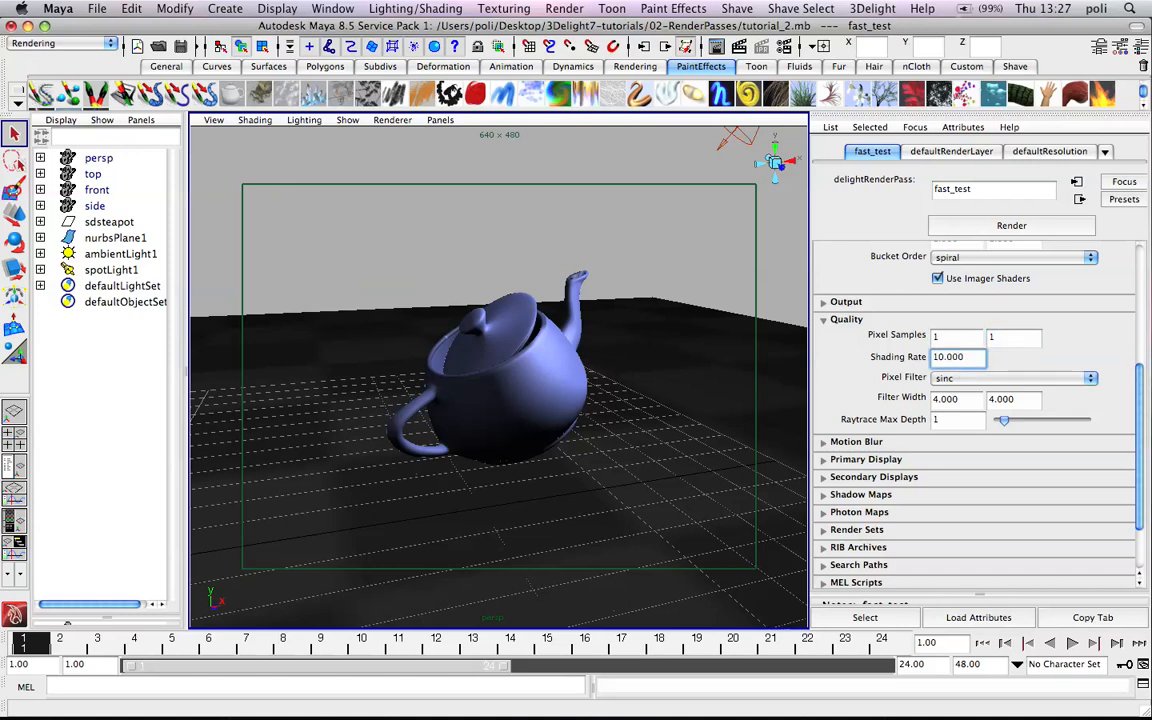
pyautogui.click(956, 336)
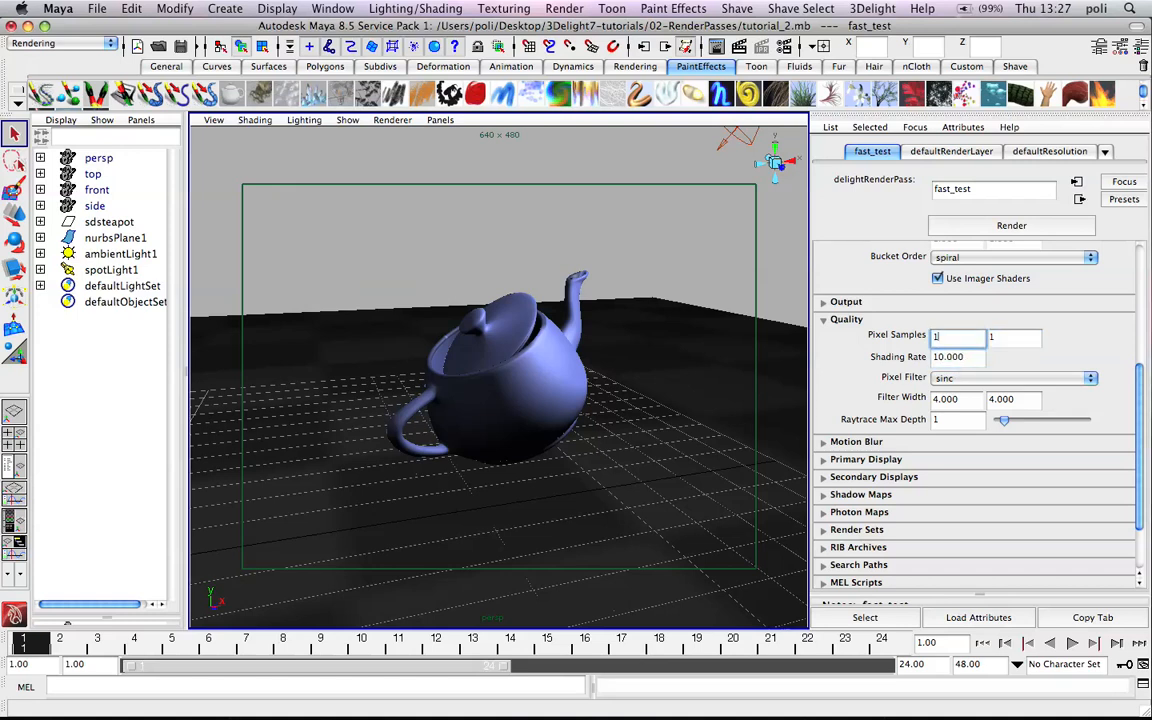
pyautogui.click(958, 356)
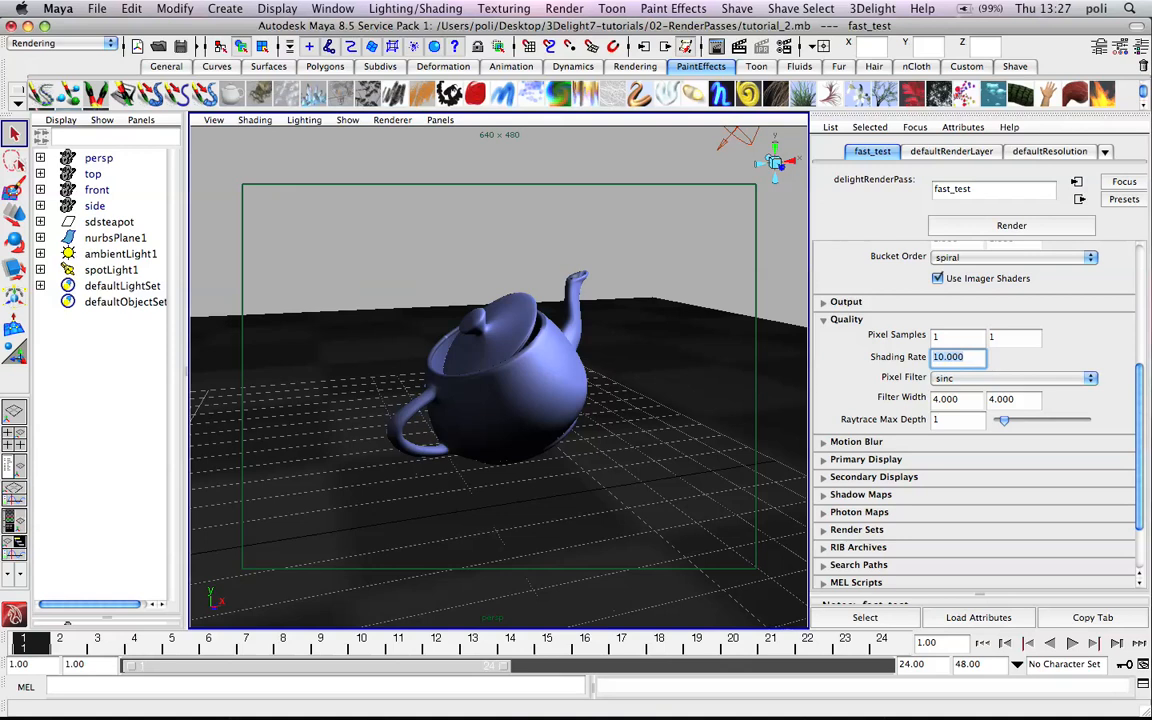
pyautogui.write('1.000')
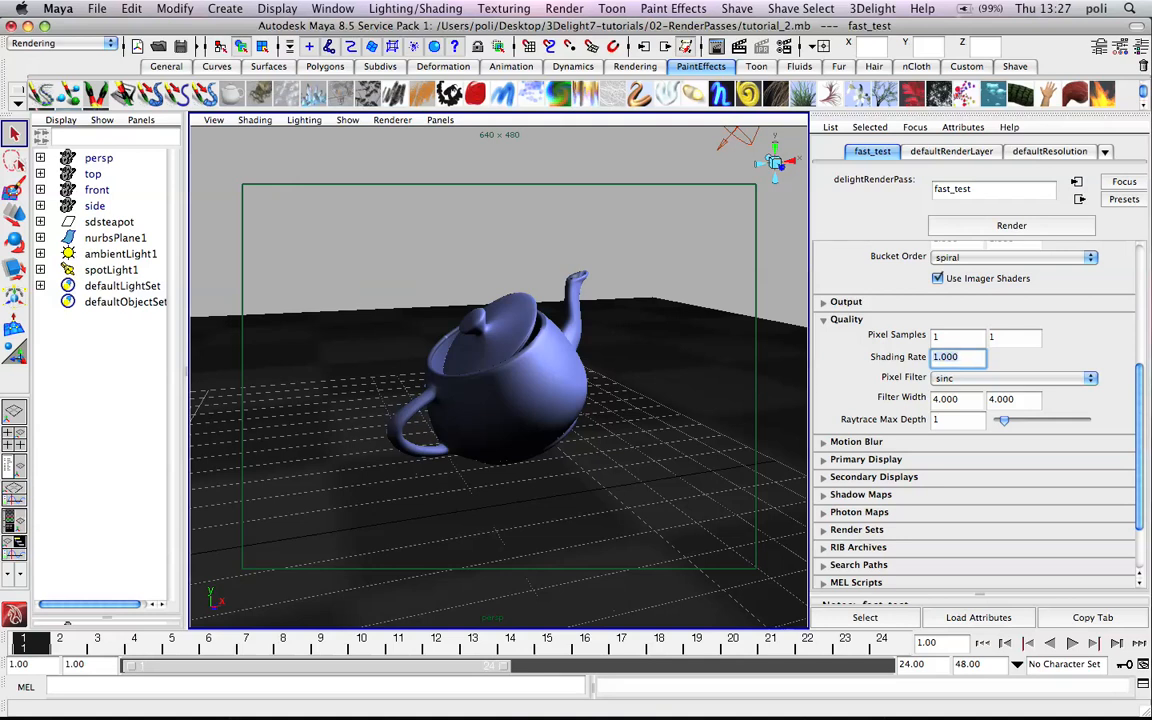
pyautogui.write('0.100')
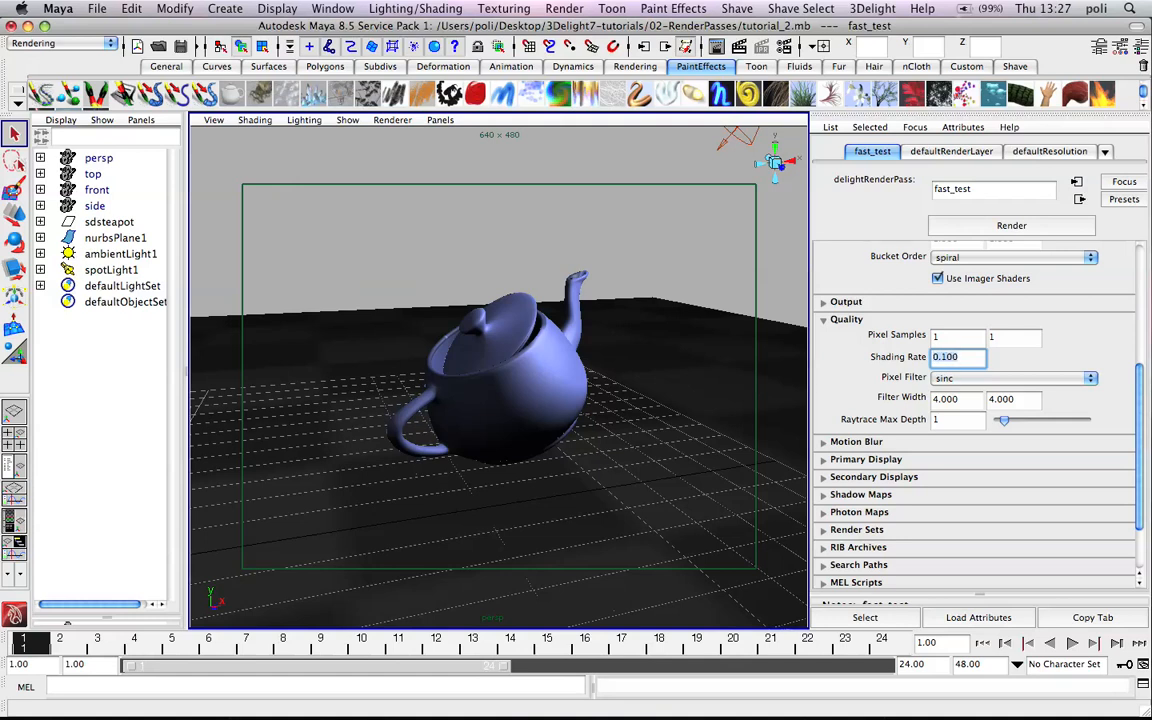
pyautogui.write('1.000')
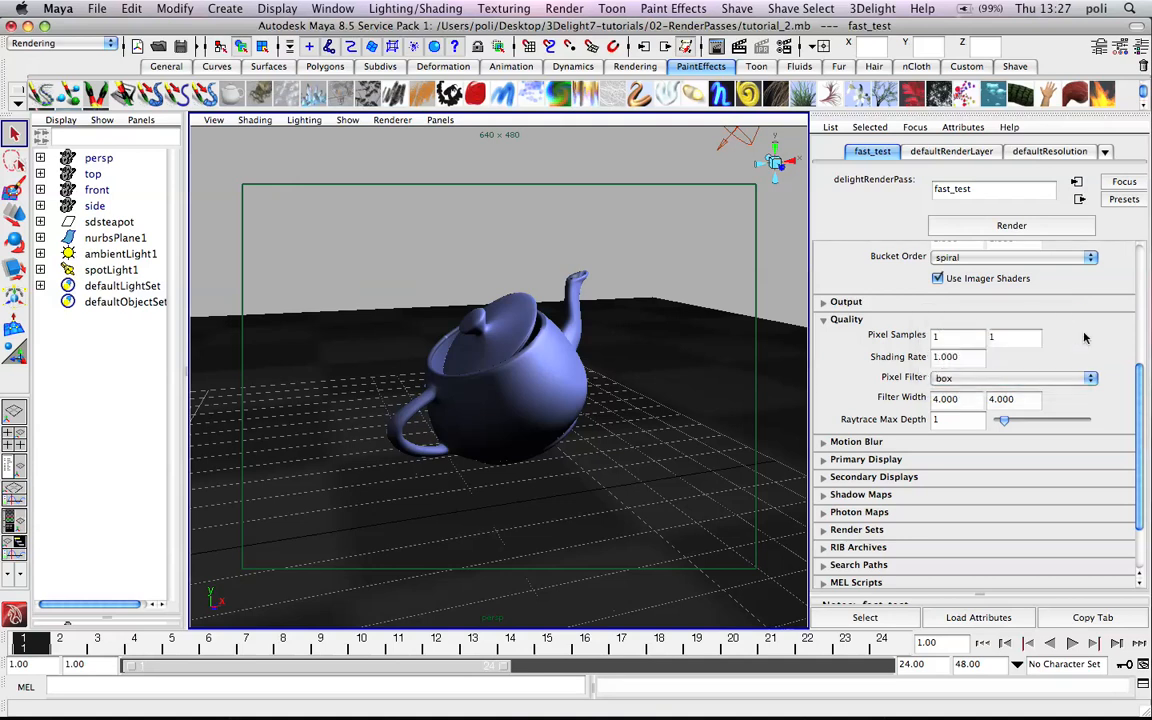
# Use a box pixel filter with filter width 1.000 1.000 and commit the quality settings
pyautogui.click(956, 400)
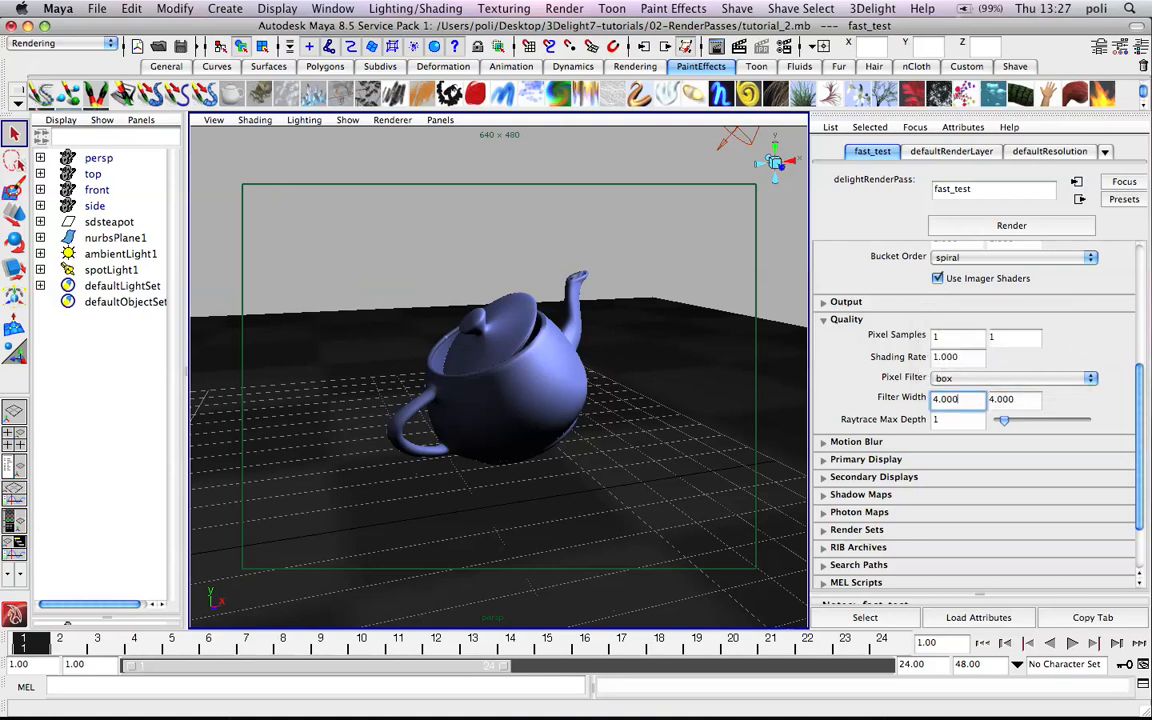
pyautogui.write('1')
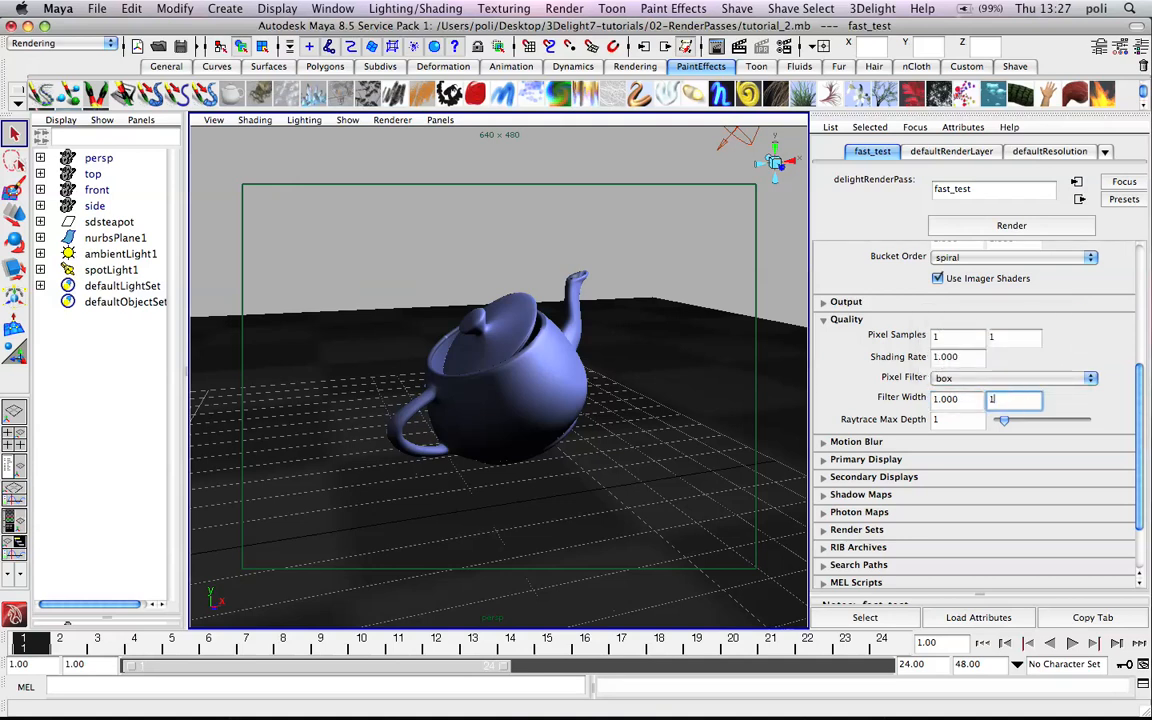
pyautogui.click(956, 356)
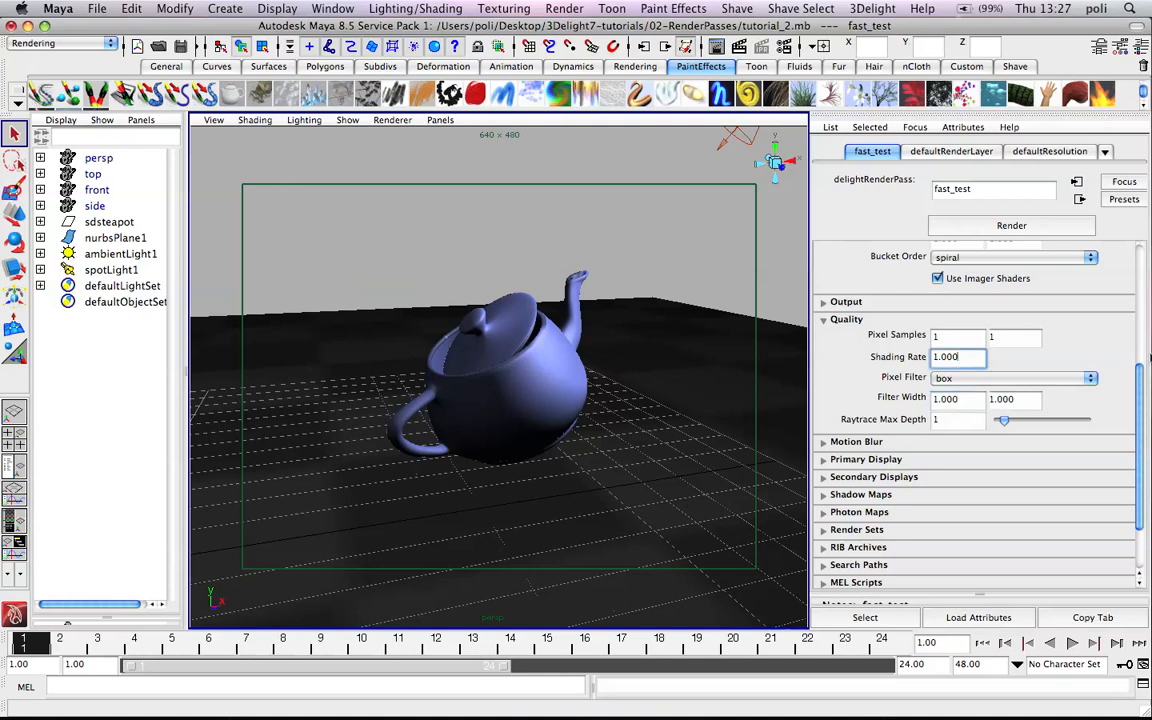
pyautogui.click(848, 248)
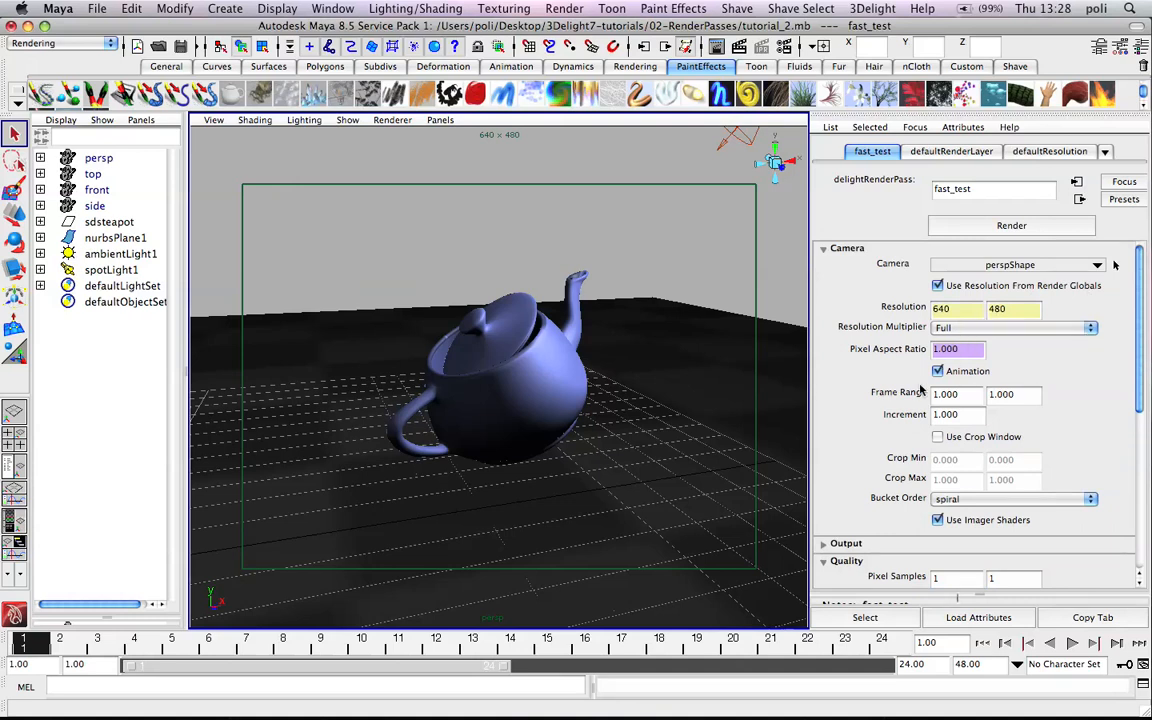
pyautogui.moveTo(1142, 344)
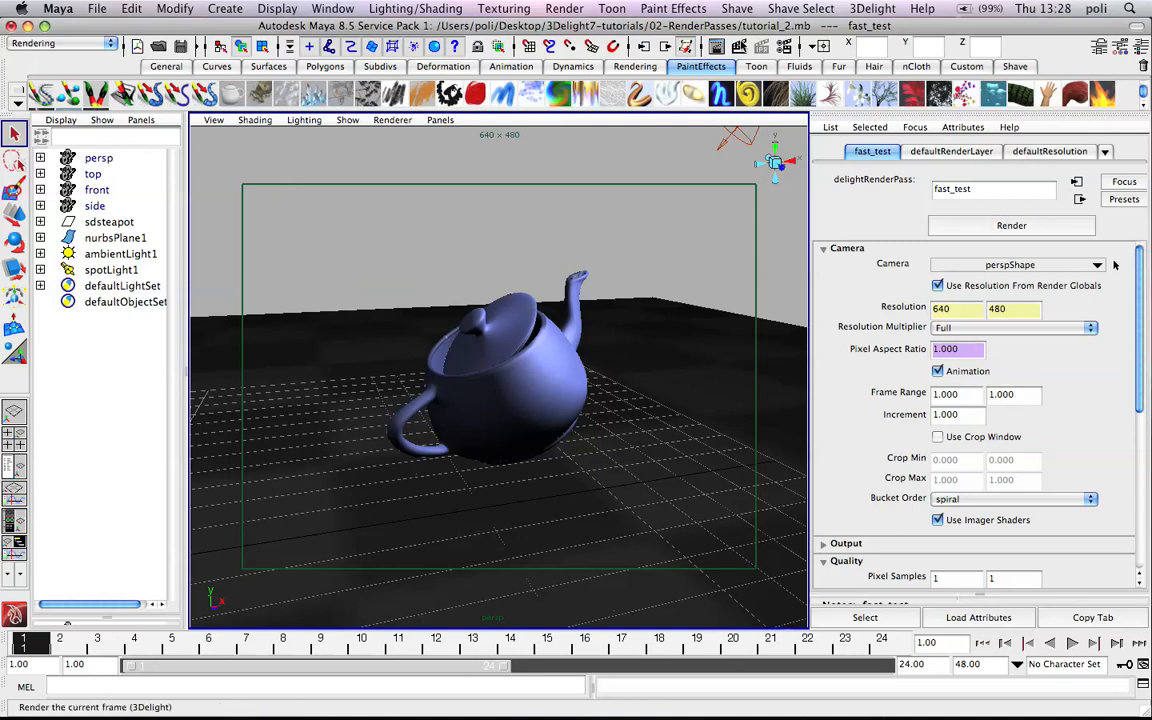
# Render the fast_test pass through 3Delight so i-display starts up
pyautogui.click(872, 8)
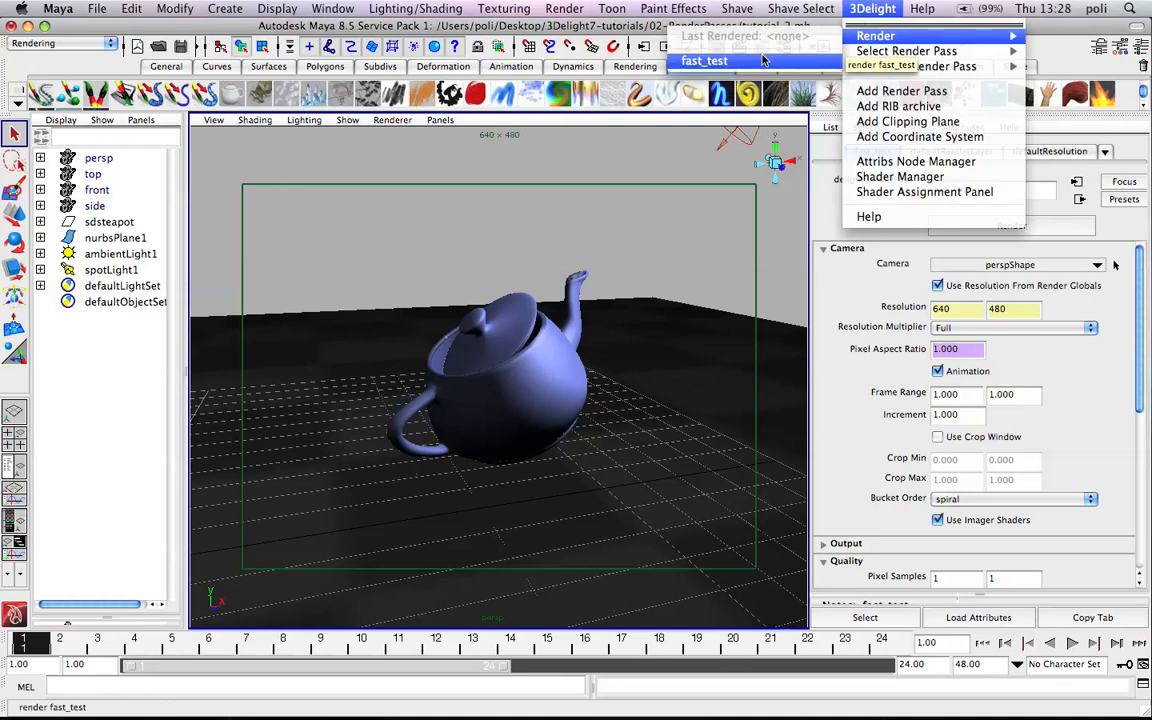
pyautogui.click(874, 36)
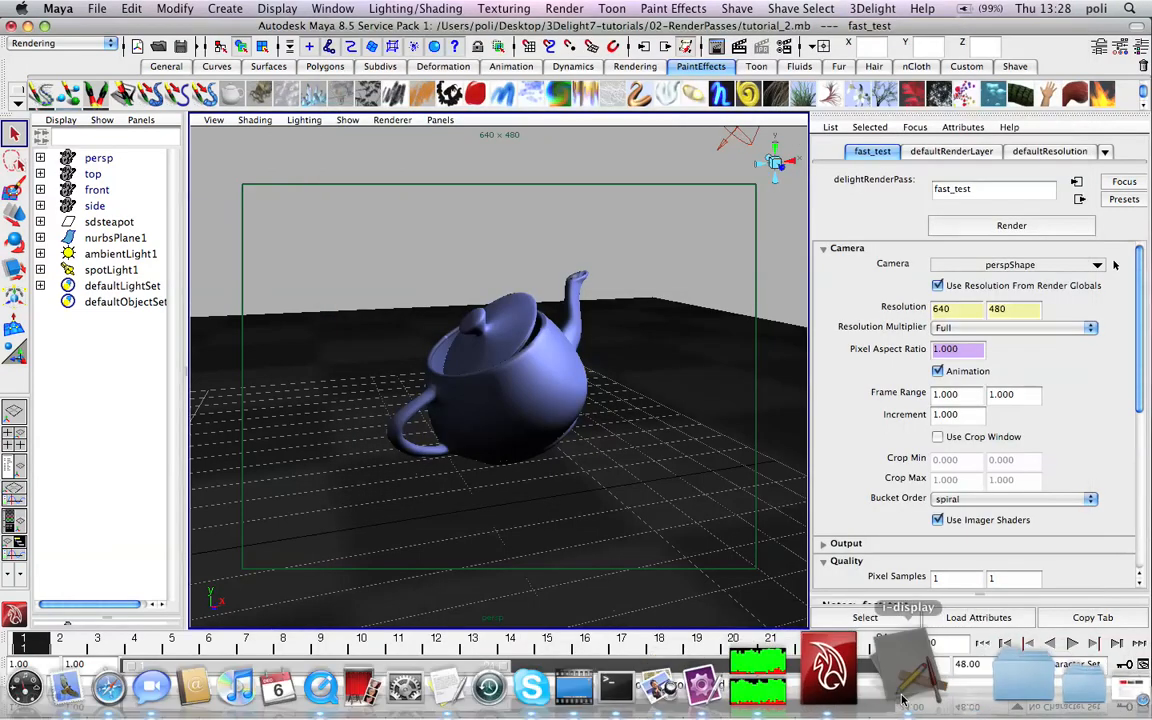
# View the shadowed teapot in i-display, resize the window to the image, and return to Maya
pyautogui.click(1012, 224)
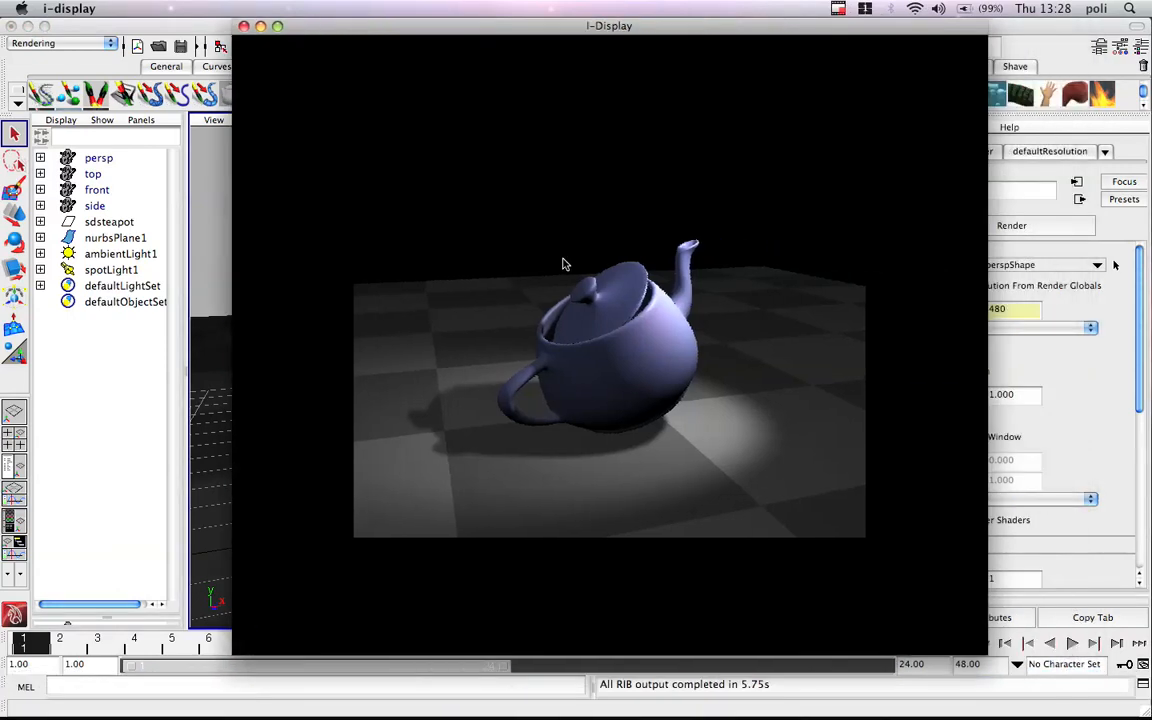
pyautogui.rightClick(564, 264)
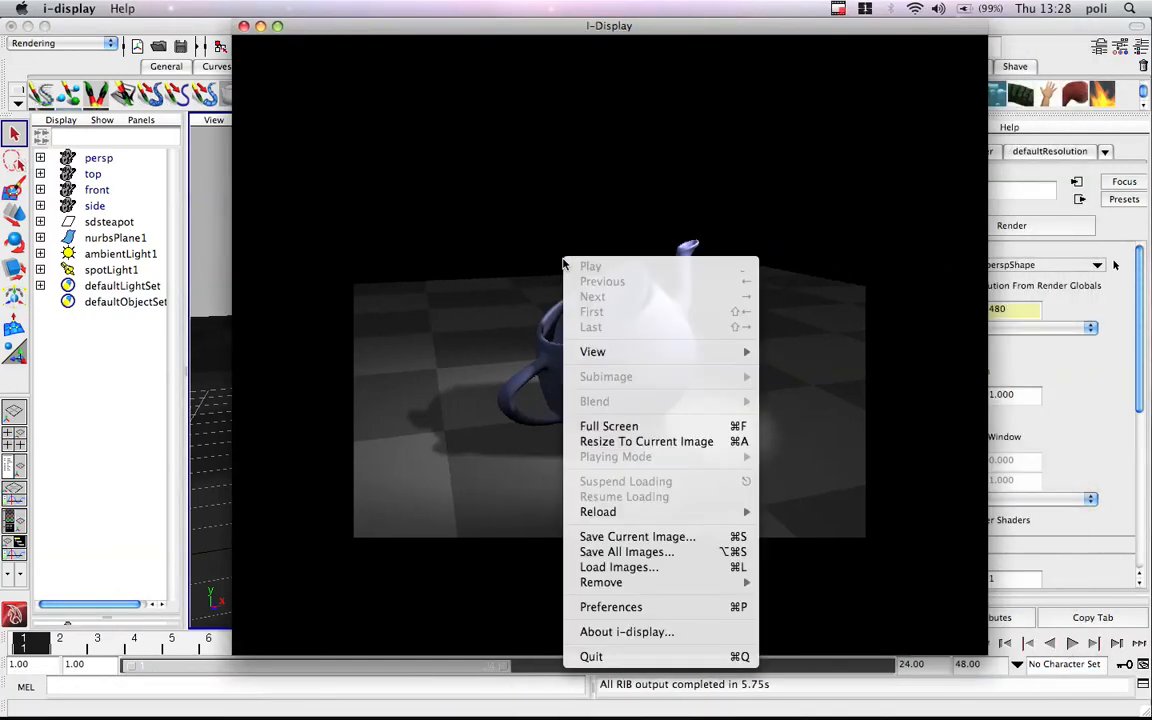
pyautogui.moveTo(636, 536)
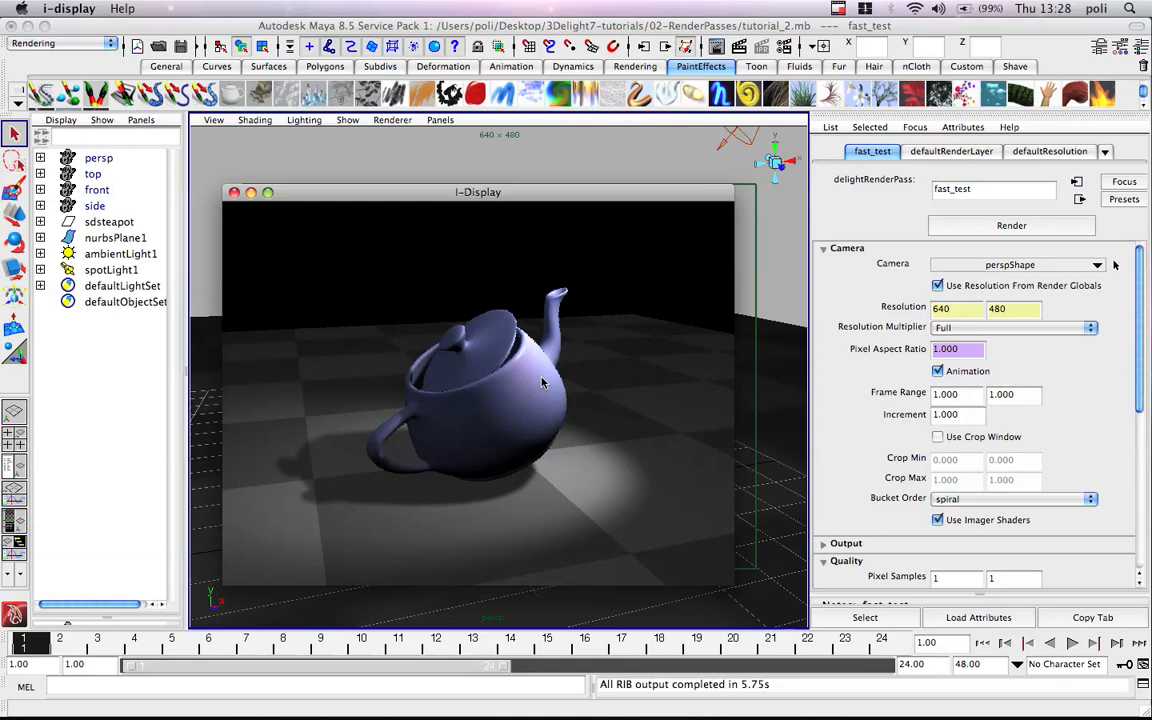
pyautogui.moveTo(592, 452)
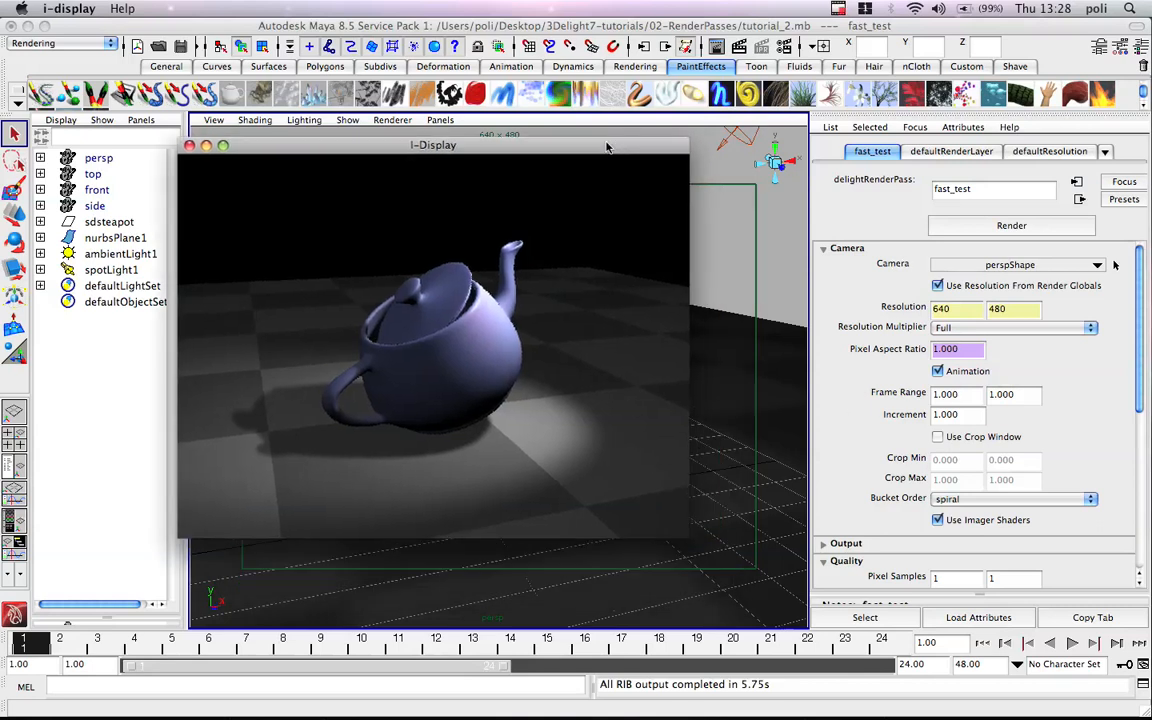
pyautogui.click(188, 144)
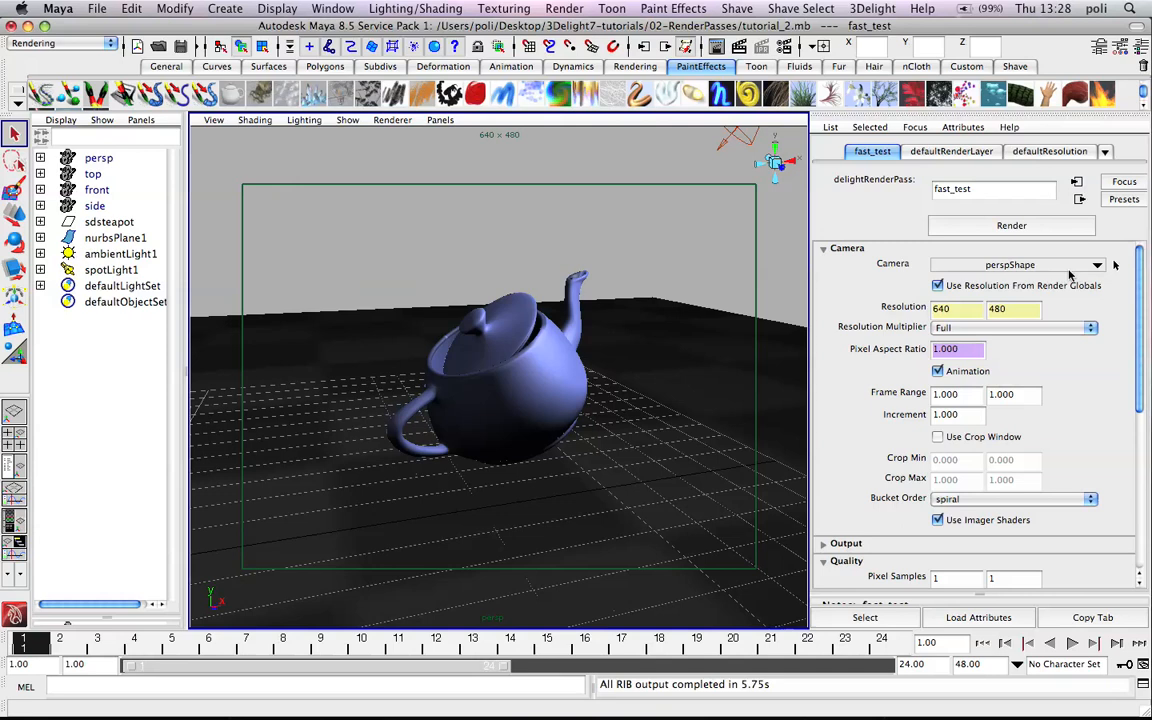
# Duplicate the fast_test render pass and rename the copy final
pyautogui.click(872, 8)
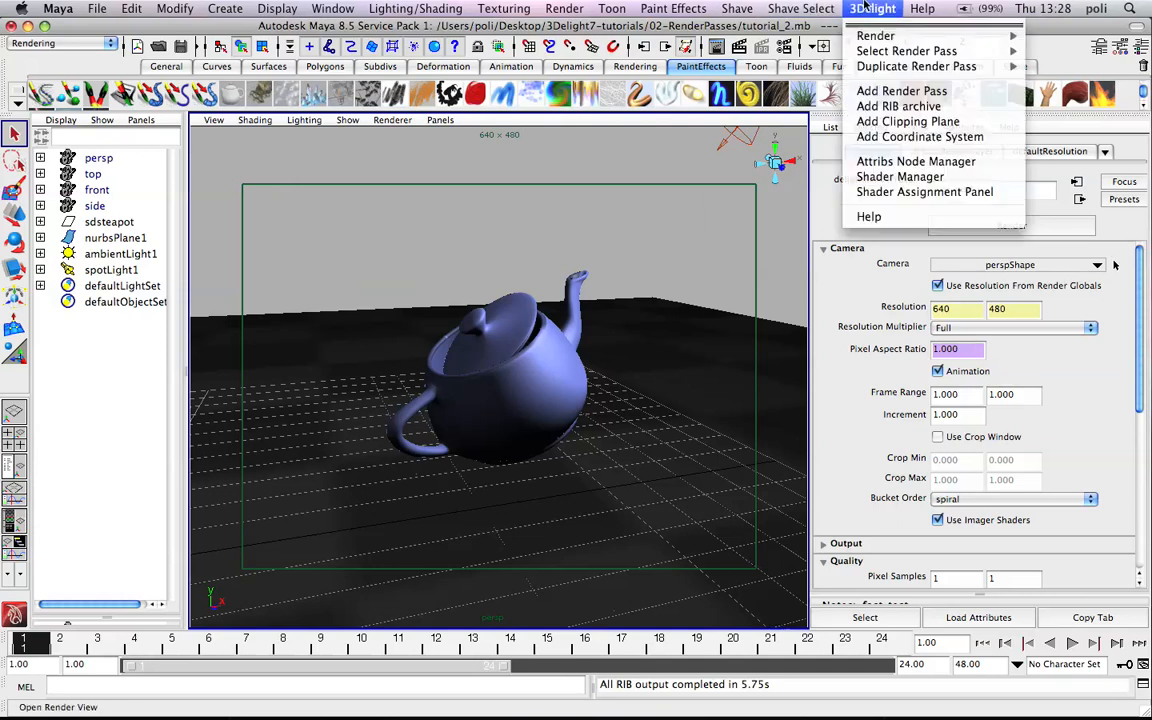
pyautogui.moveTo(916, 66)
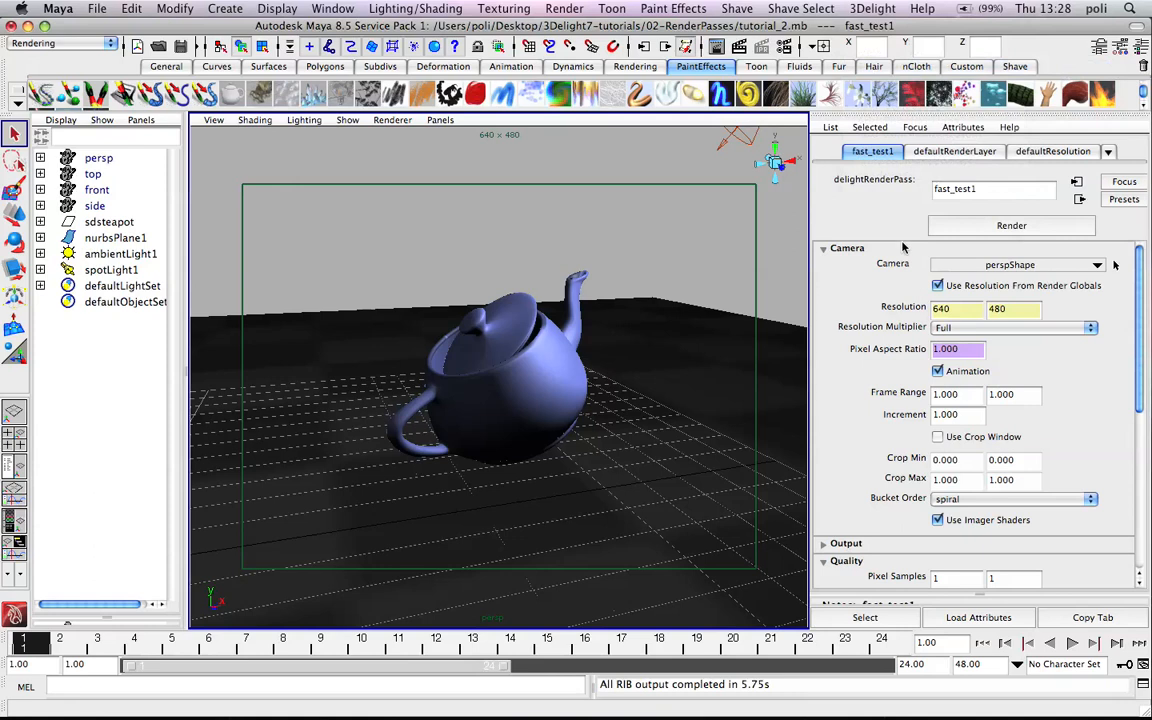
pyautogui.click(992, 188)
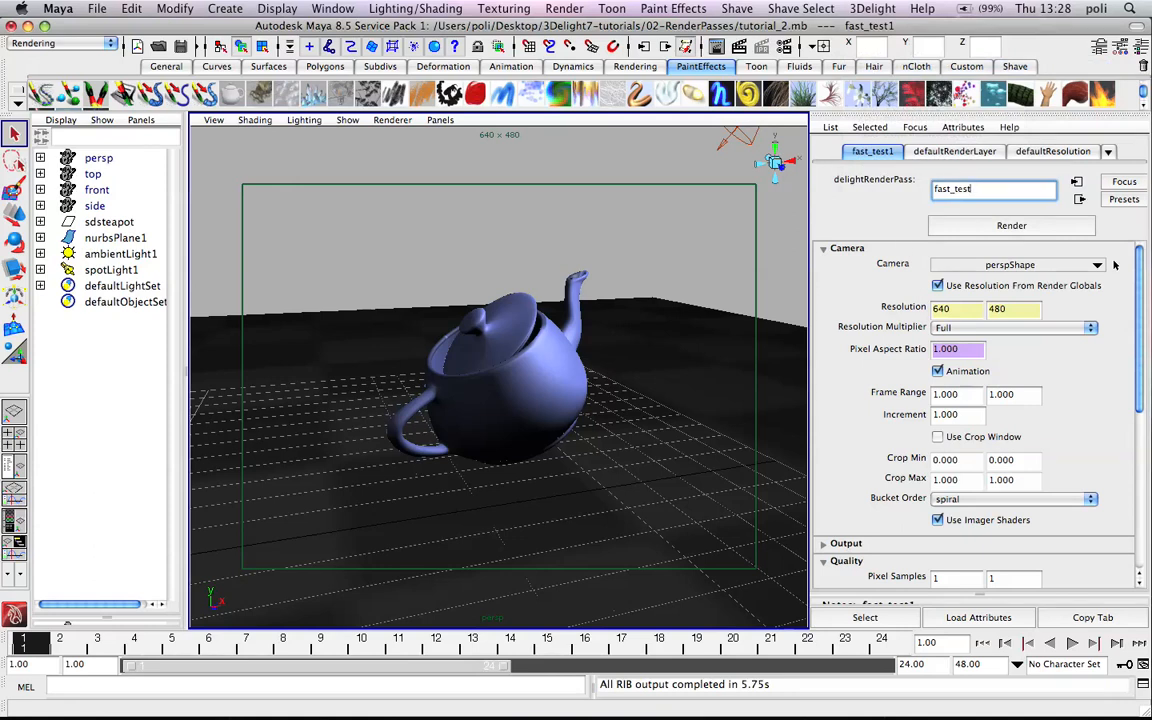
pyautogui.write('final')
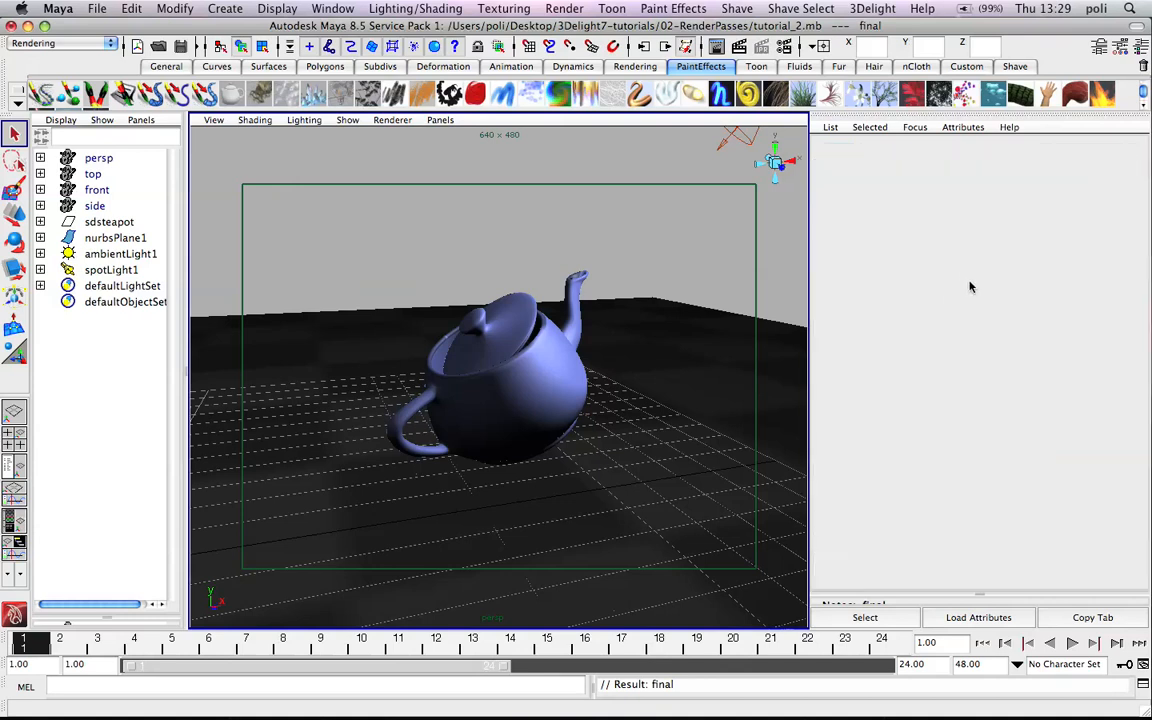
# Switch to the final pass, set Resolution 800×600 and turn Animation off
pyautogui.click(872, 8)
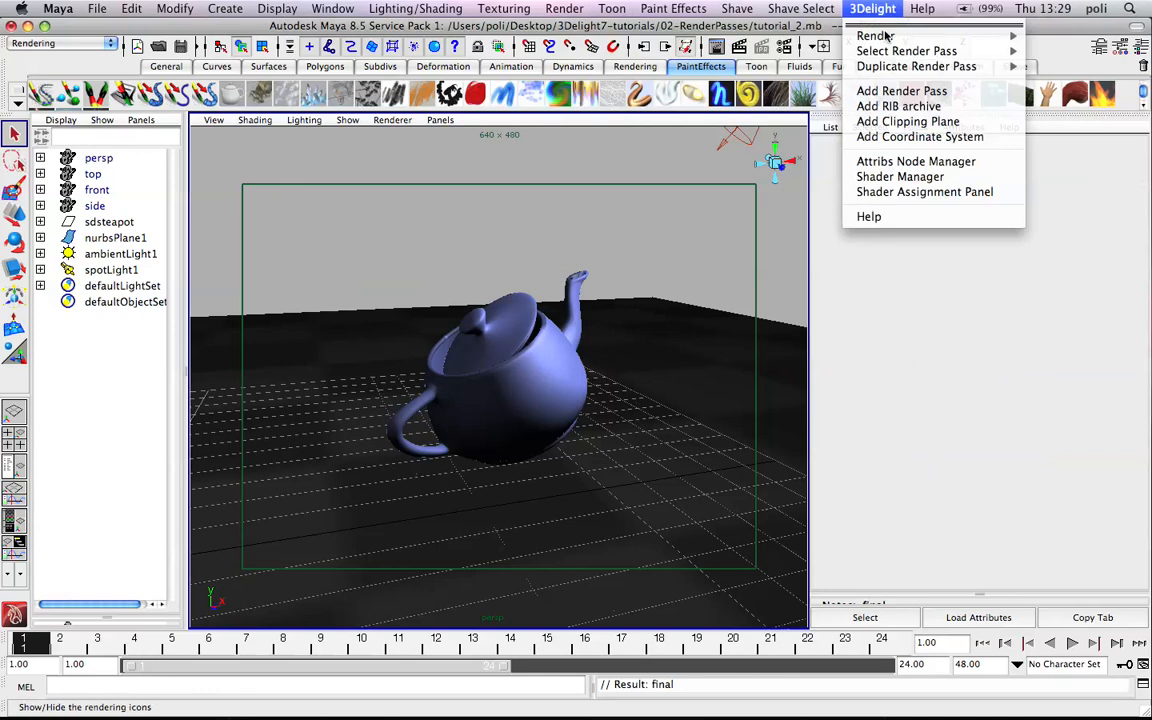
pyautogui.moveTo(904, 50)
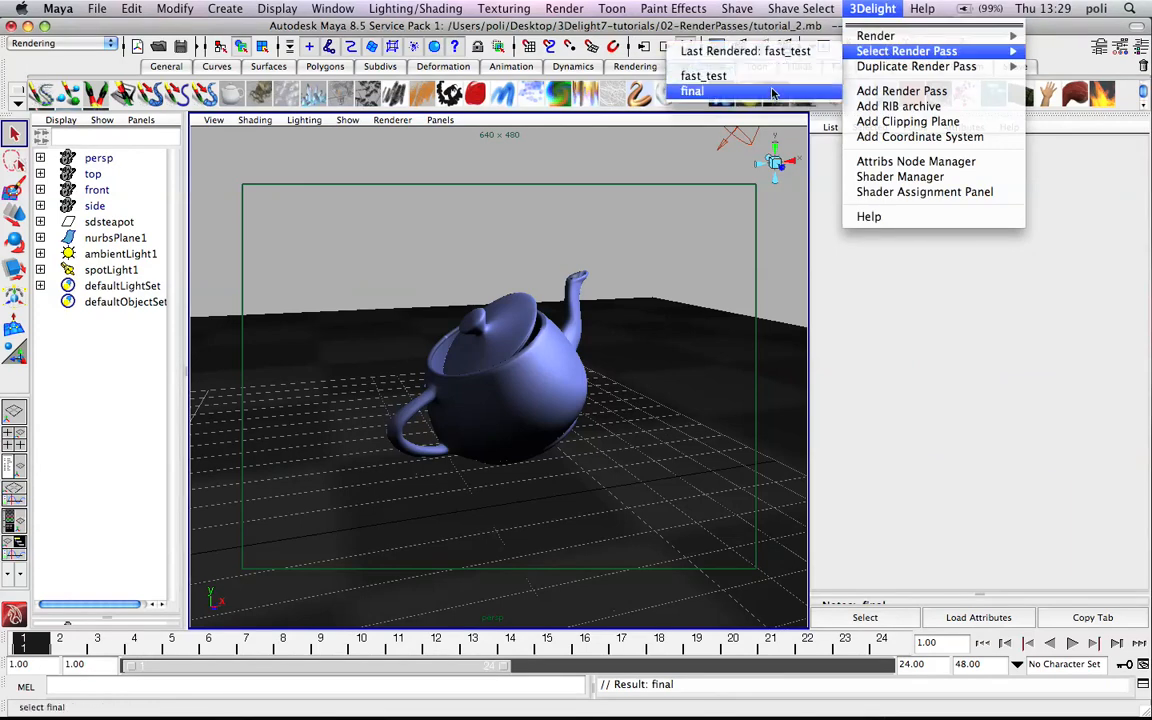
pyautogui.click(692, 92)
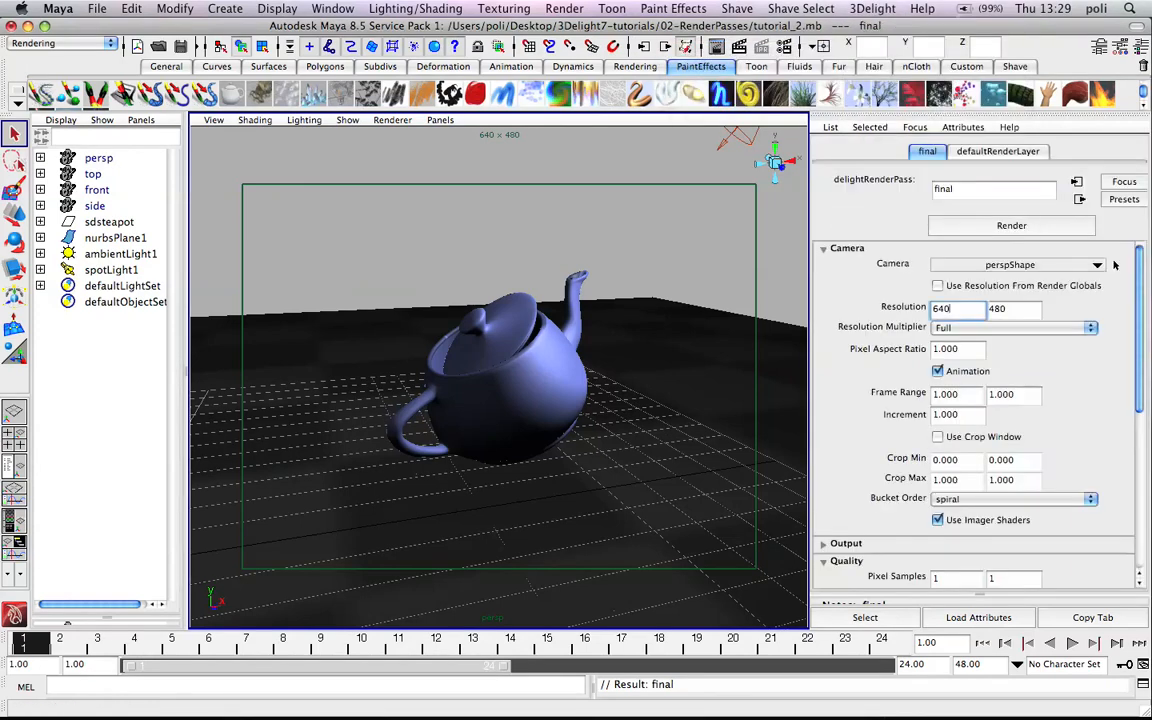
pyautogui.write('8000')
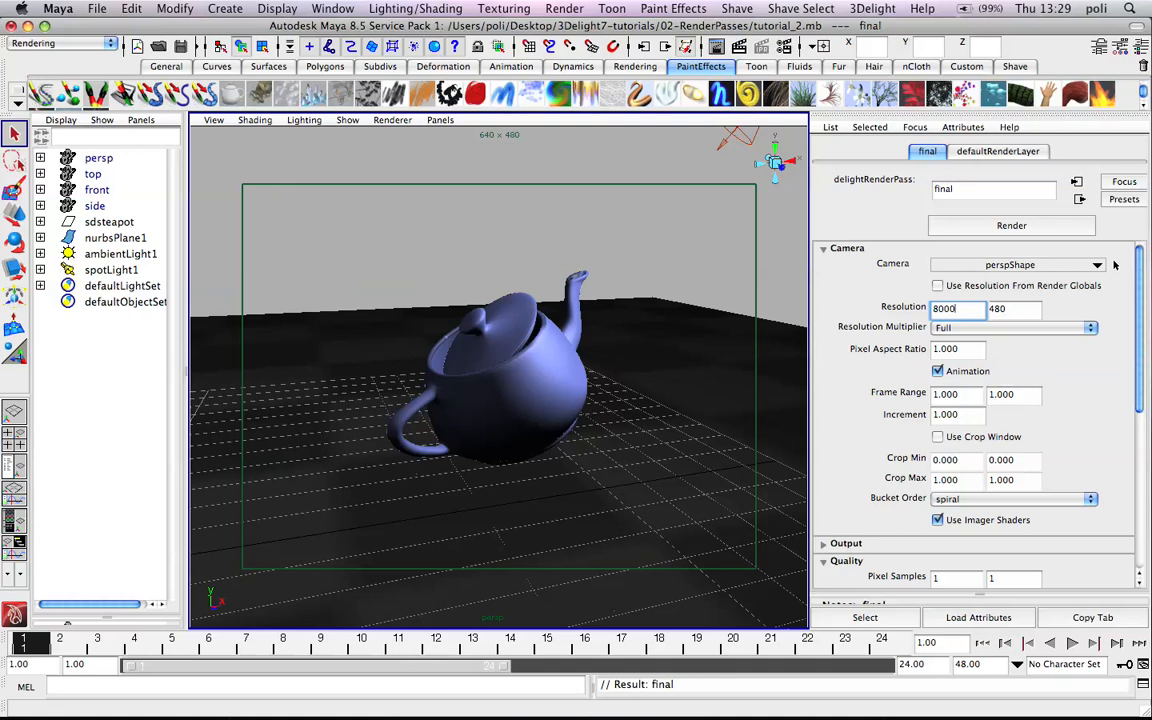
pyautogui.write('600')
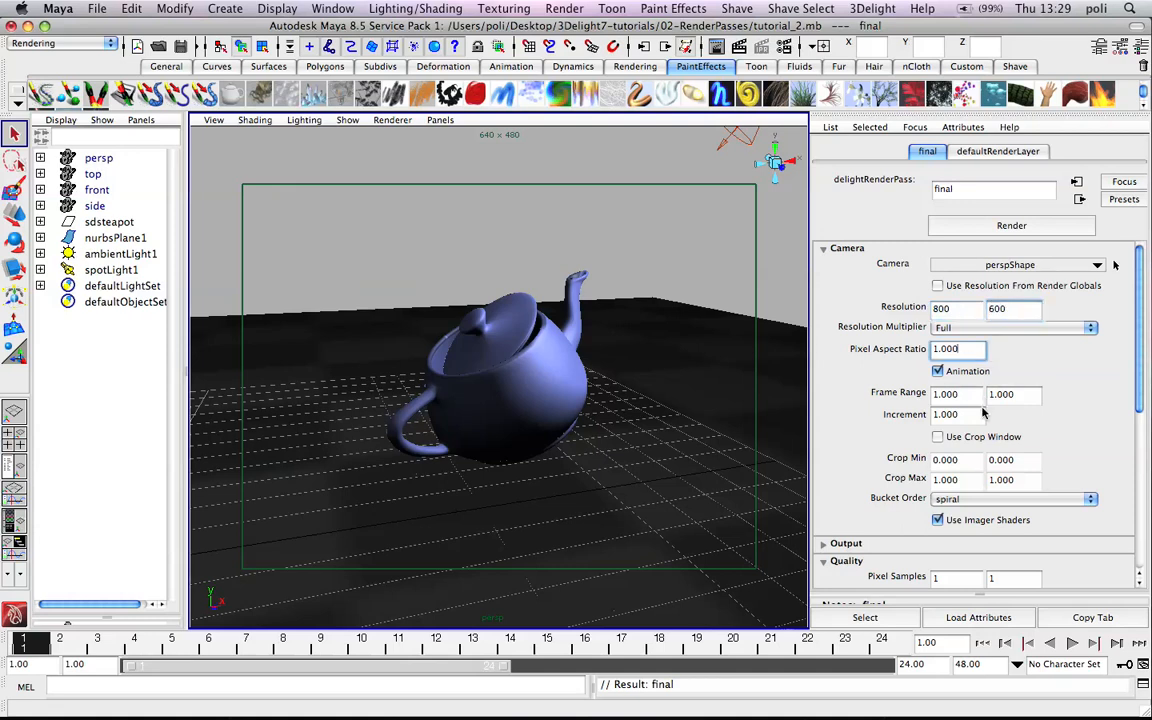
pyautogui.click(938, 370)
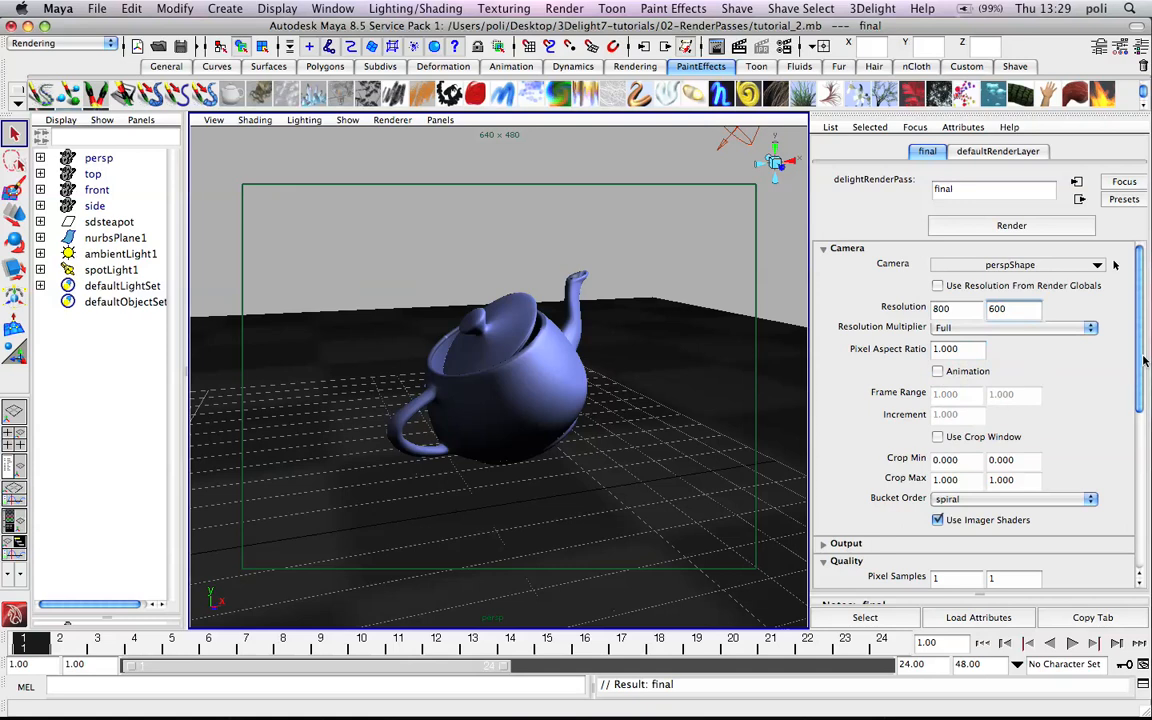
# Give the final pass a sinc pixel filter of width 4 and 4×4 pixel samples
pyautogui.scroll(-3)
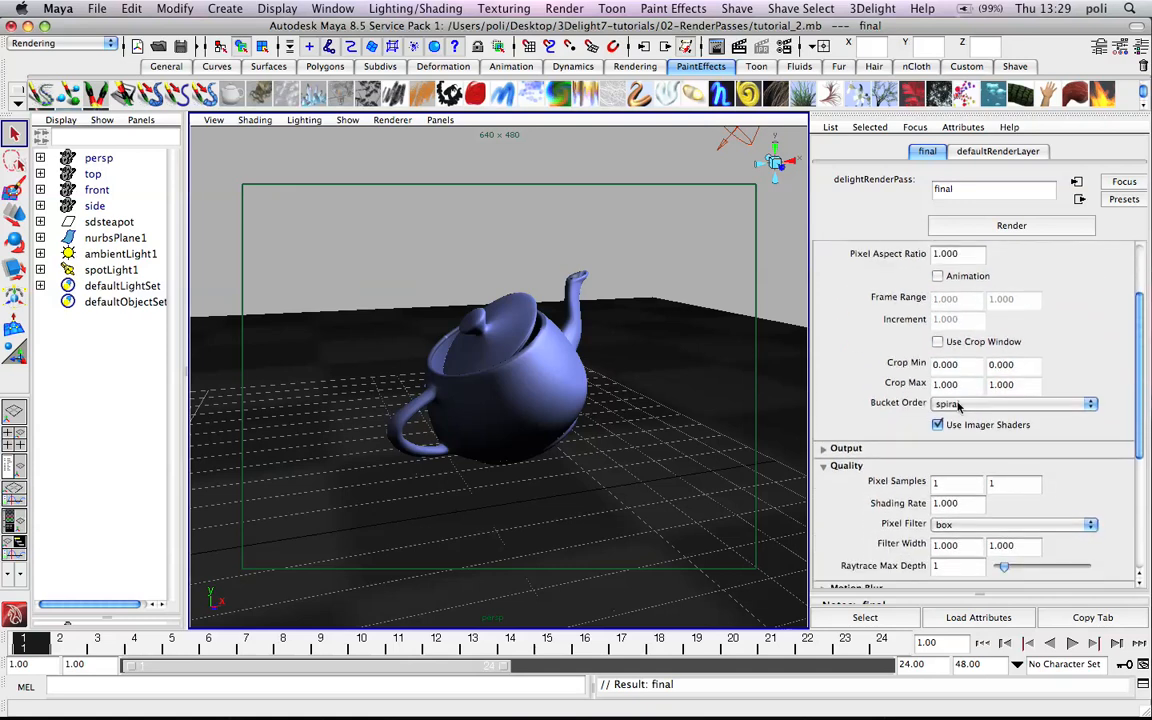
pyautogui.scroll(-3)
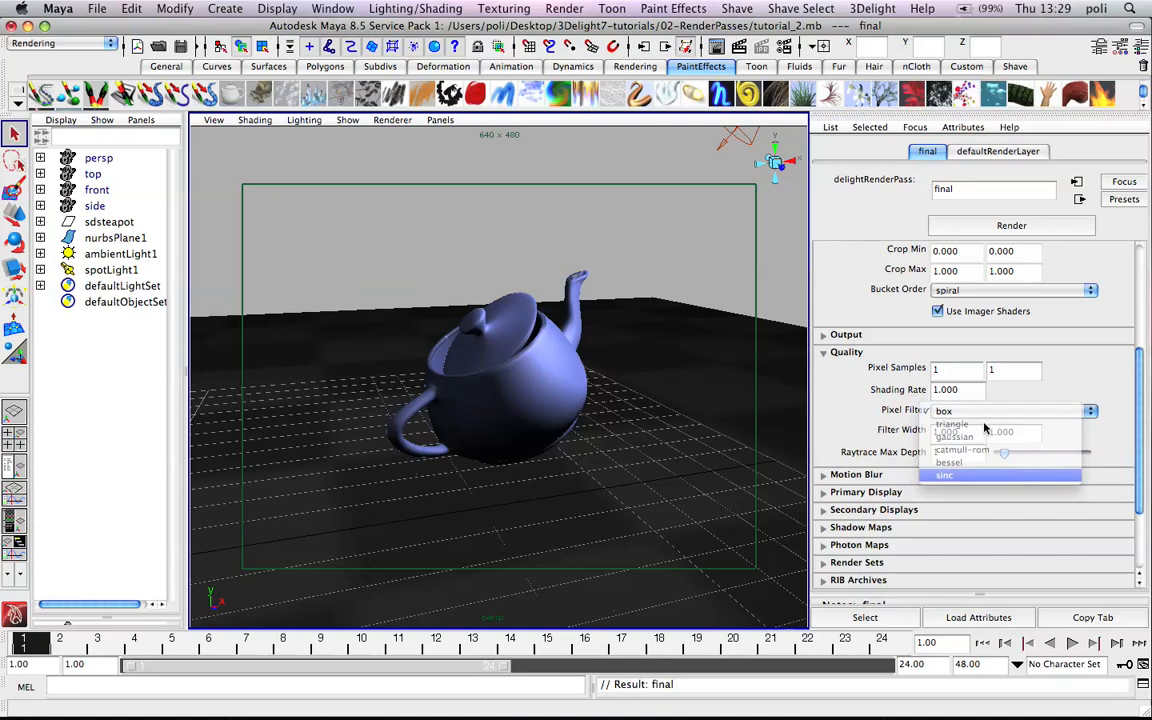
pyautogui.click(944, 476)
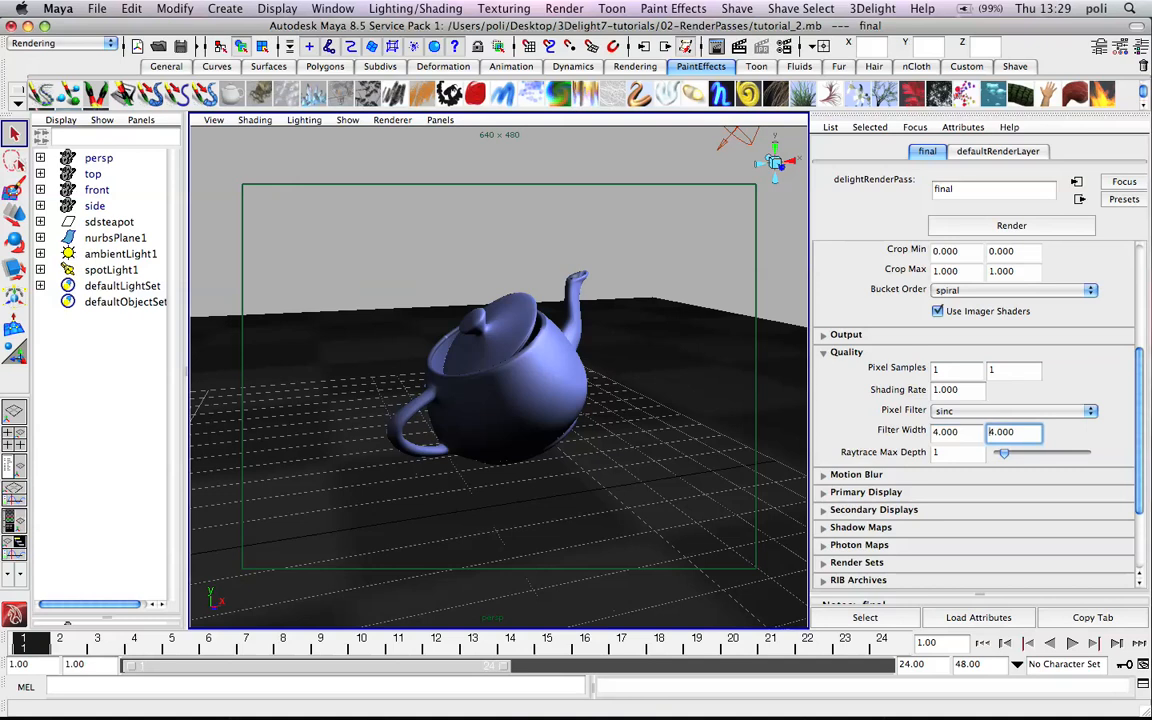
pyautogui.click(956, 368)
pyautogui.write('4')
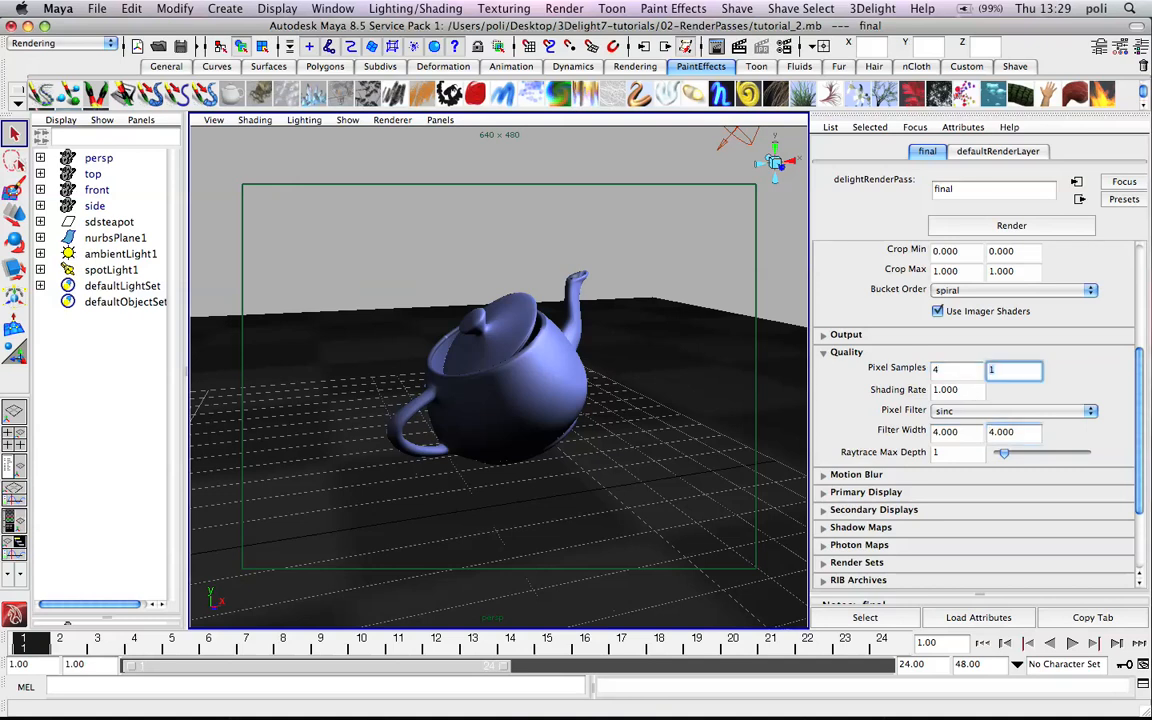
pyautogui.click(1012, 388)
pyautogui.write('4')
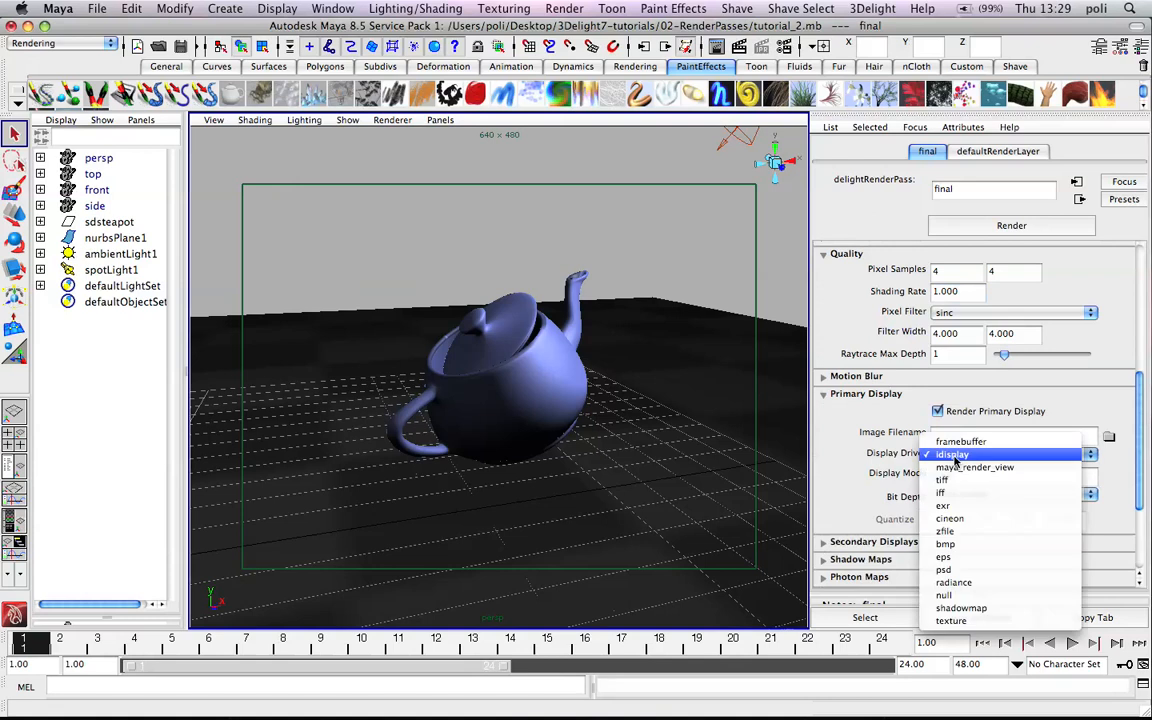
pyautogui.moveTo(976, 468)
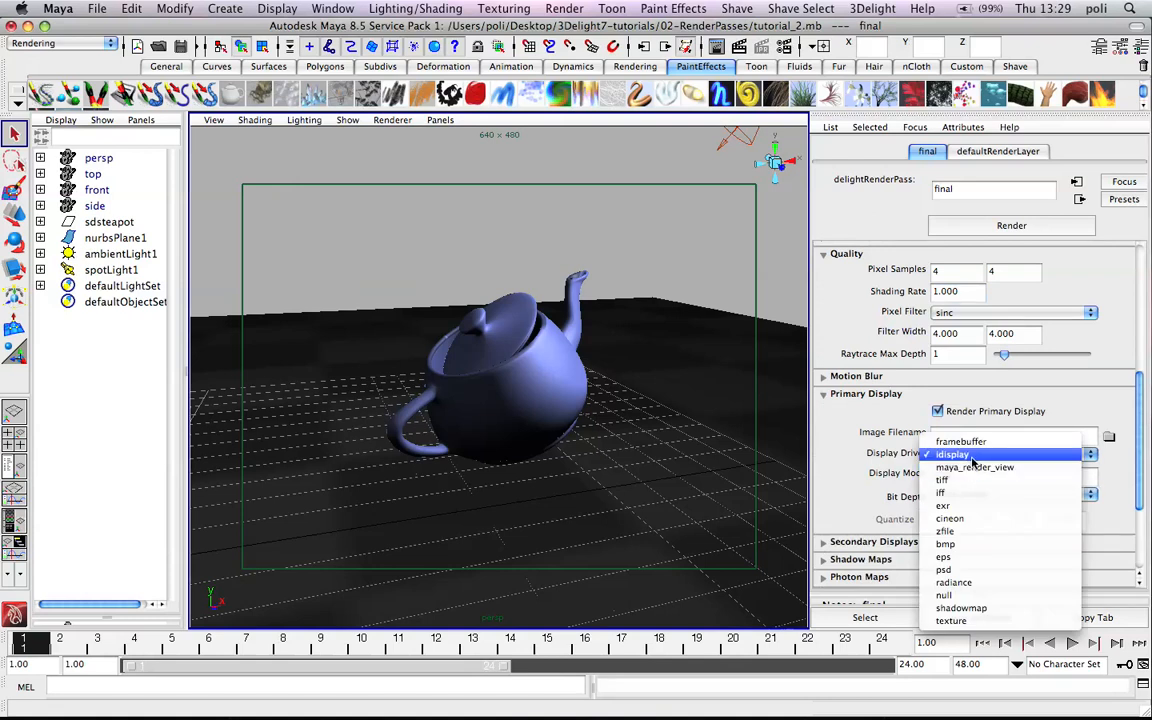
# Set the final pass Primary Display driver to idisplay
pyautogui.click(952, 454)
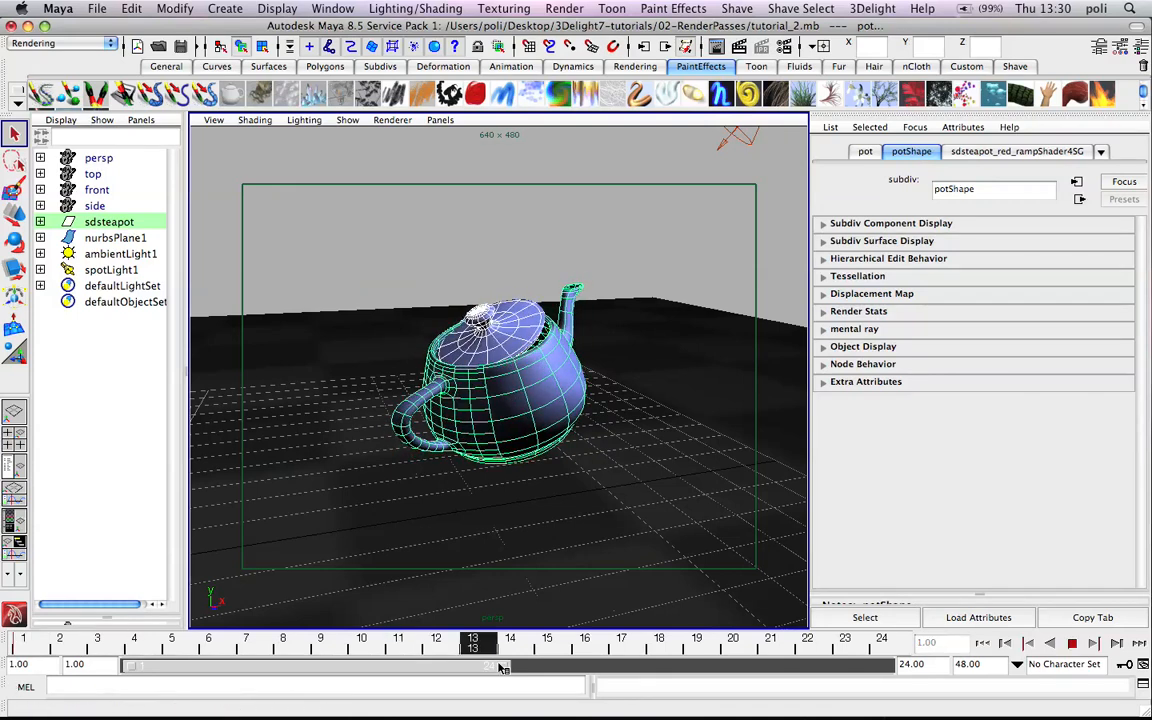
# Scrub the time slider to frame 5 so the teapot sits tipped mid-motion
pyautogui.moveTo(472, 644); pyautogui.dragTo(96, 644)
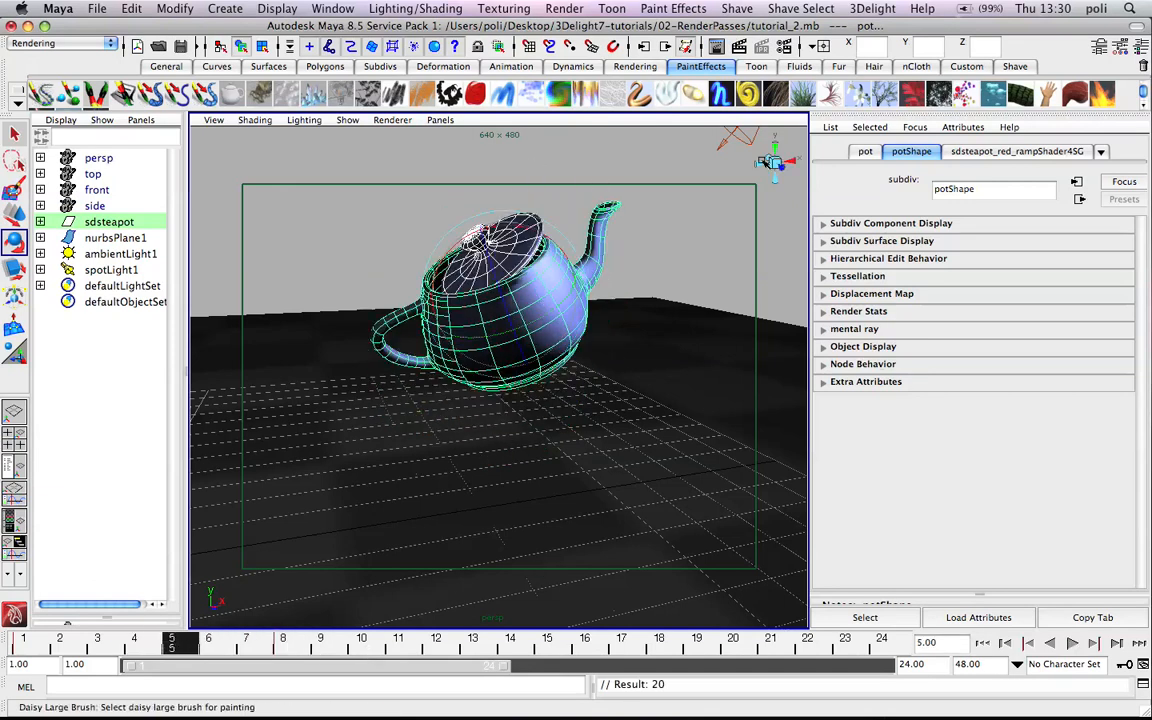
pyautogui.click(872, 8)
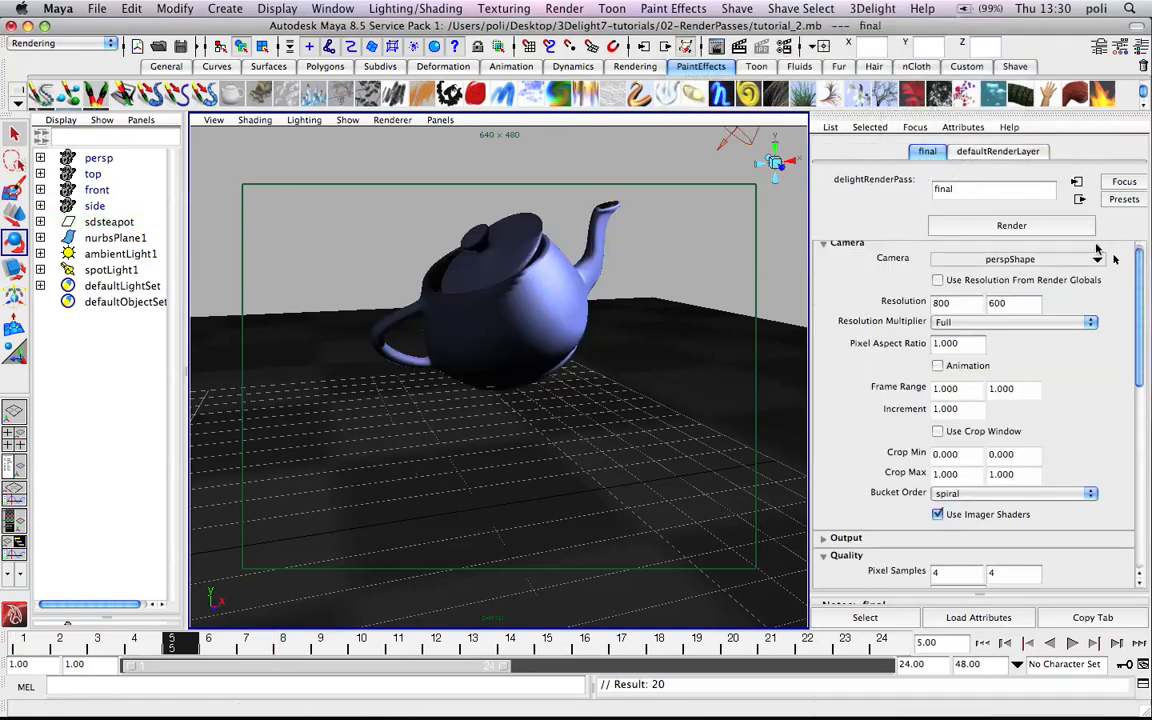
# Enable Transformation Blur and rename the pass by appending '_motion' to make final_motion
pyautogui.scroll(-3)
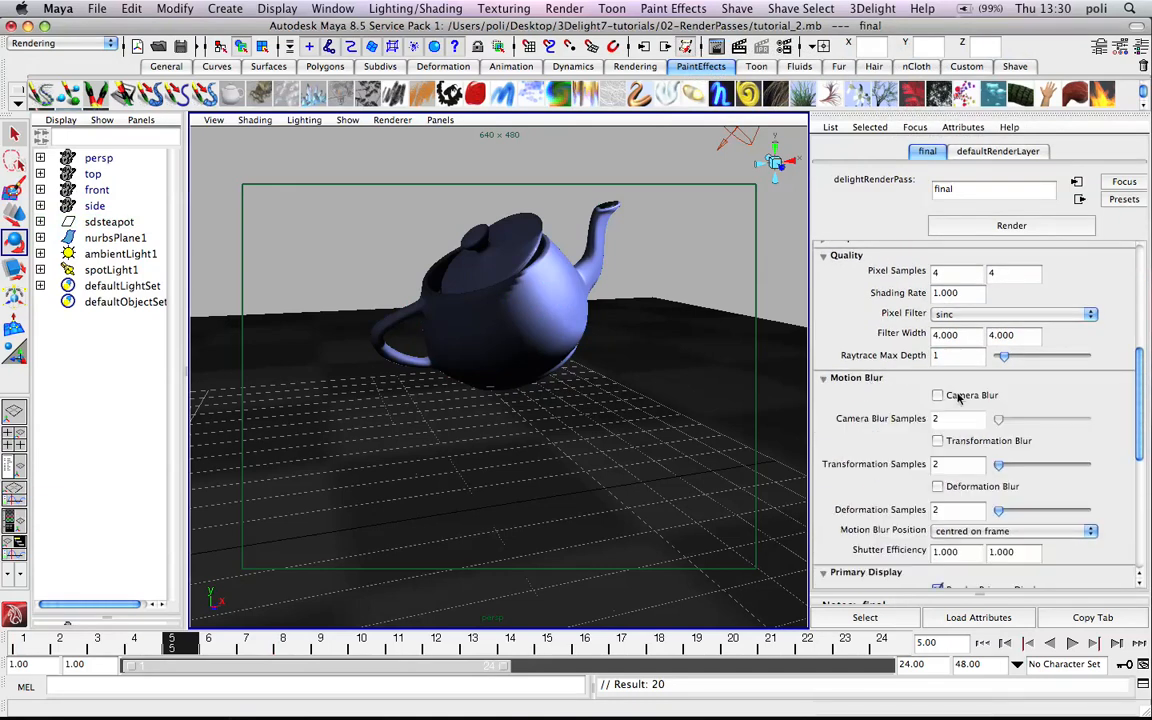
pyautogui.click(936, 440)
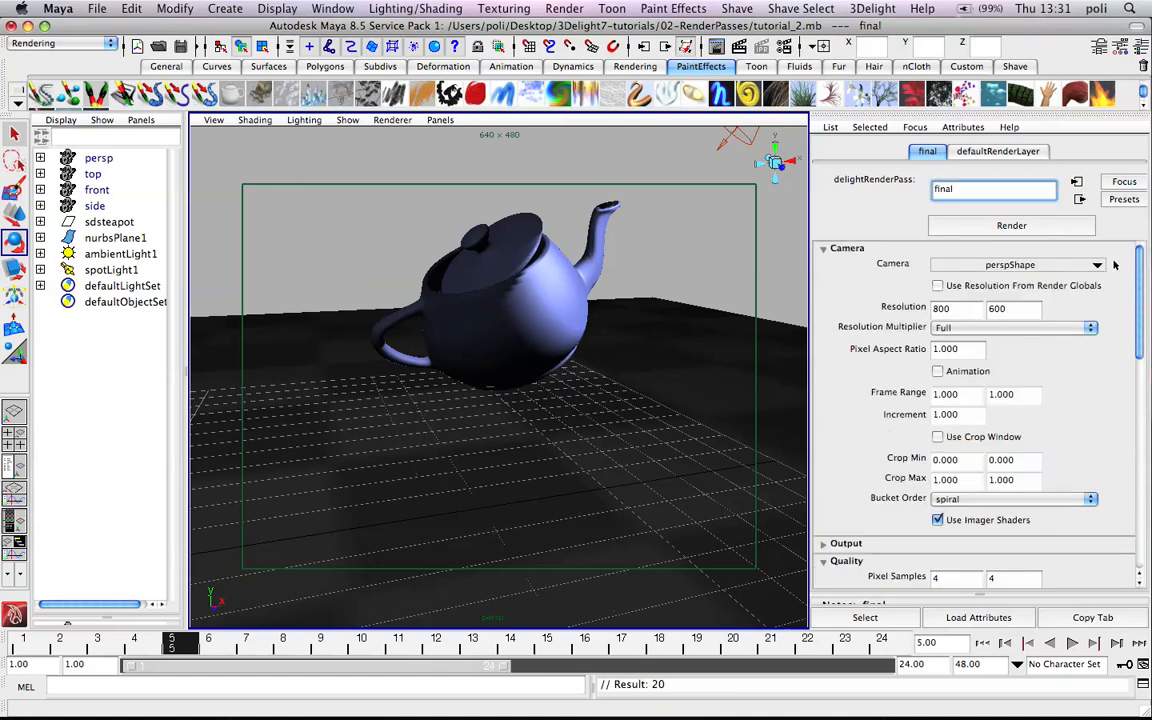
pyautogui.write('_motion')
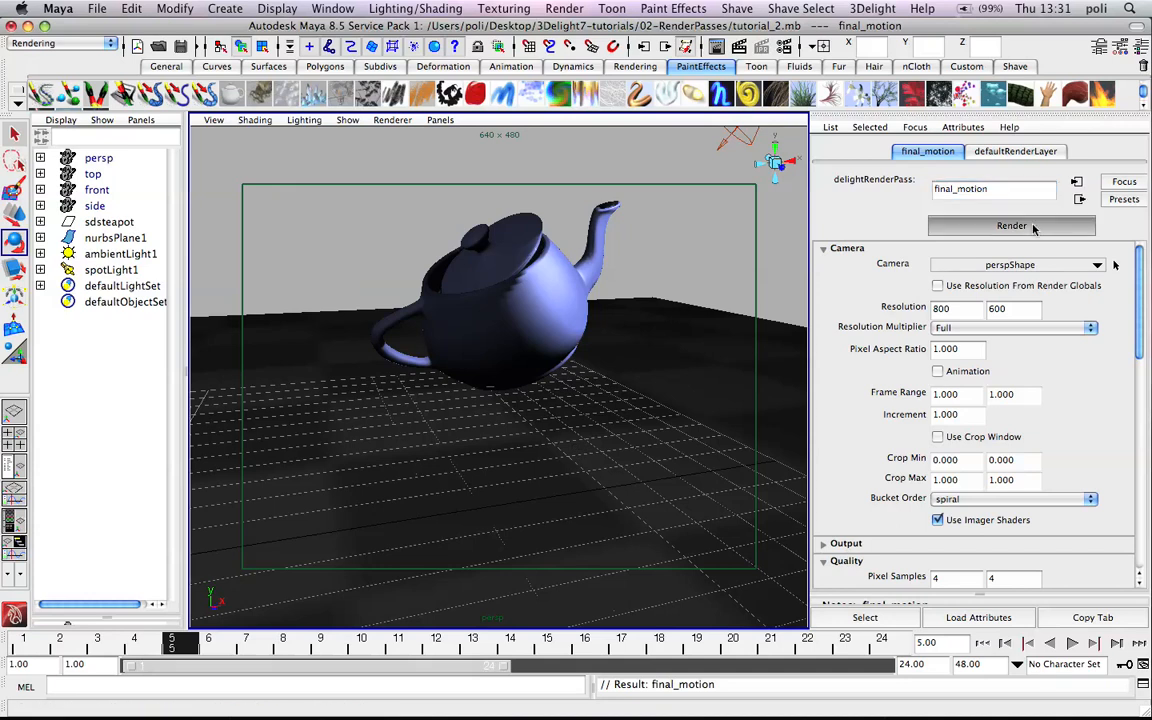
# Render the final_motion pass into i-display
pyautogui.click(1012, 224)
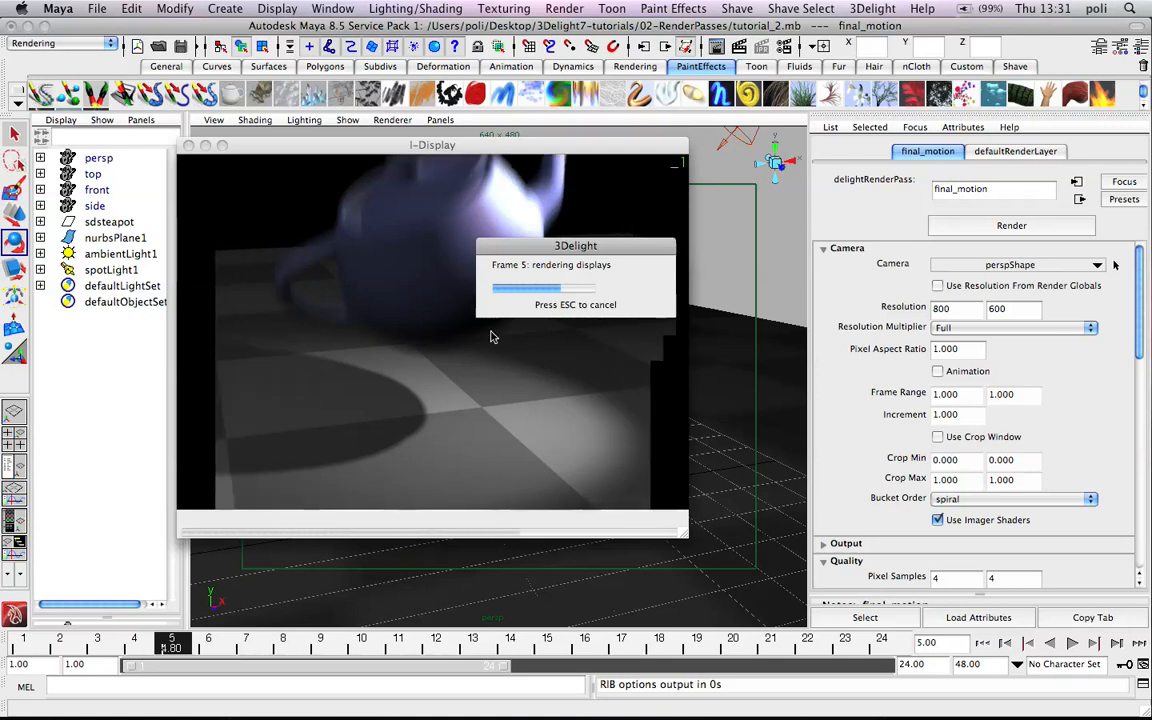
pyautogui.moveTo(464, 156)
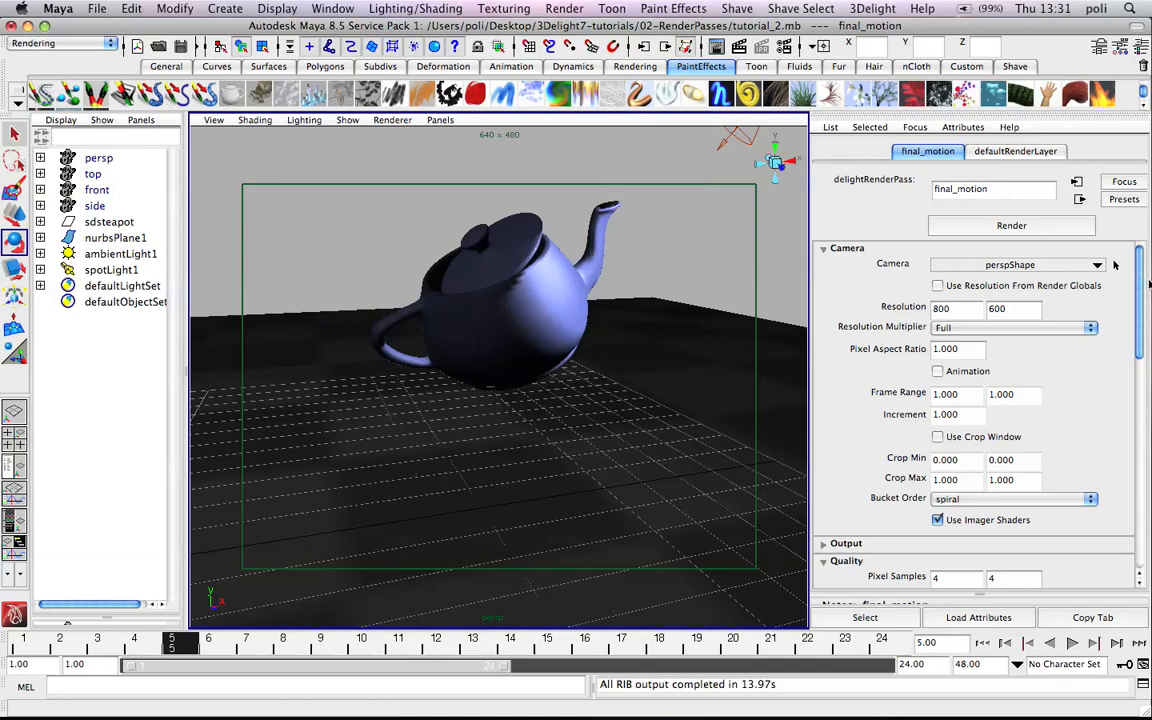
# Set the pass's Pixel Samples to 7 by 7 in the Quality section
pyautogui.scroll(-3)
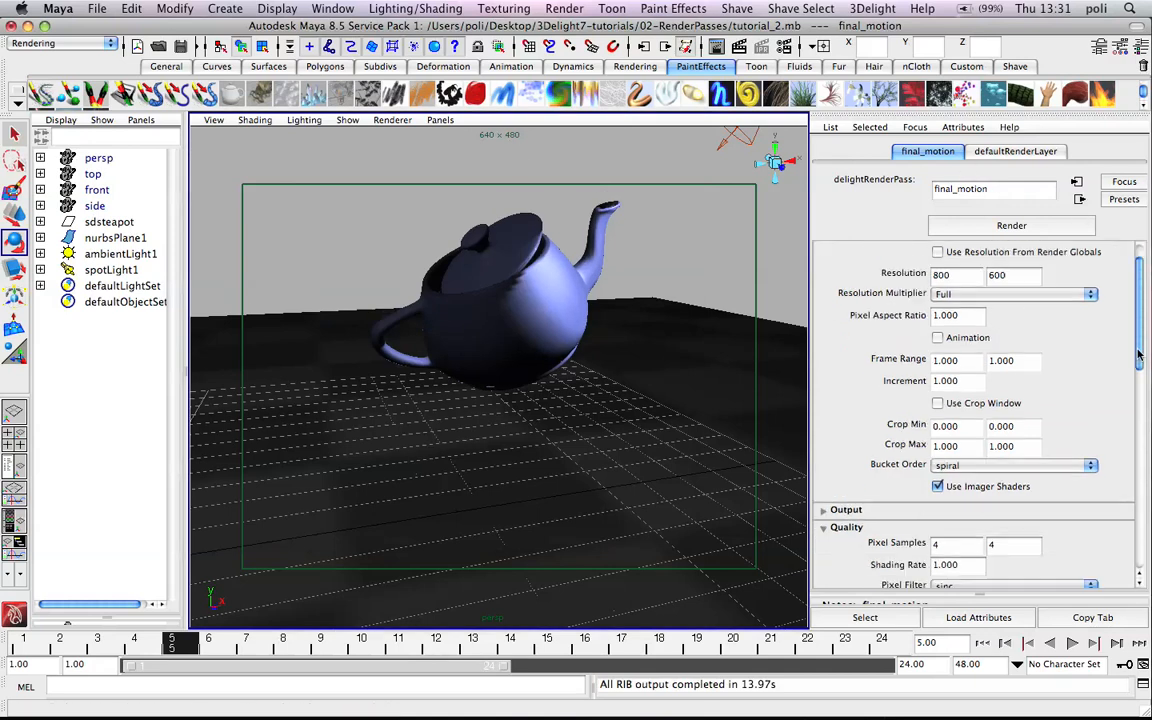
pyautogui.scroll(-3)
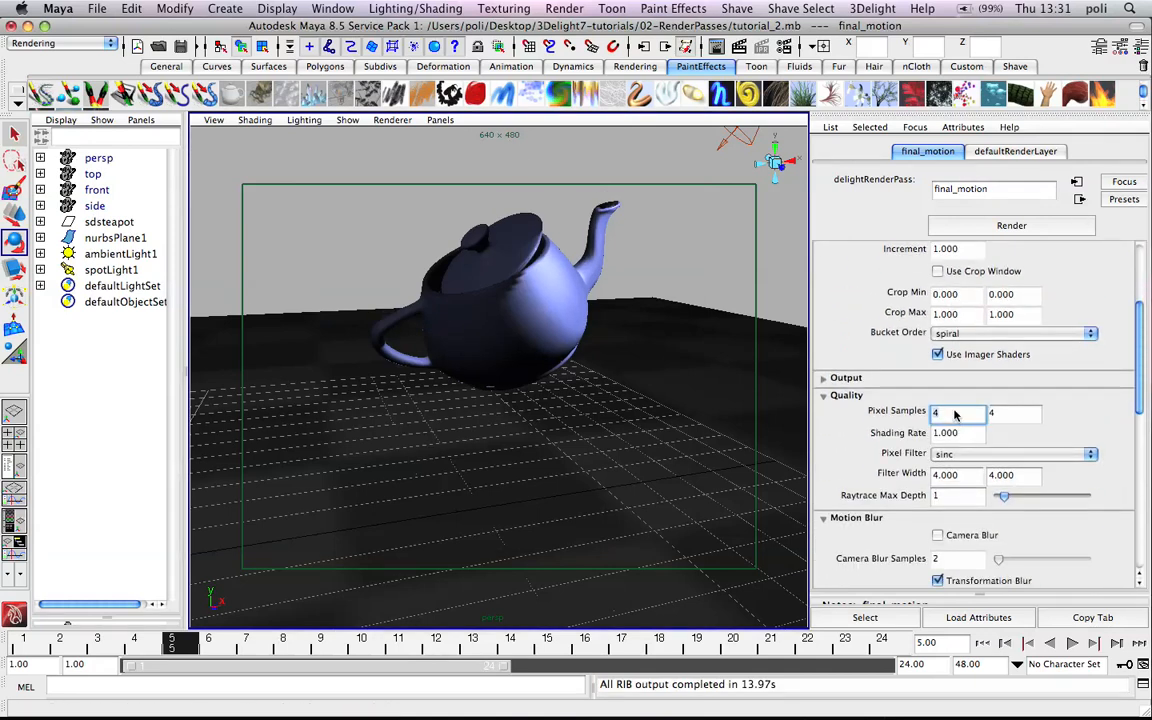
pyautogui.write('7')
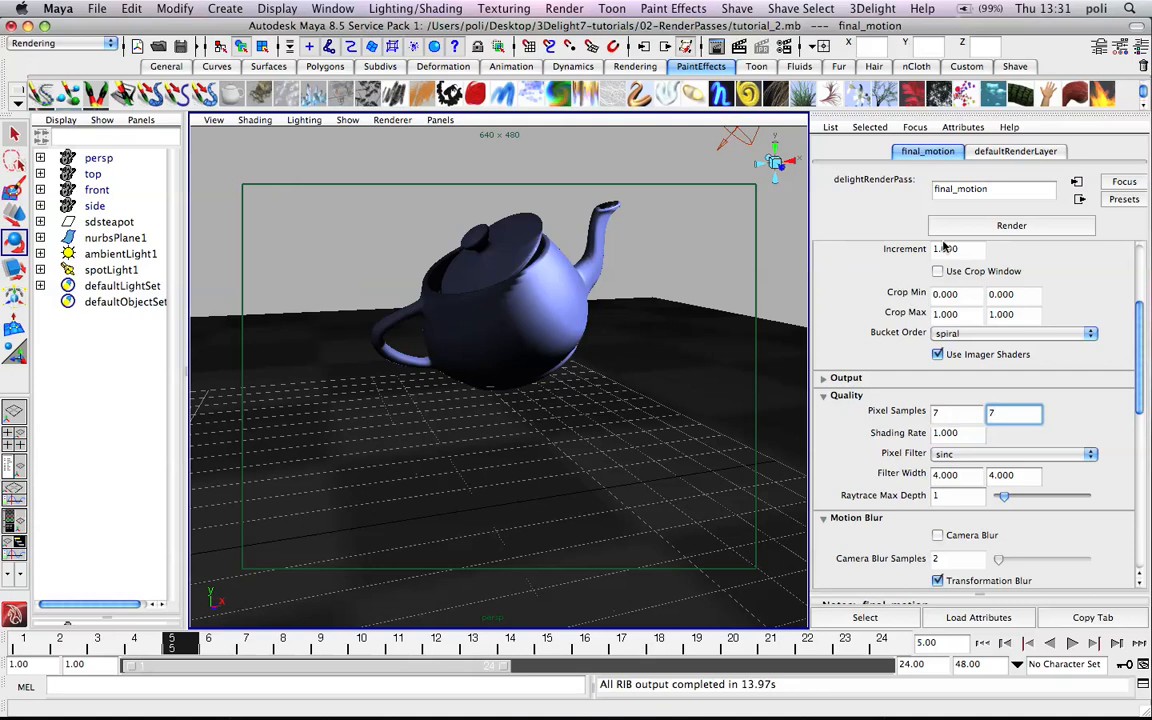
pyautogui.click(872, 8)
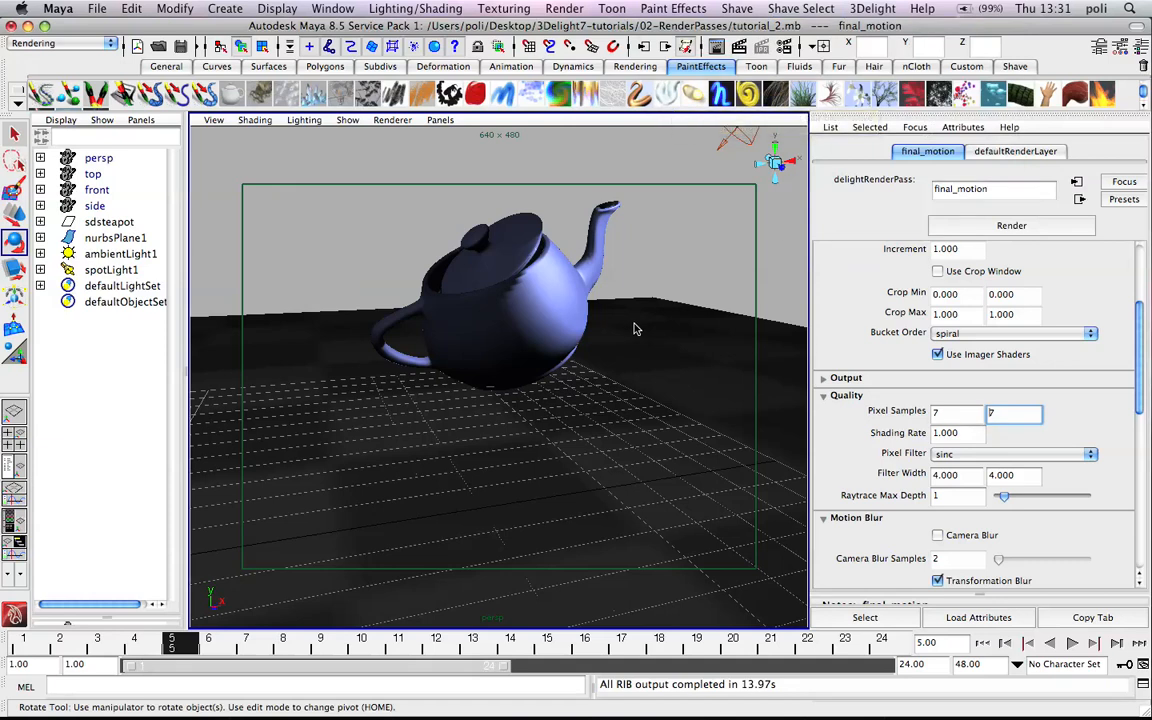
pyautogui.moveTo(590, 398)
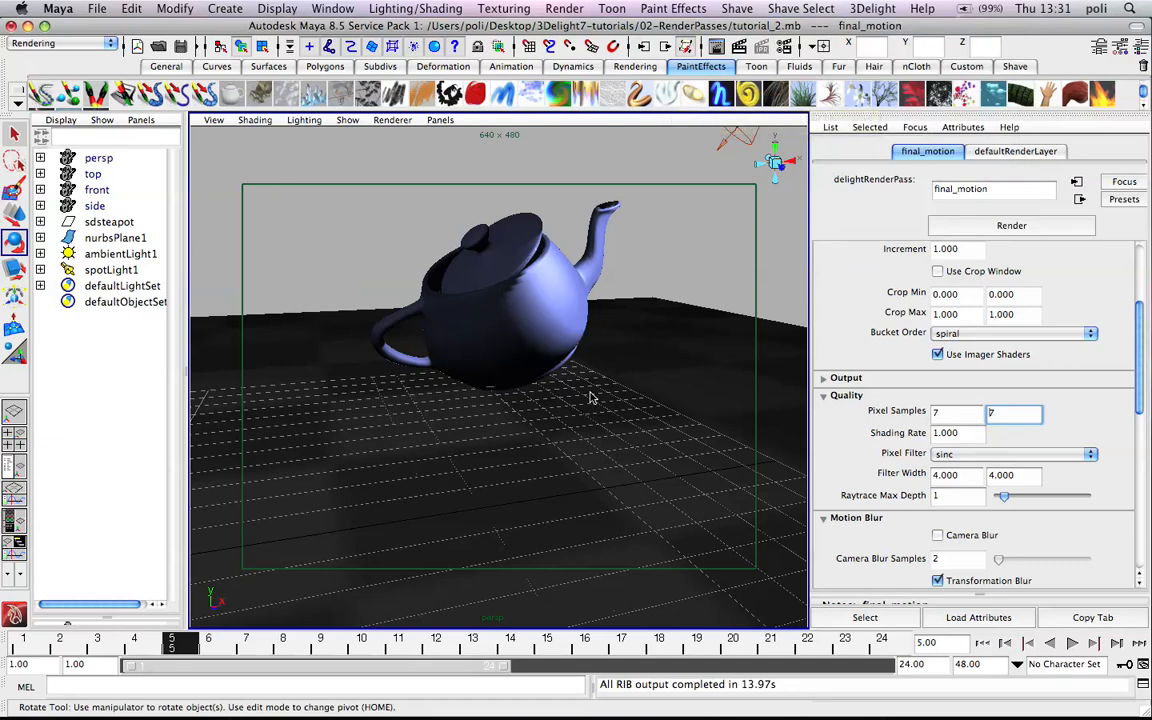
pyautogui.click(1012, 224)
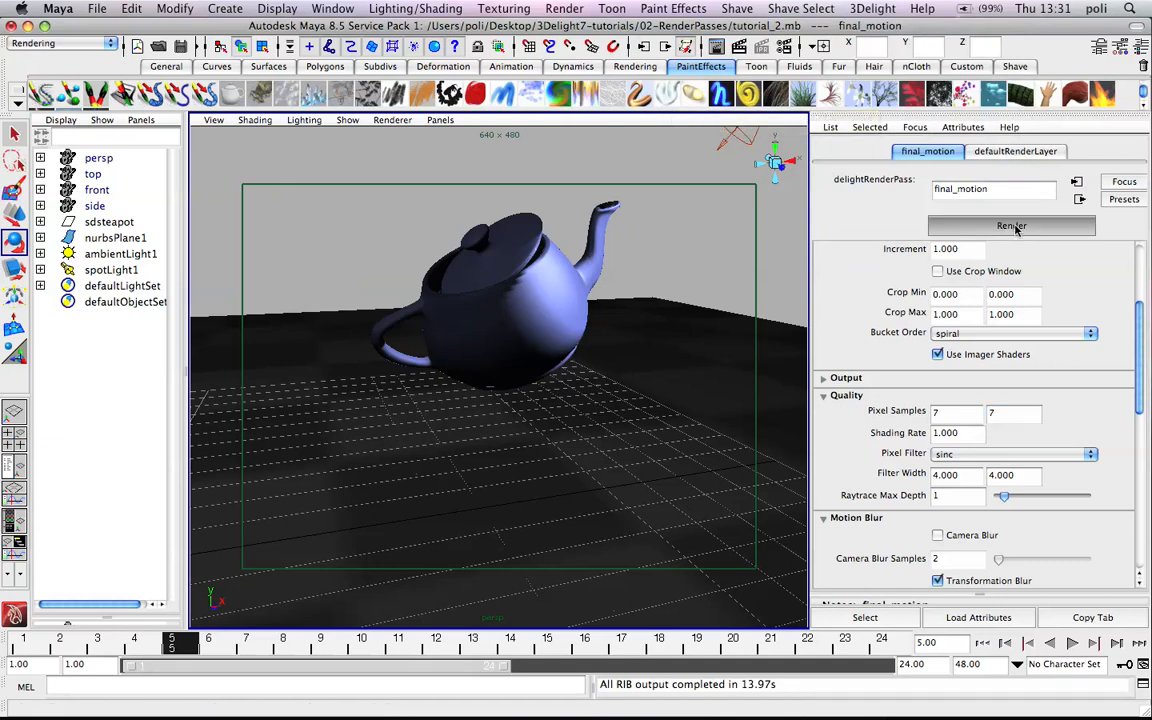
# Re-render final_motion with 7×7 samples and compare the result in i-display
pyautogui.click(1012, 224)
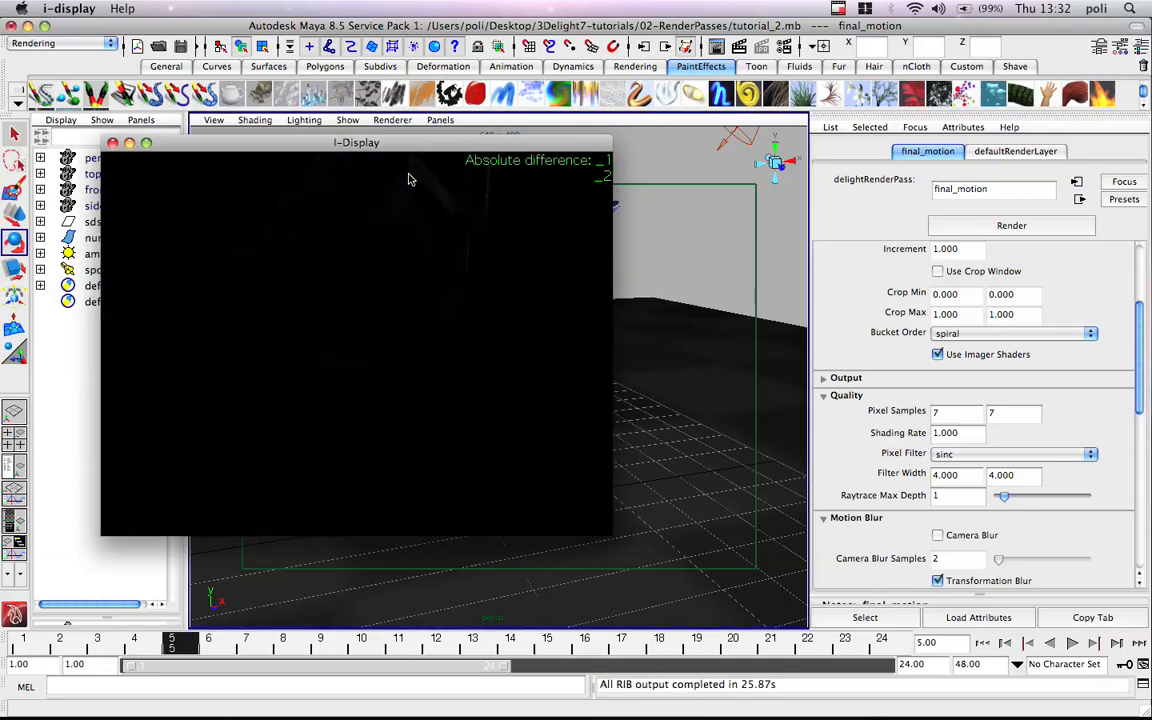
pyautogui.moveTo(424, 204)
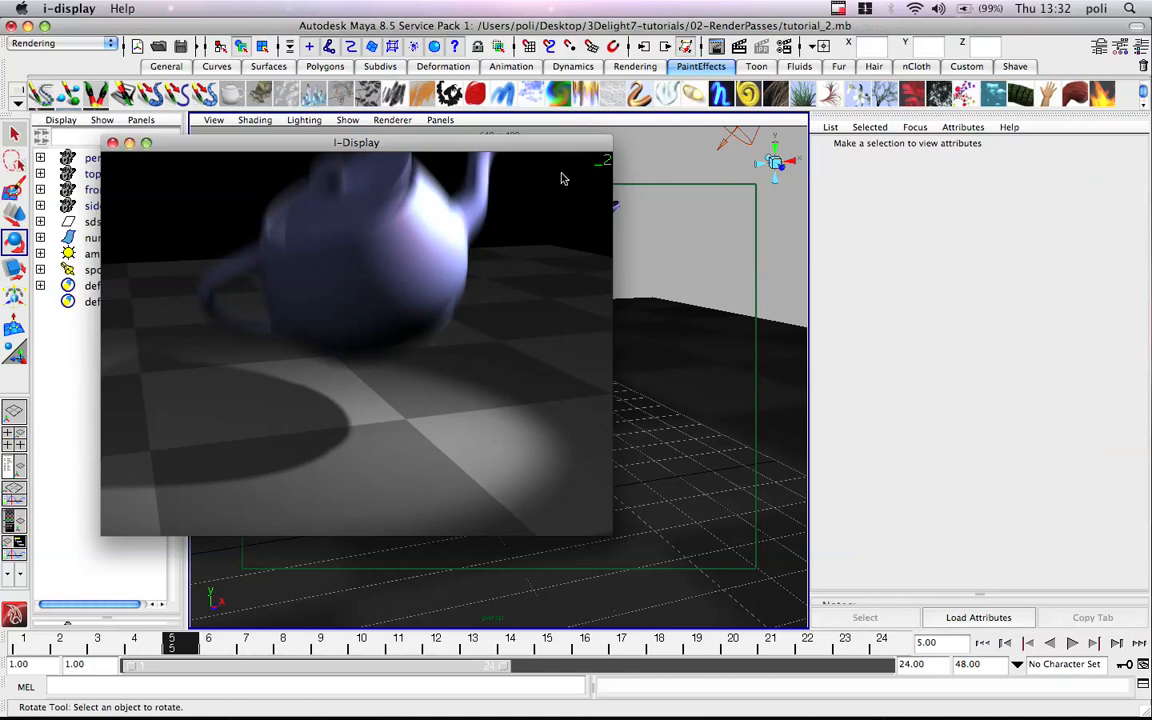
pyautogui.moveTo(762, 380)
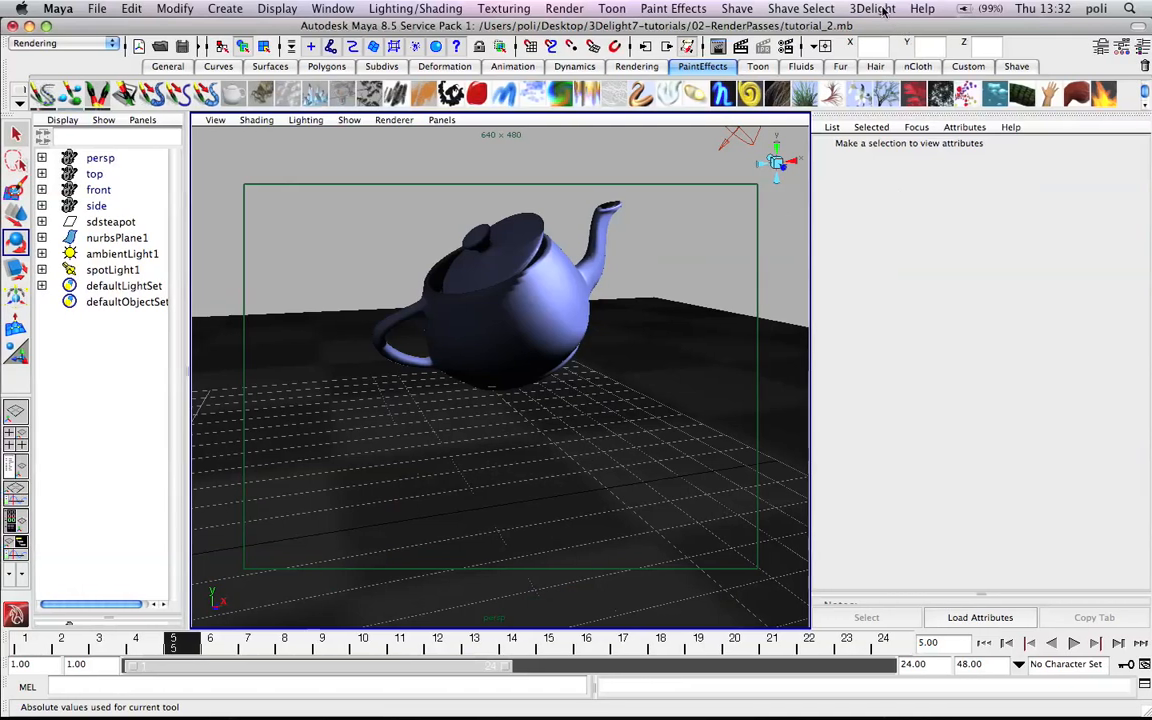
# Bring up the render pass attributes for final_motion_RIBout
pyautogui.click(872, 8)
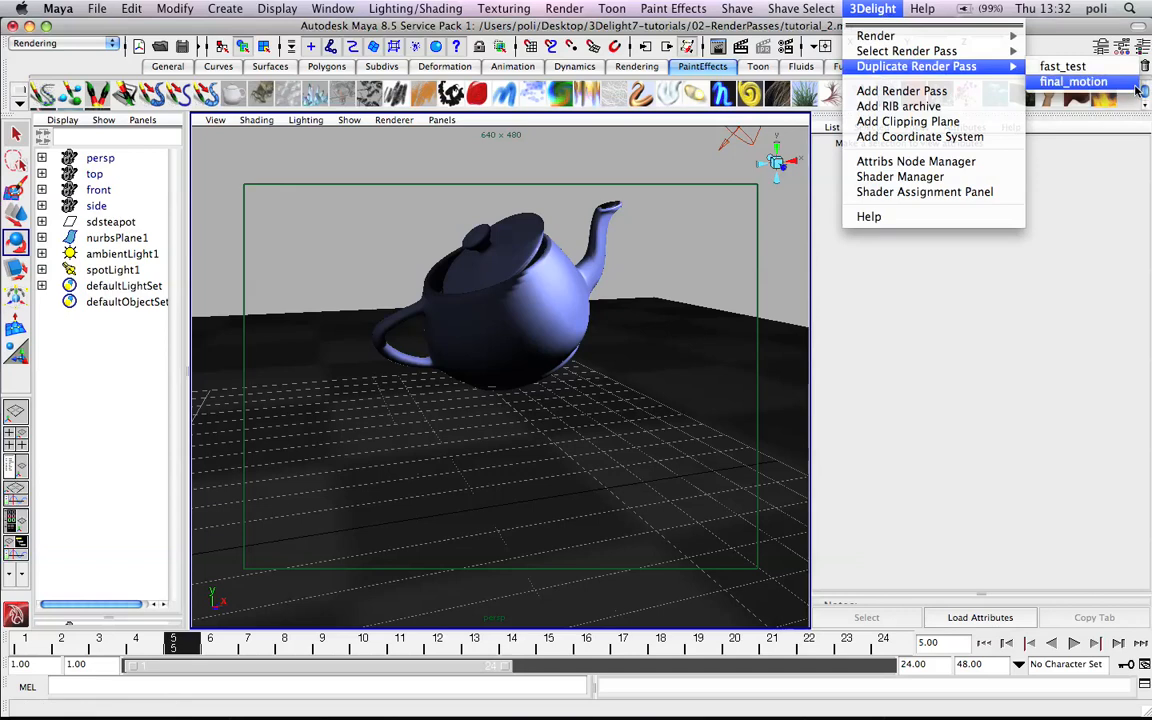
pyautogui.moveTo(904, 52)
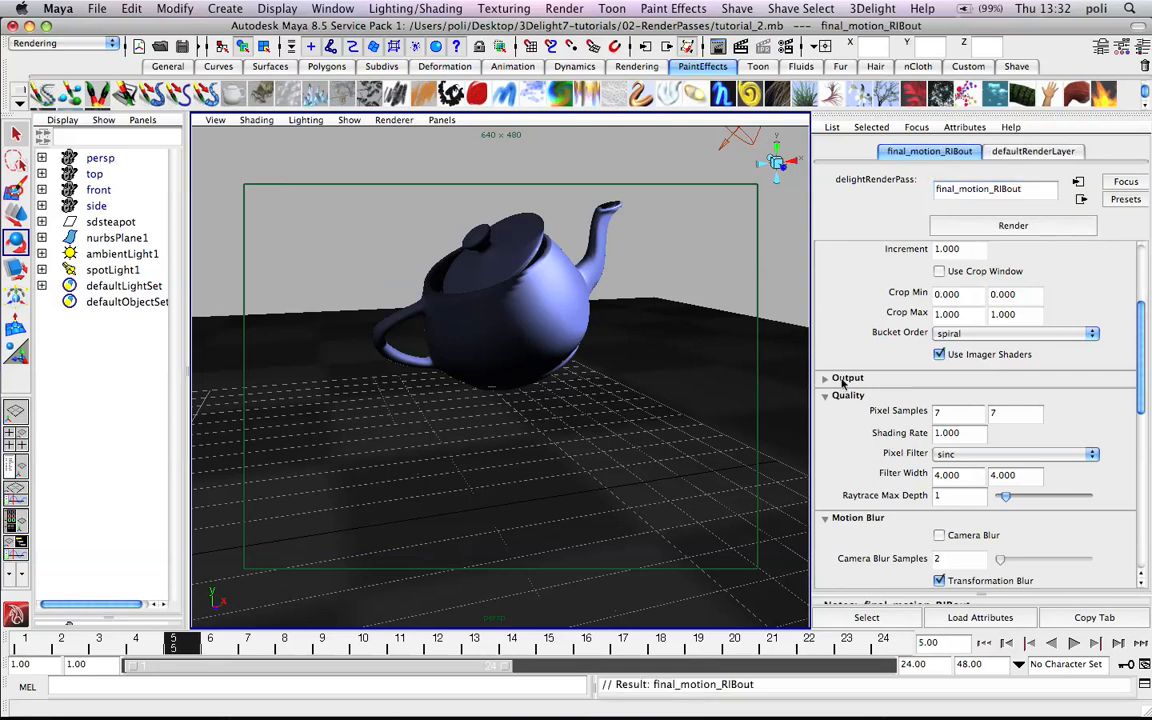
# Set Render Mode to Save RIB with filename tutorial_2.rib in the 02-RenderPasses folder
pyautogui.click(848, 376)
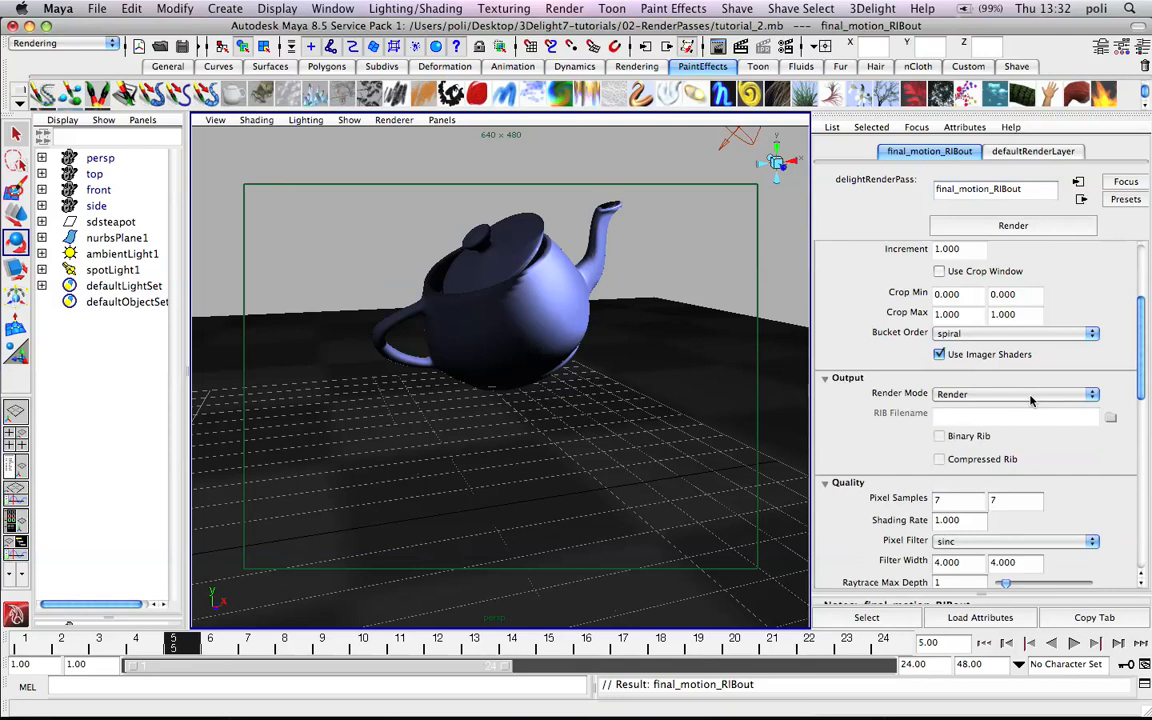
pyautogui.moveTo(1026, 400)
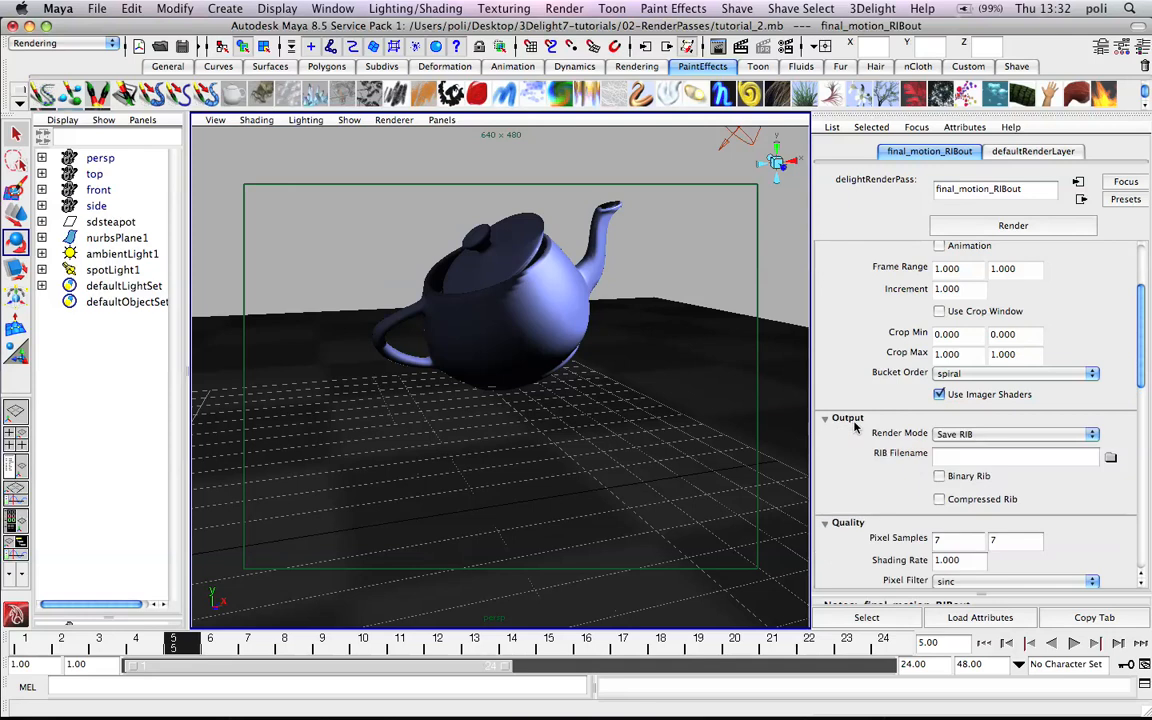
pyautogui.click(1010, 456)
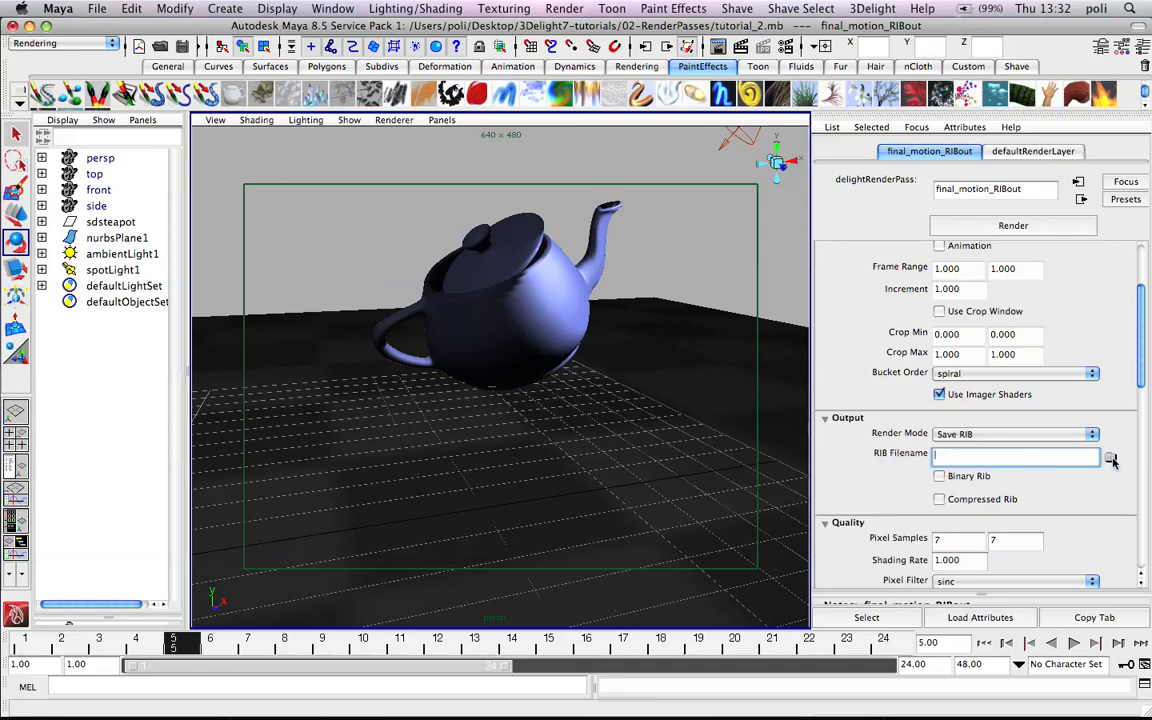
pyautogui.click(1110, 456)
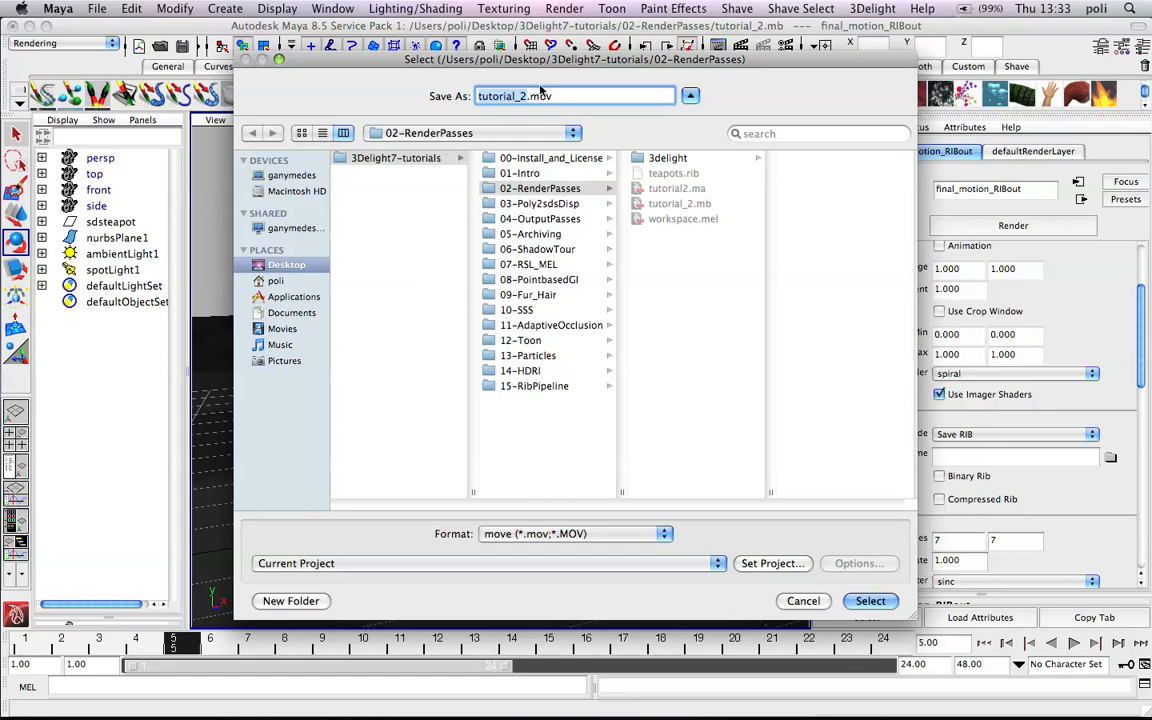
pyautogui.click(576, 96)
pyautogui.write('ri')
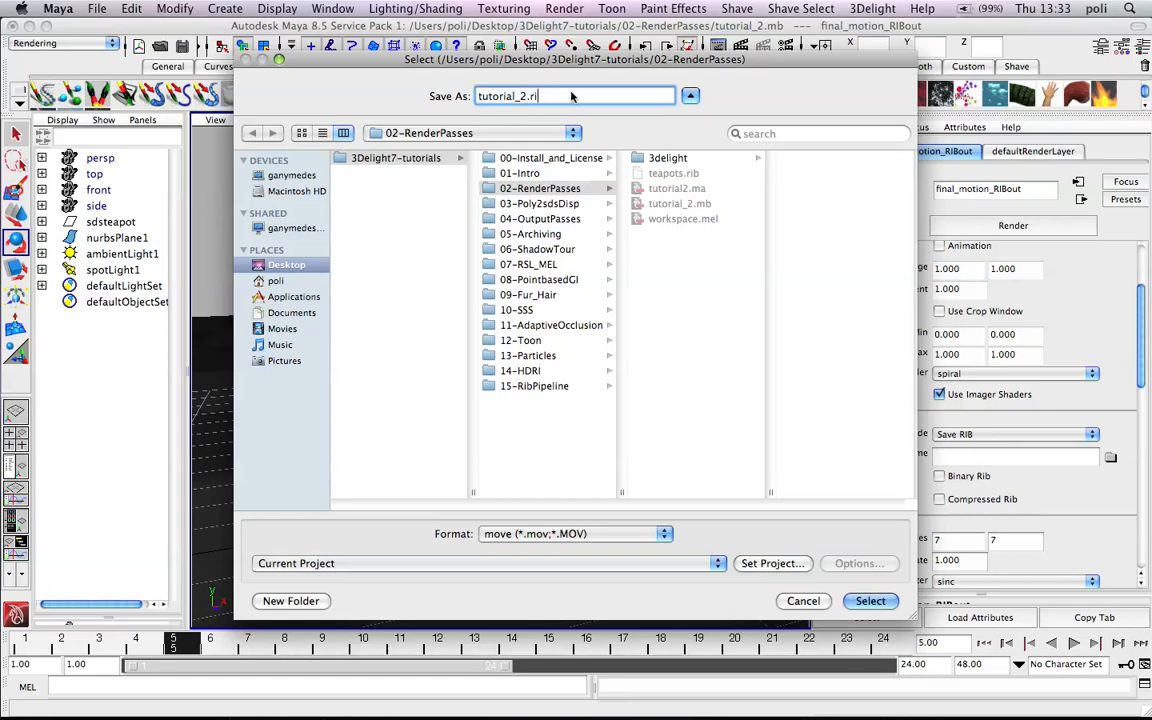
pyautogui.click(868, 600)
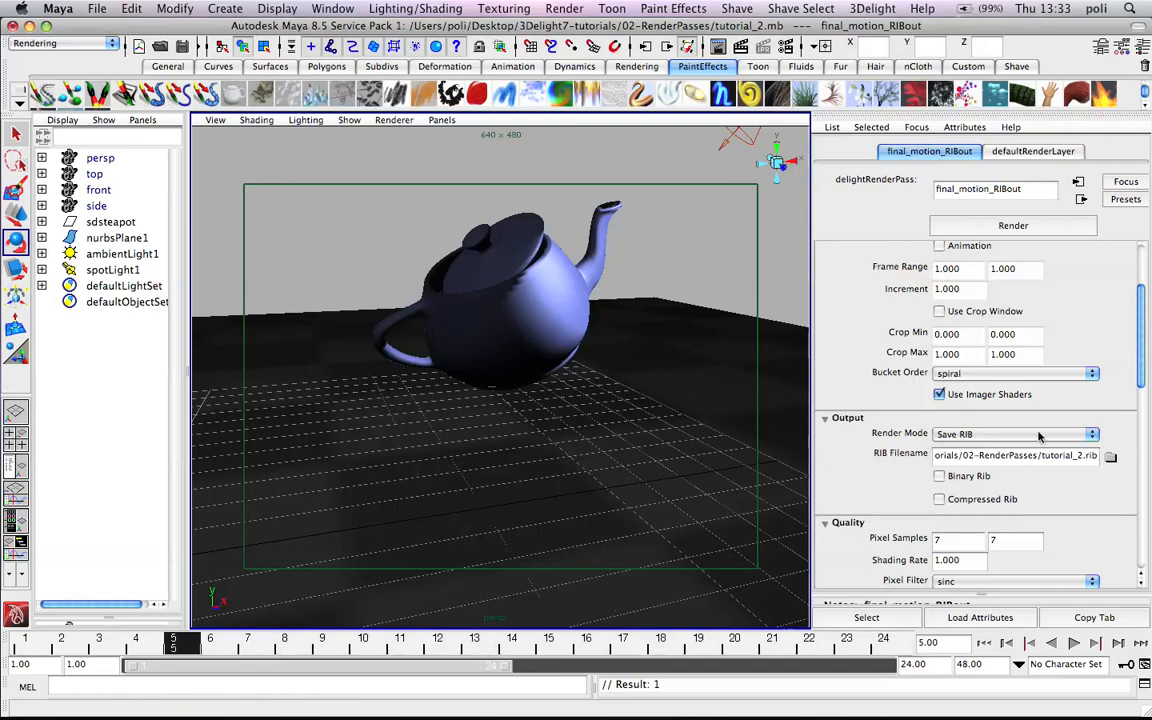
pyautogui.moveTo(952, 488)
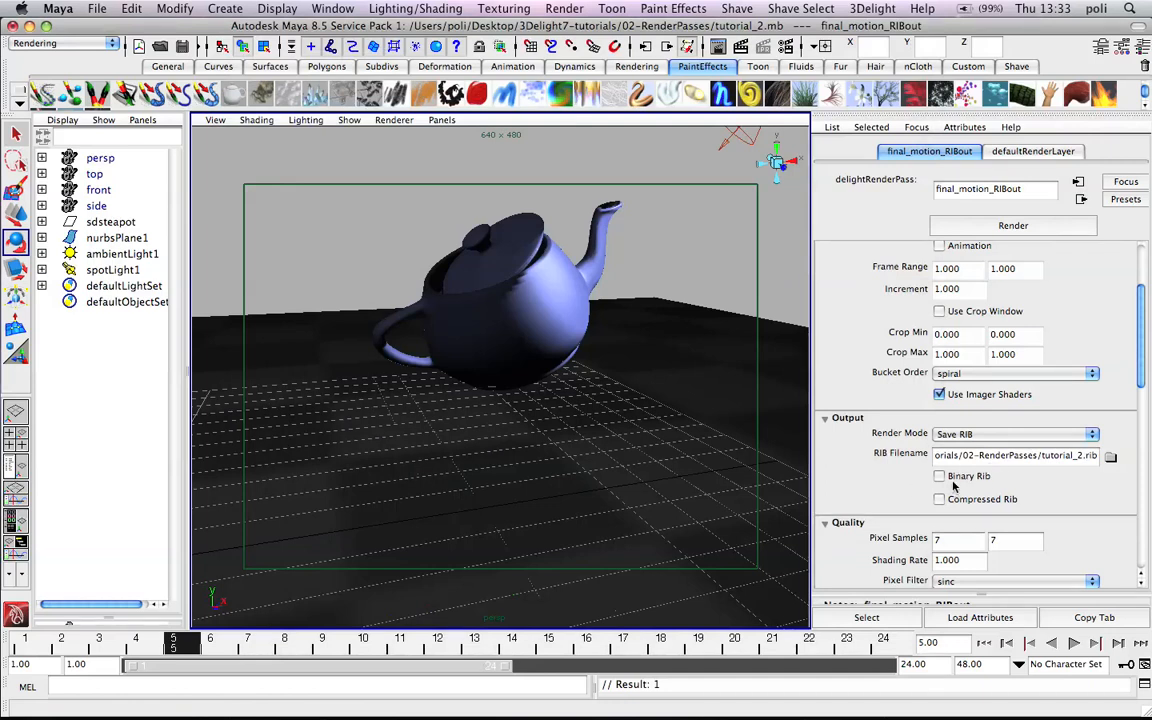
pyautogui.moveTo(988, 476)
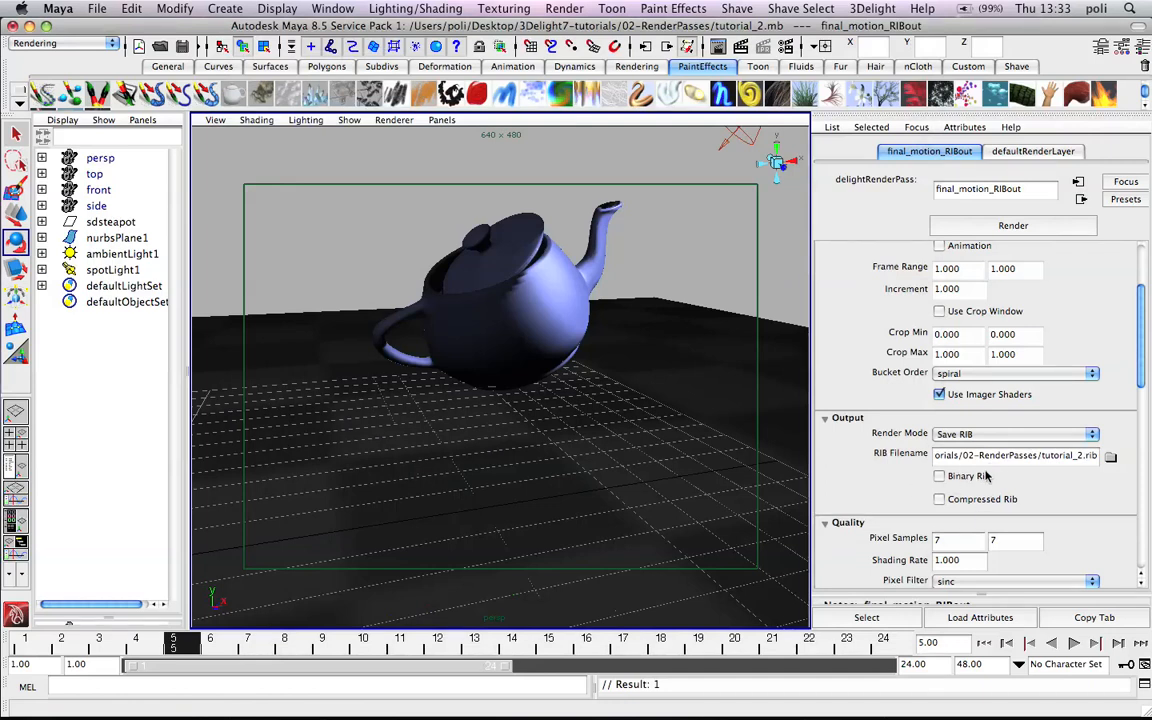
pyautogui.moveTo(1024, 216)
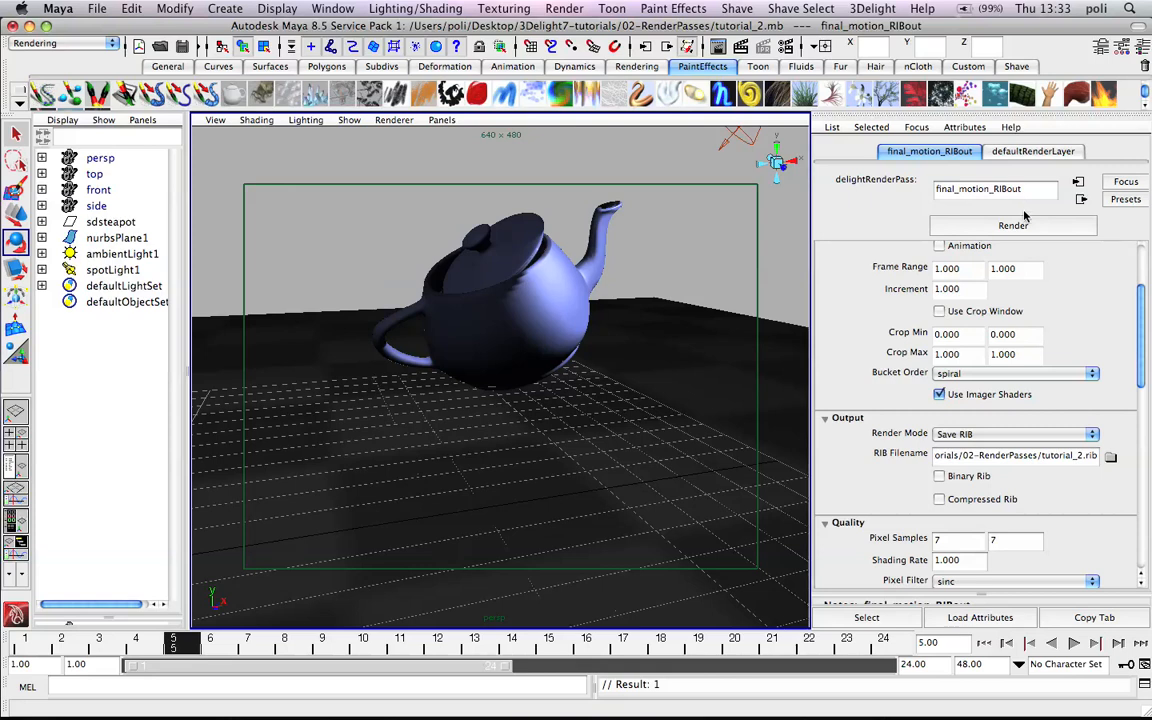
# Render the pass to export the scene into tutorial_2.rib
pyautogui.click(1012, 224)
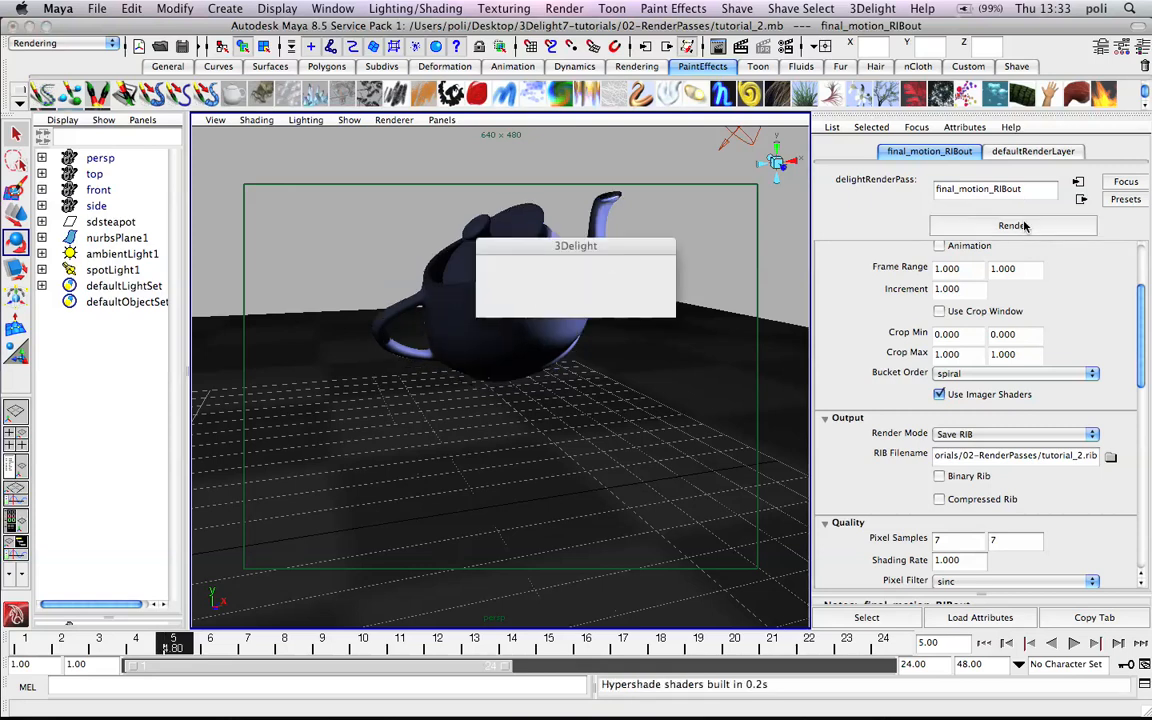
pyautogui.click(1012, 224)
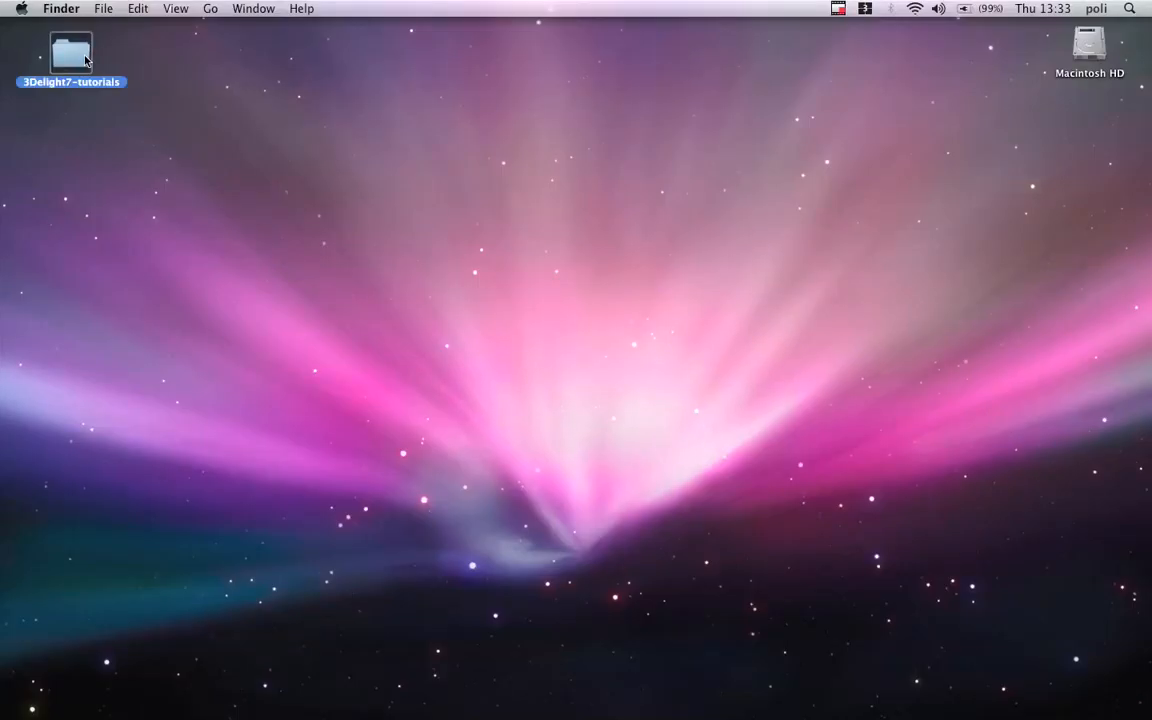
# Navigate into 3Delight7-tutorials/02-RenderPasses and open tutorial_2.rib with TextMate
pyautogui.doubleClick(70, 52)
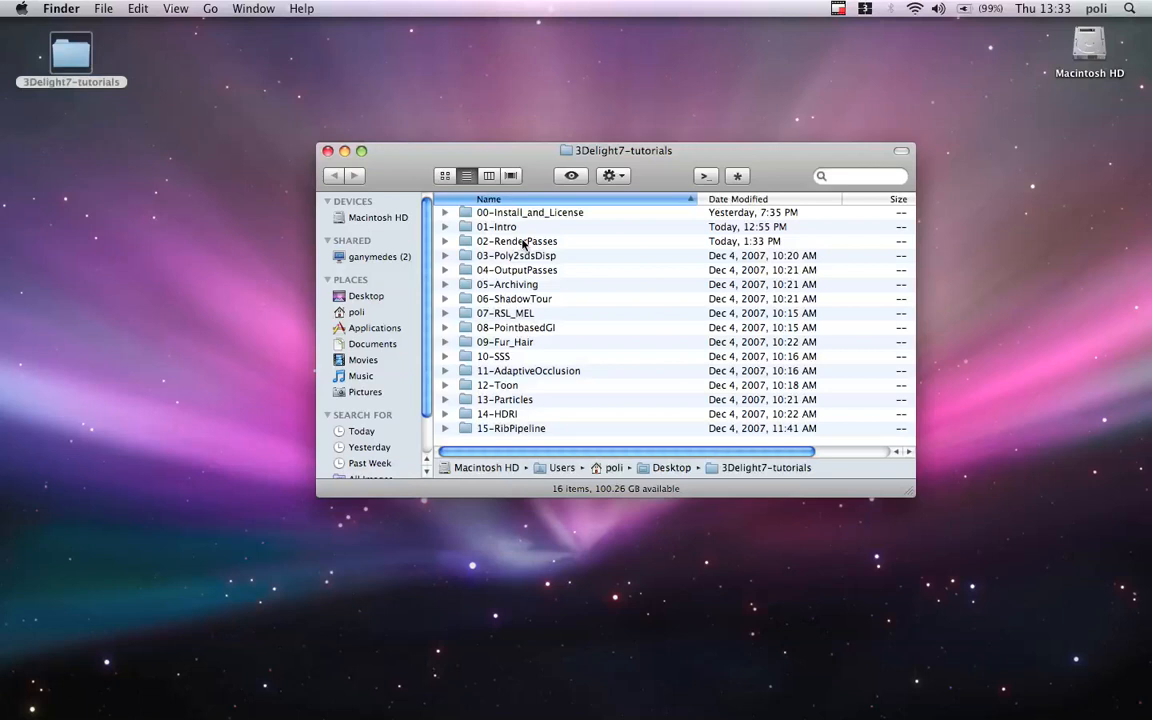
pyautogui.doubleClick(516, 240)
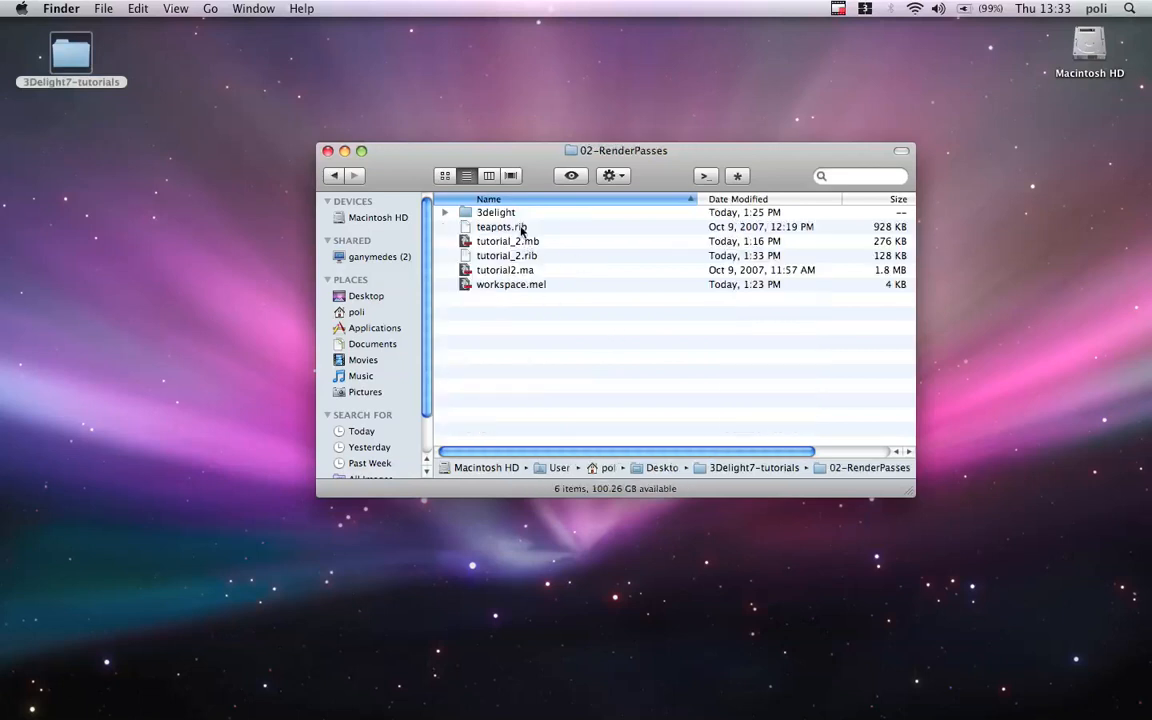
pyautogui.rightClick(504, 256)
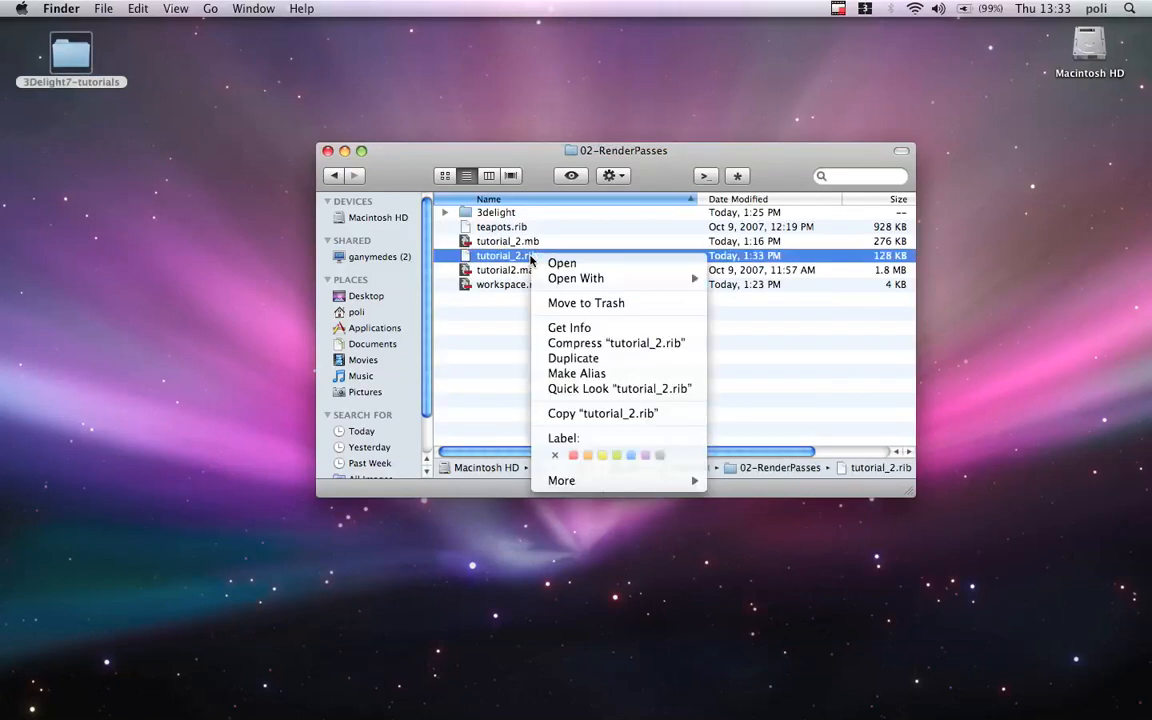
pyautogui.click(820, 308)
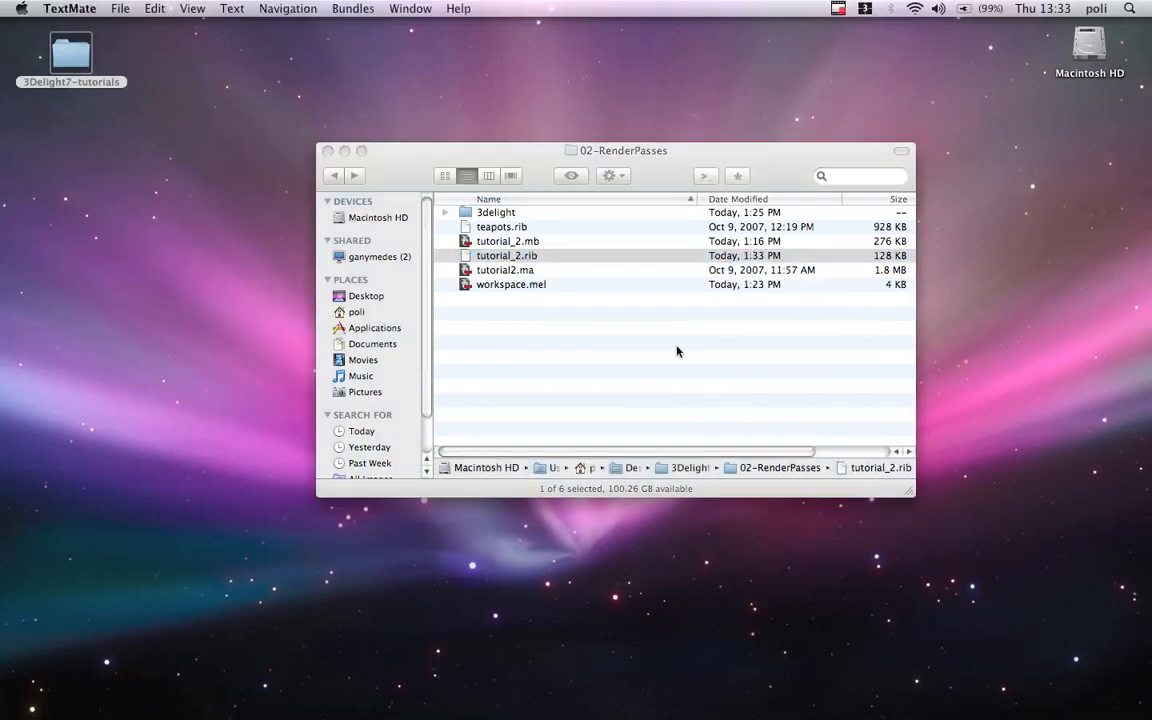
# Scroll through tutorial_2.rib reviewing the geometry and frame 5 blocks with 7×7 pixel samples
pyautogui.doubleClick(506, 256)
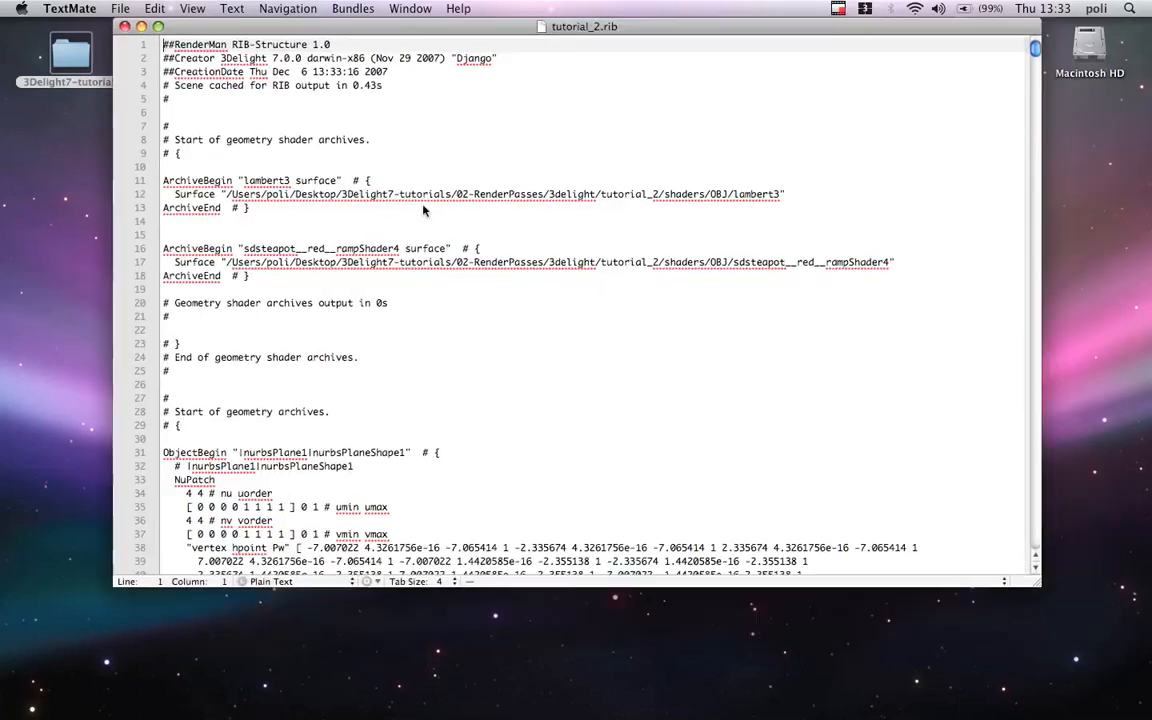
pyautogui.scroll(-3)
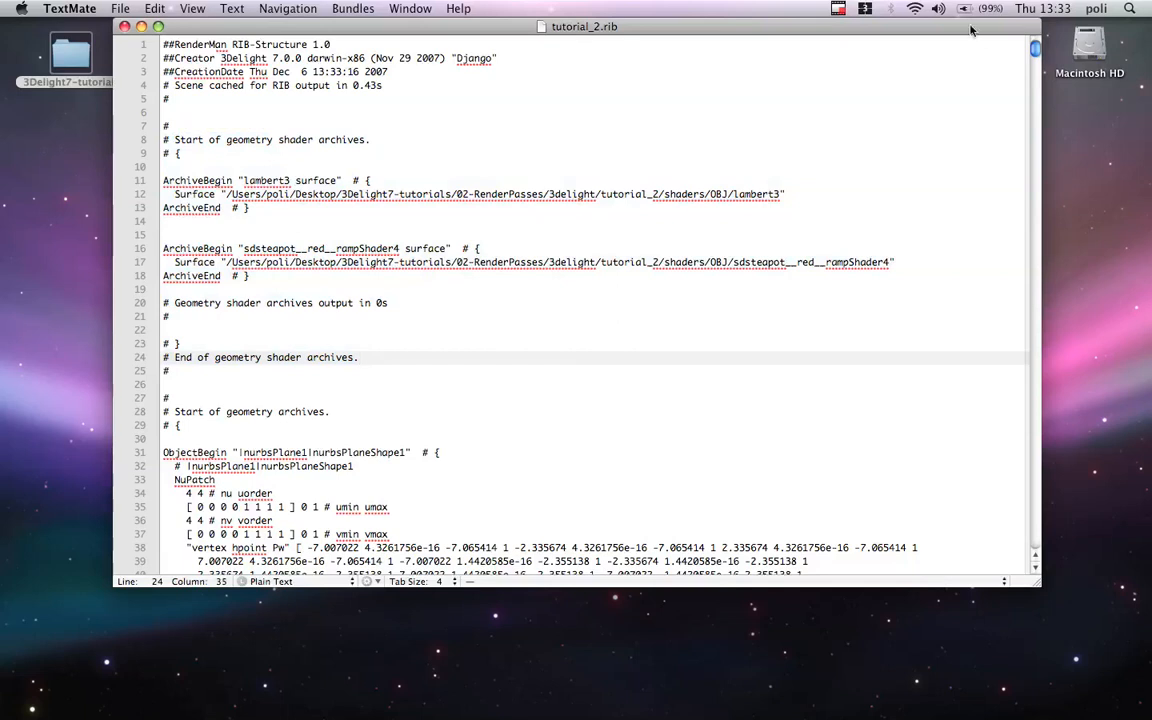
pyautogui.scroll(-3)
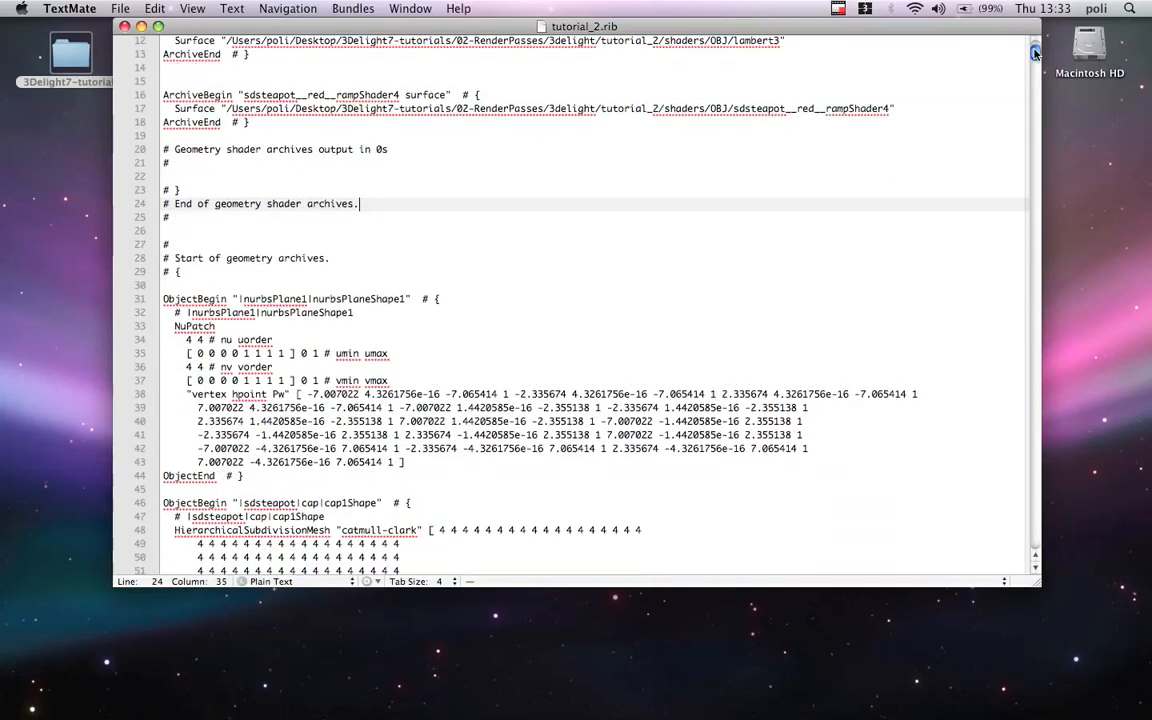
pyautogui.scroll(-3)
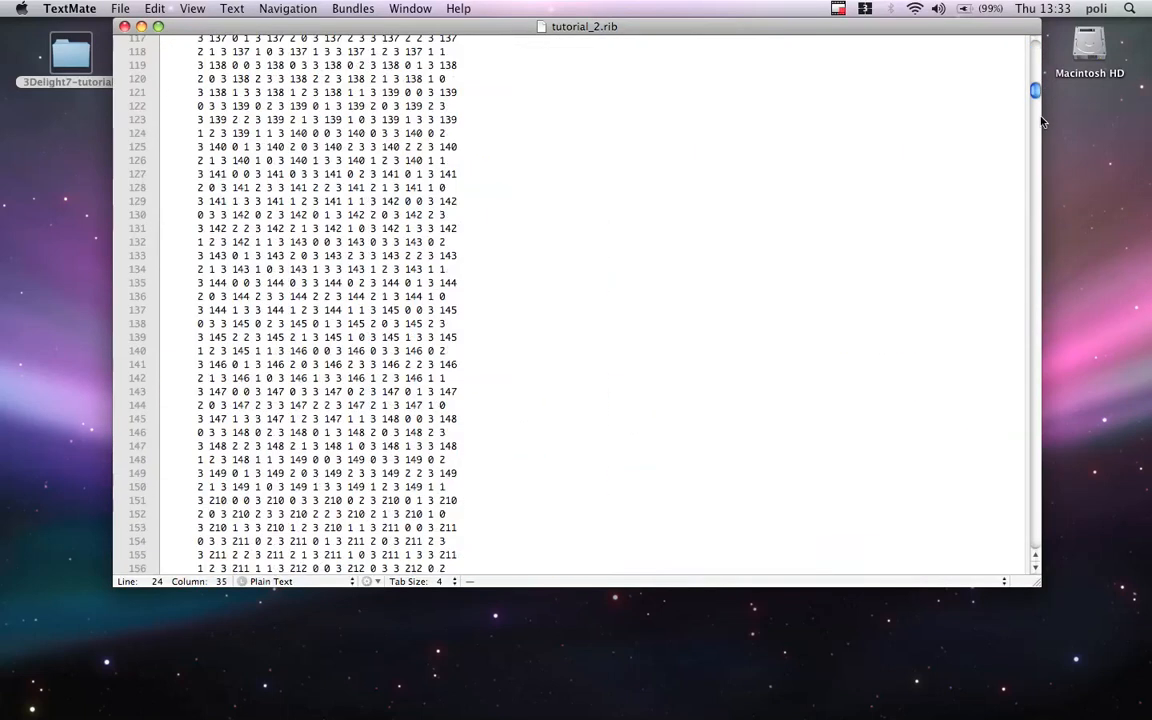
pyautogui.moveTo(1036, 90); pyautogui.dragTo(1036, 360)
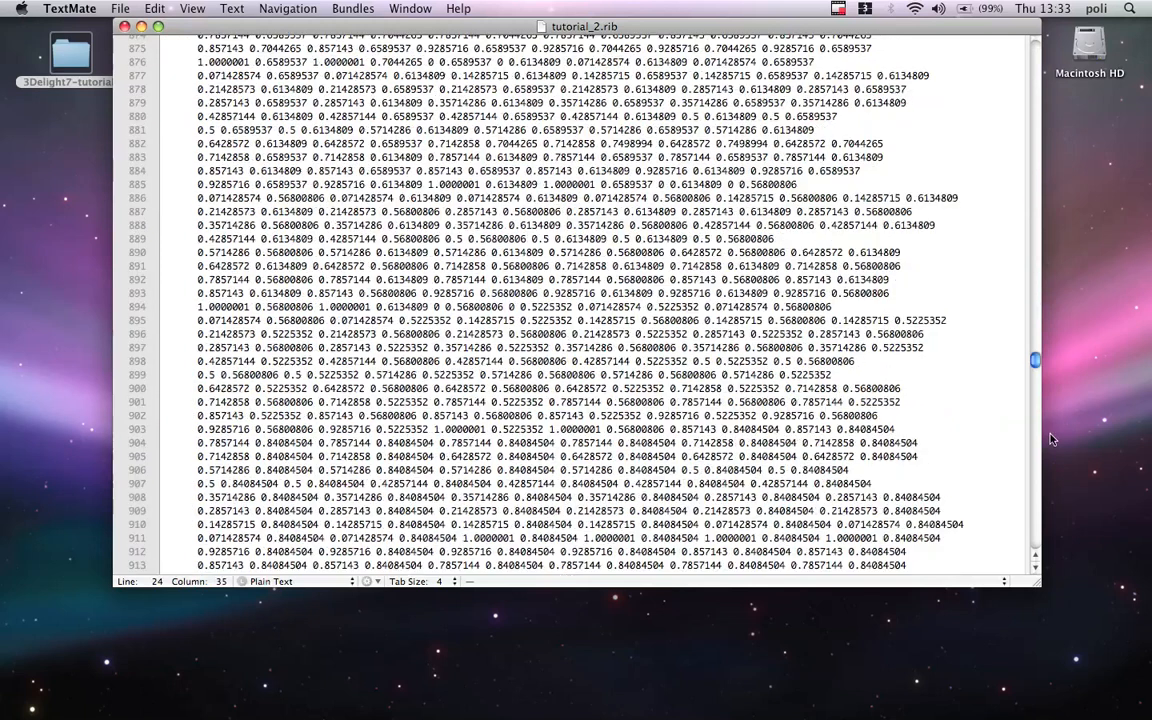
pyautogui.scroll(-3)
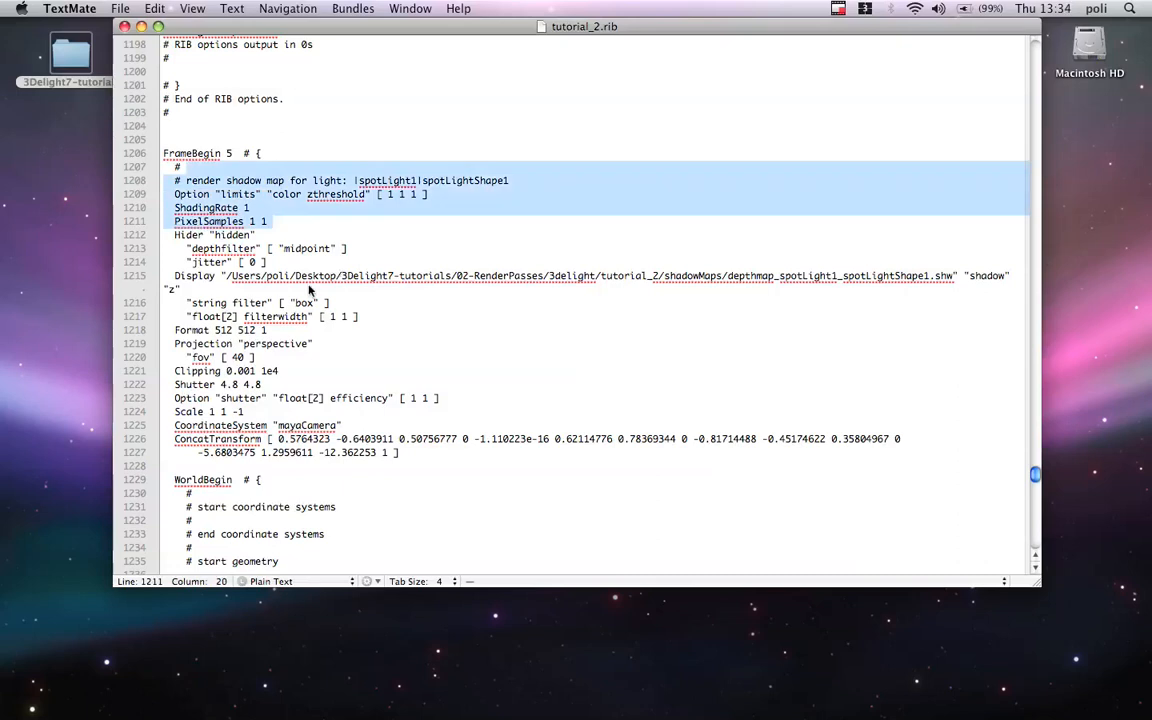
pyautogui.scroll(-3)
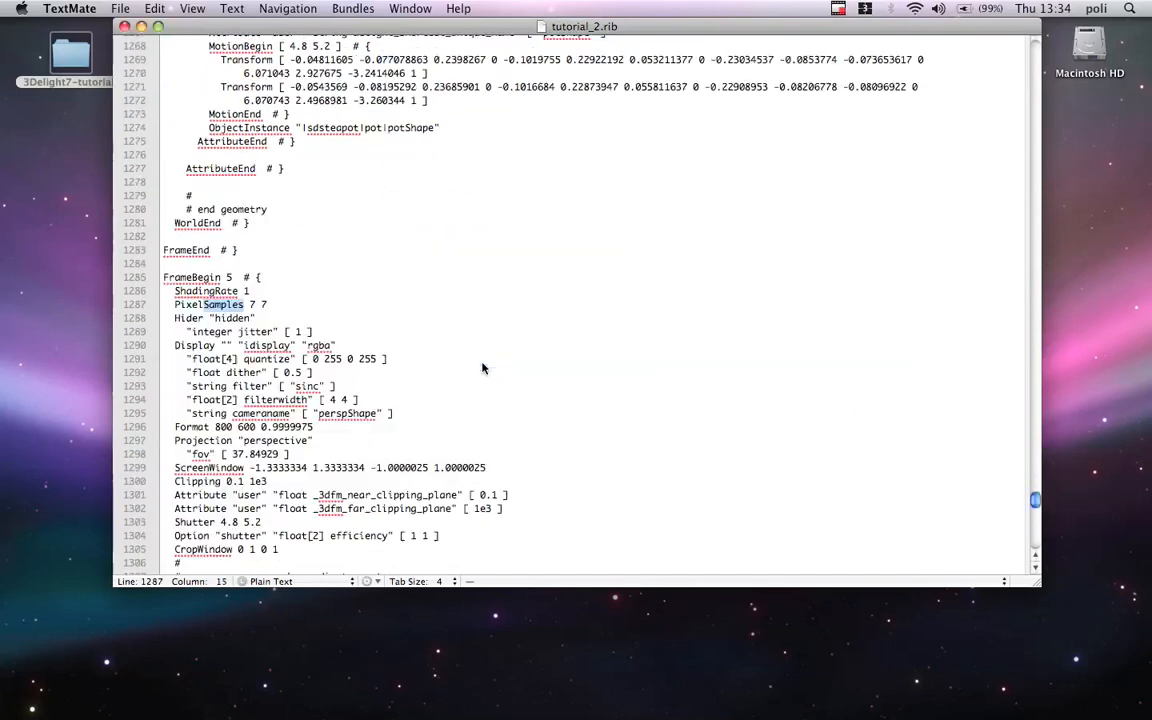
pyautogui.scroll(-3)
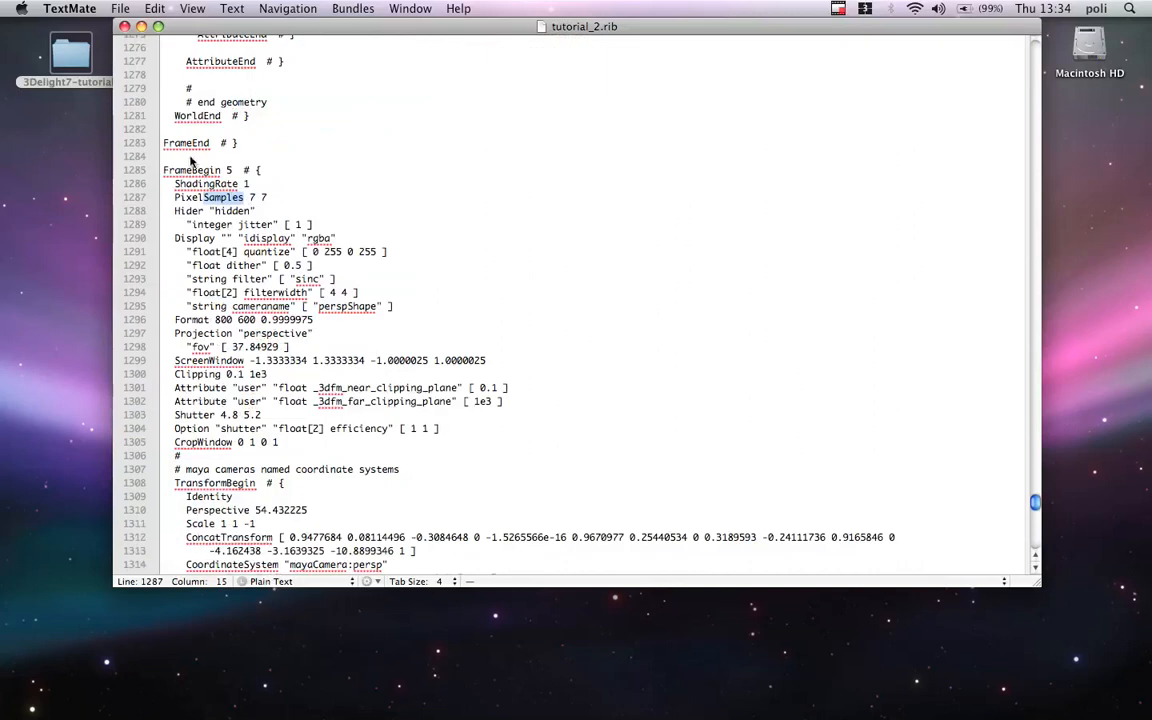
pyautogui.moveTo(190, 162); pyautogui.dragTo(292, 200)
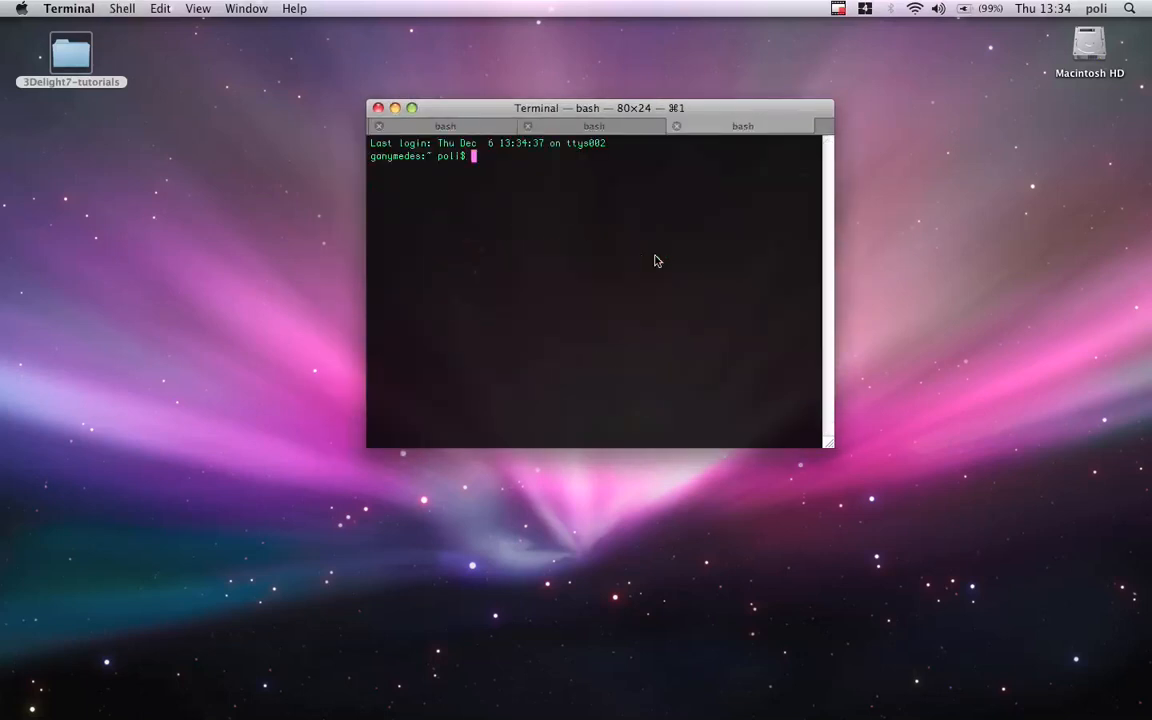
# Change into 3Delight7-tutorials and run renderdl -h to list its command-line options
pyautogui.write('cd Desktop/')
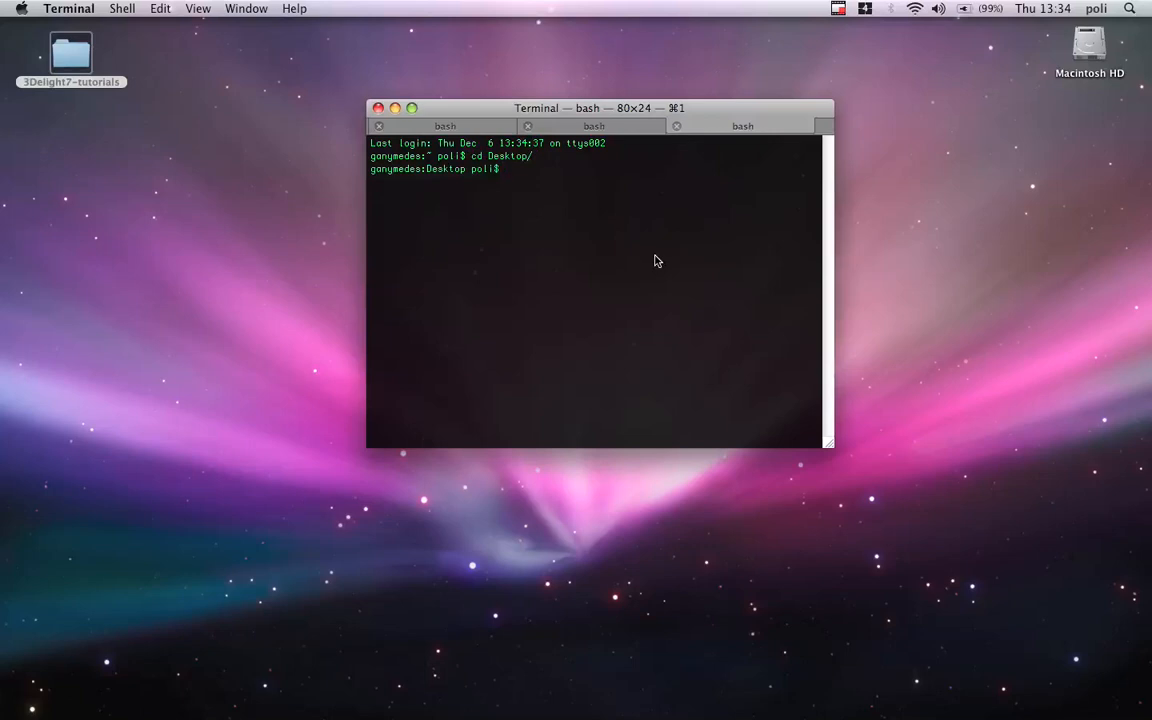
pyautogui.write('cd 3Delight7-tutorials/02-RenderPasses/')
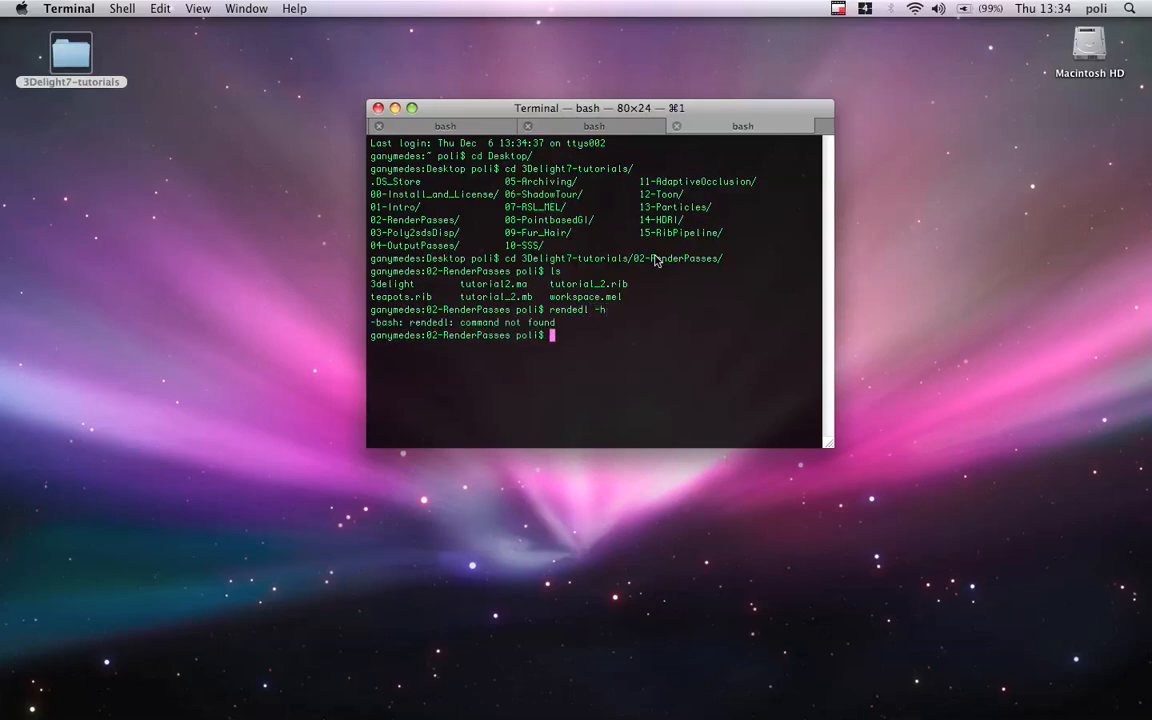
pyautogui.write('rendedl -h')
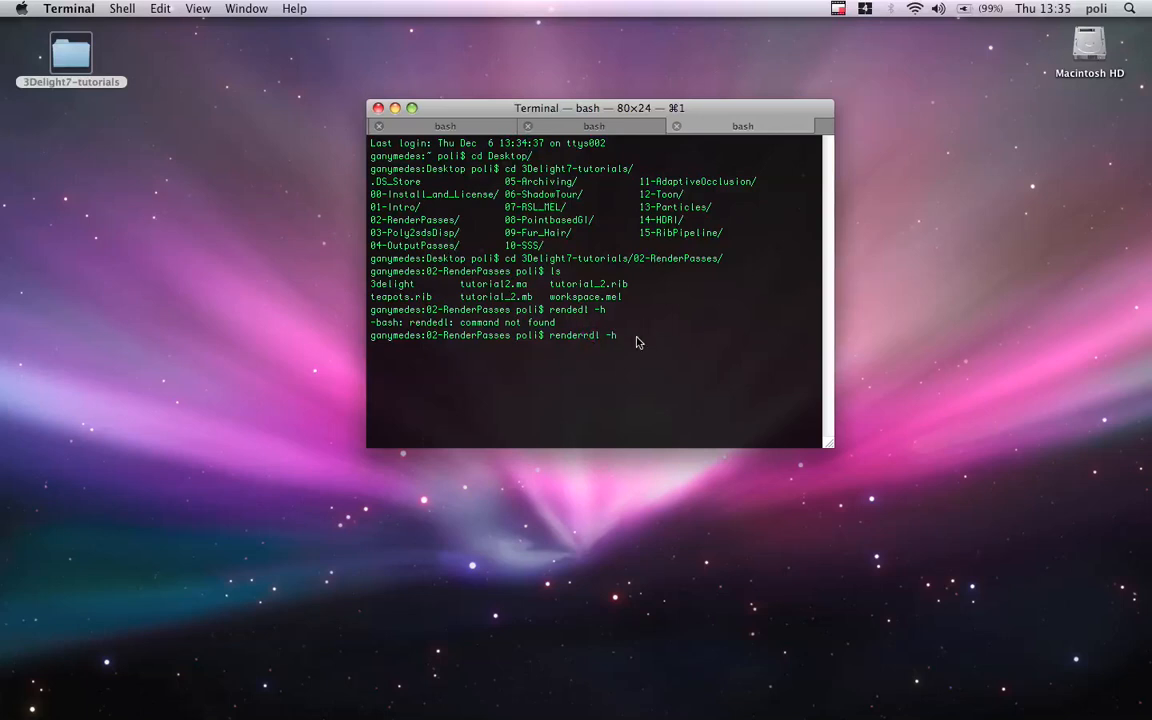
pyautogui.press('Return')
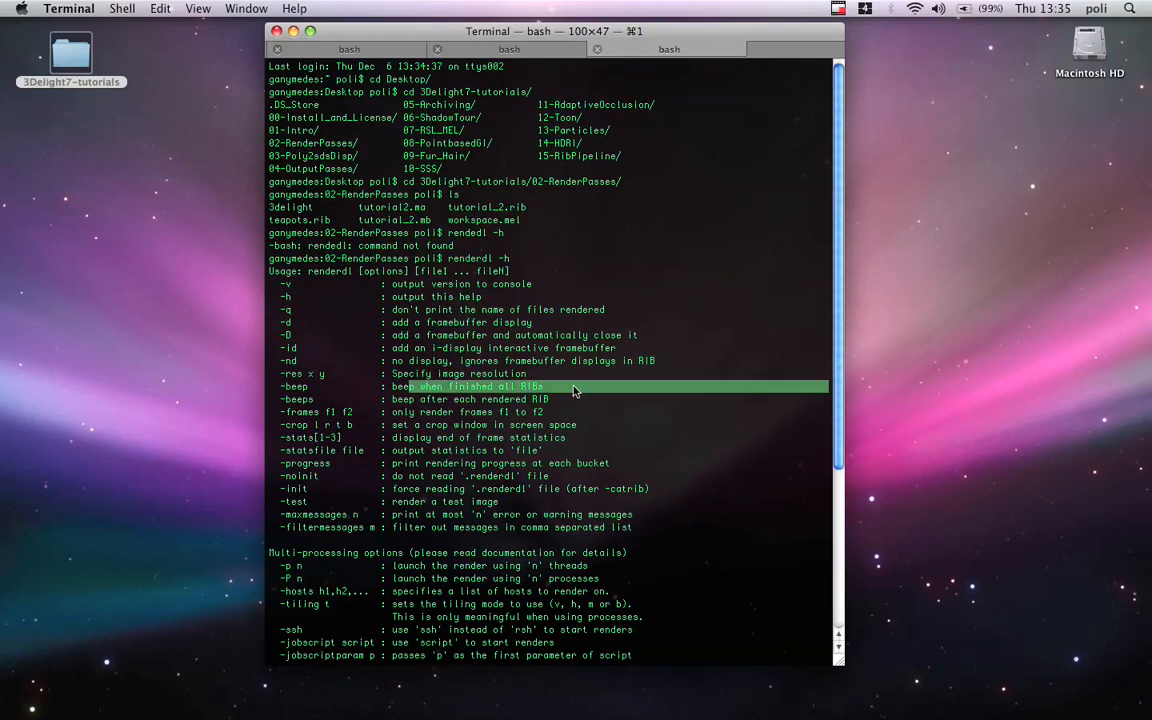
# Show the renderdl -h help listing in Terminal and read through its options
pyautogui.scroll(-3)
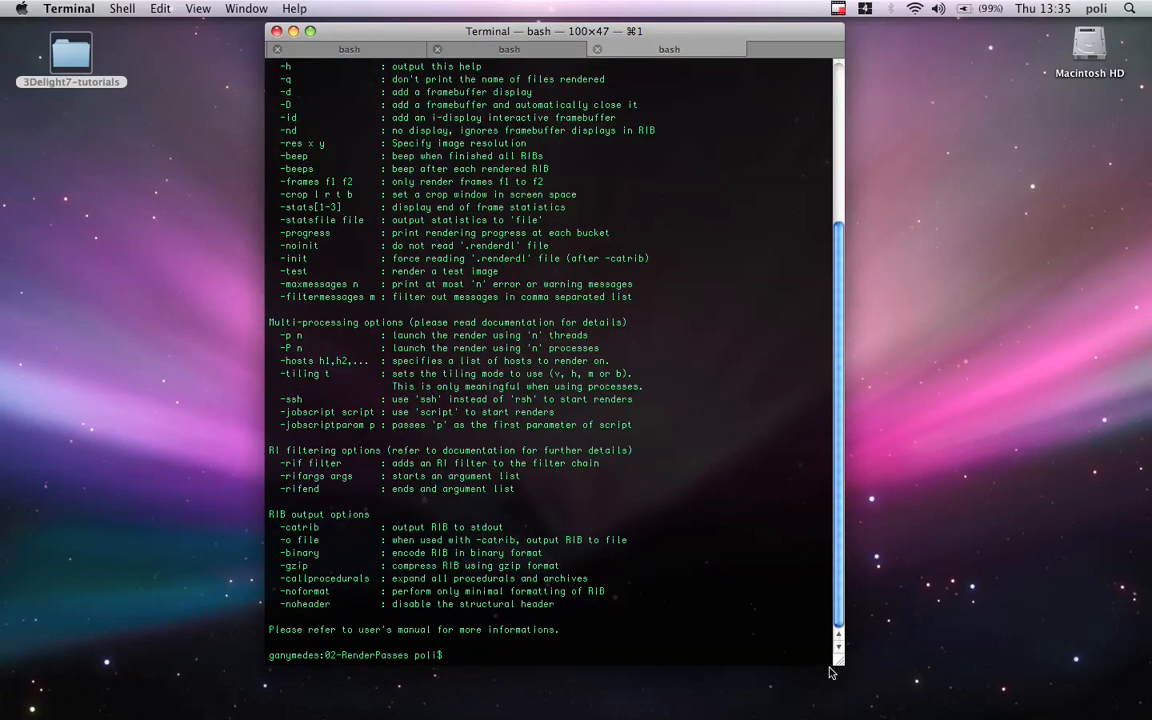
pyautogui.write('renderdl -h')
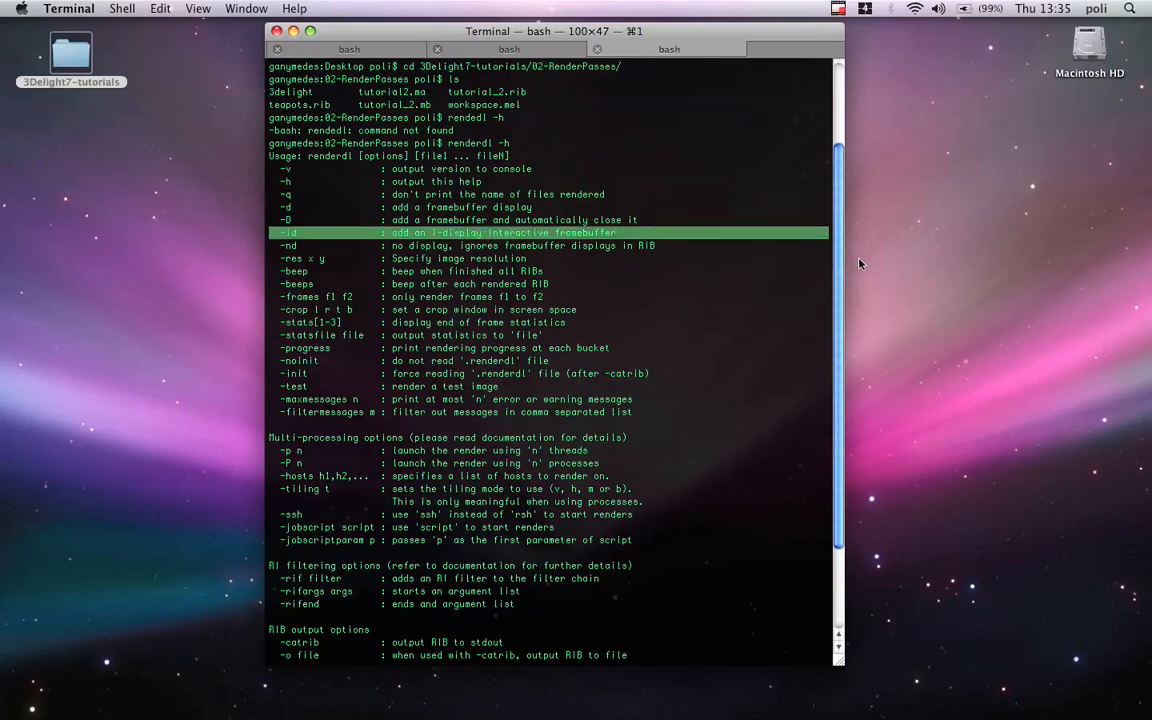
pyautogui.scroll(-3)
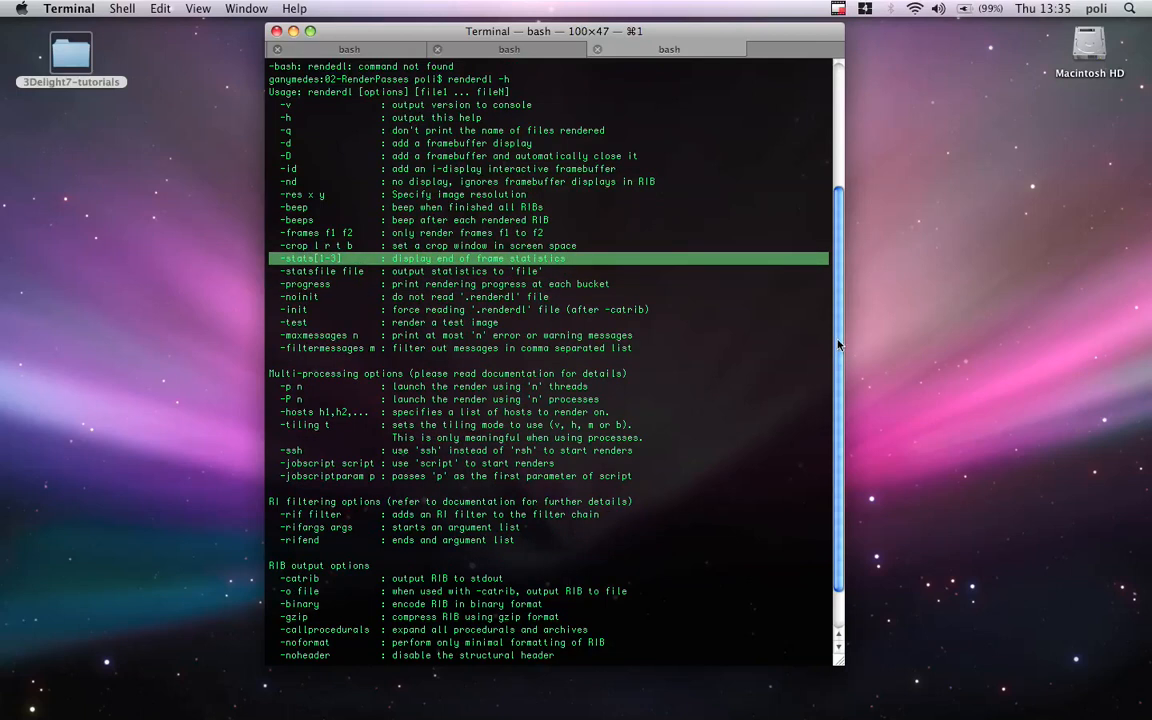
pyautogui.scroll(-3)
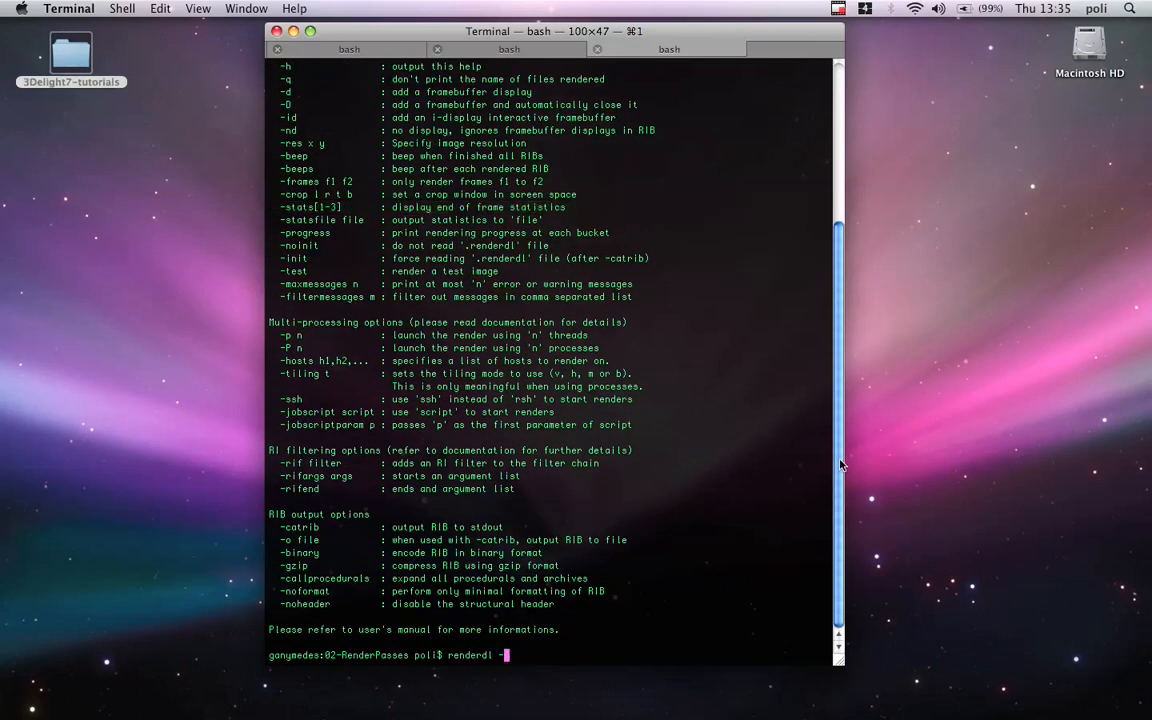
# Launch renderdl -id -progress -beep -stat3 -statsfile stats.html tutorial_2.rib
pyautogui.write('id')
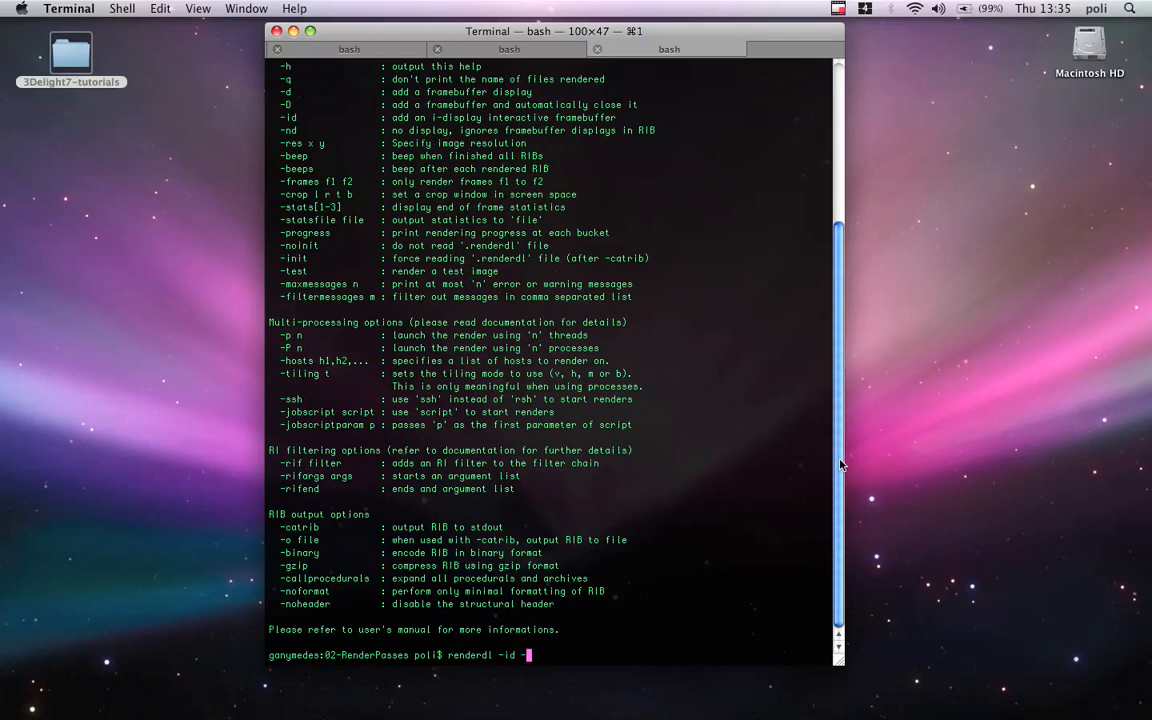
pyautogui.write('-progress')
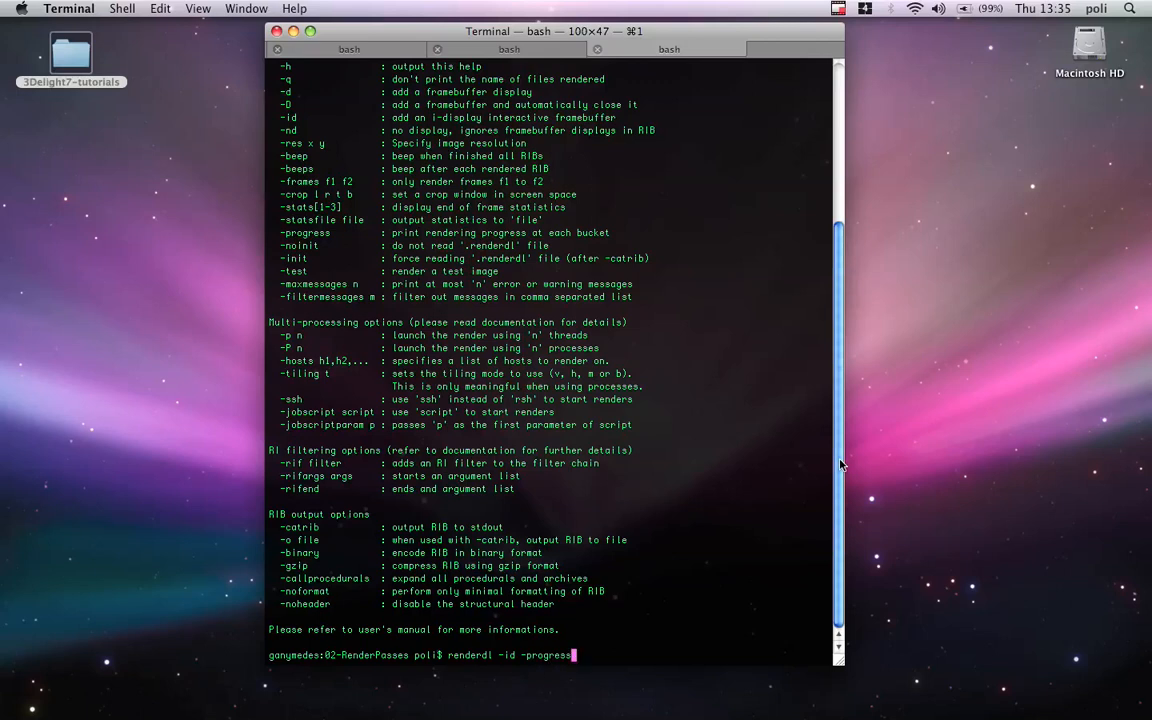
pyautogui.write('-beep')
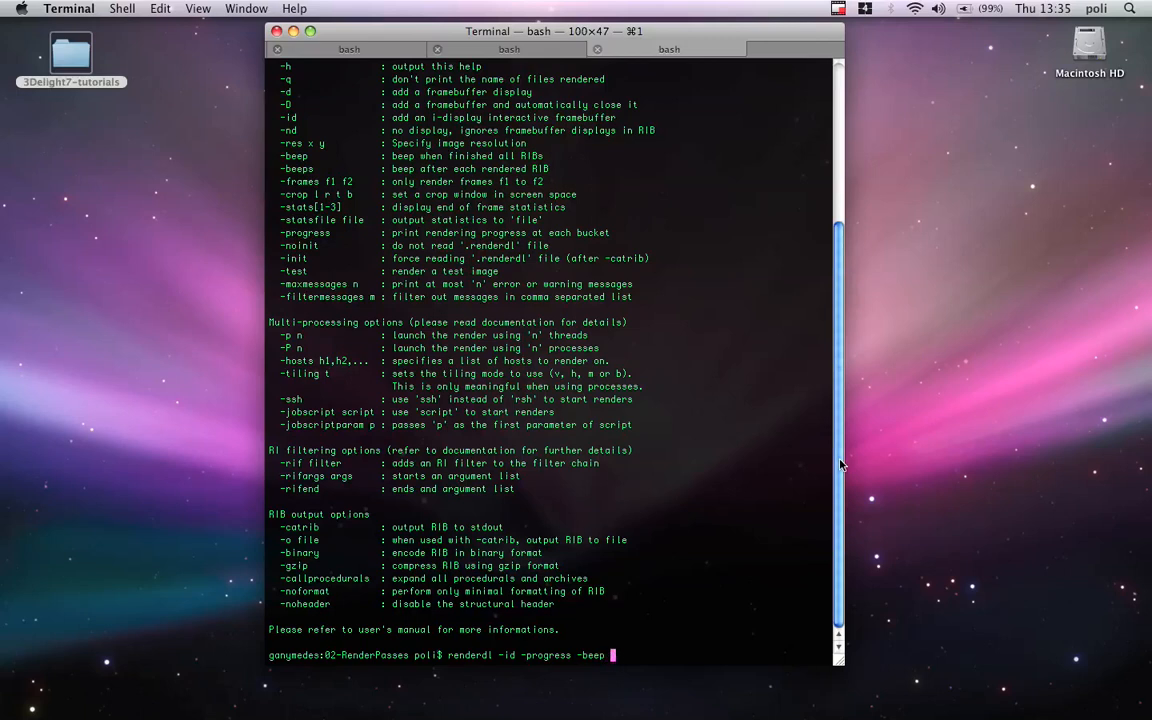
pyautogui.write('-stast3')
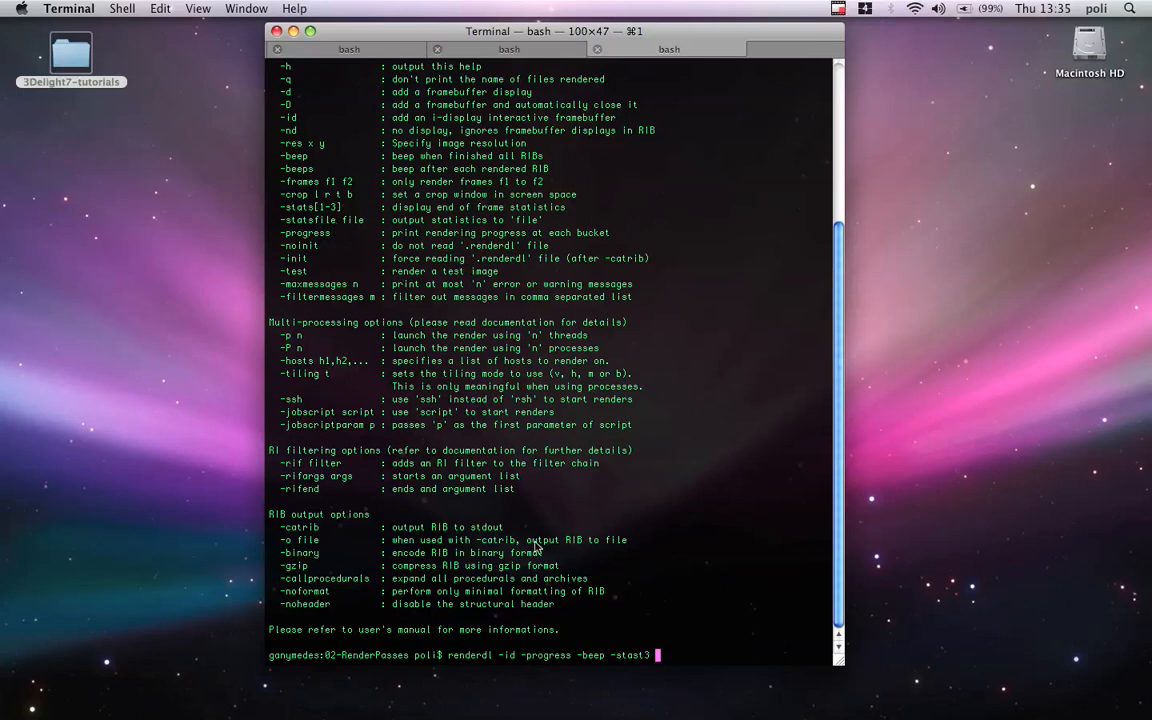
pyautogui.write('-statsfile stats')
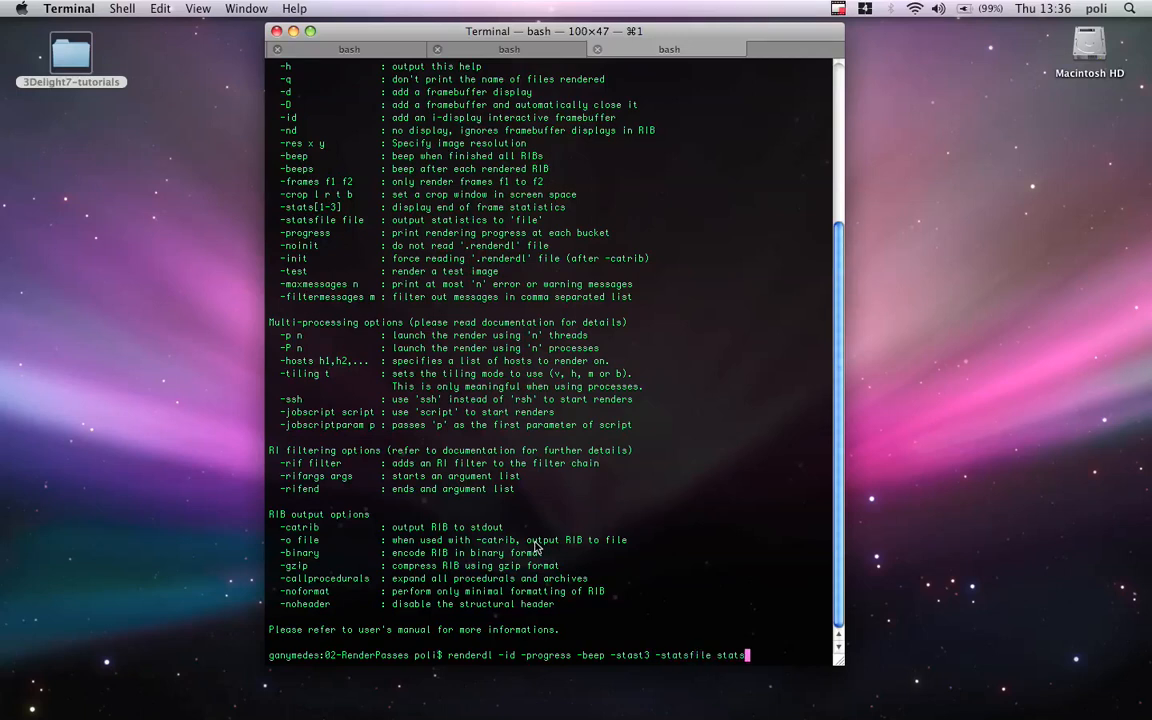
pyautogui.write('html')
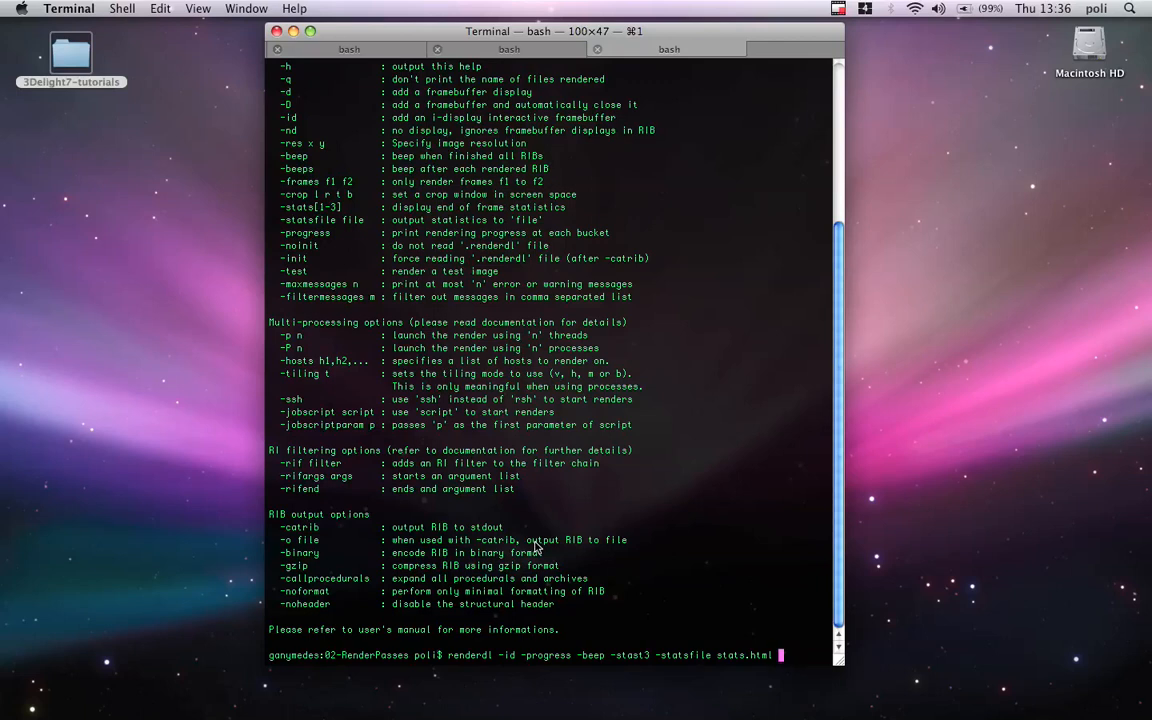
pyautogui.write('tutorial_2.')
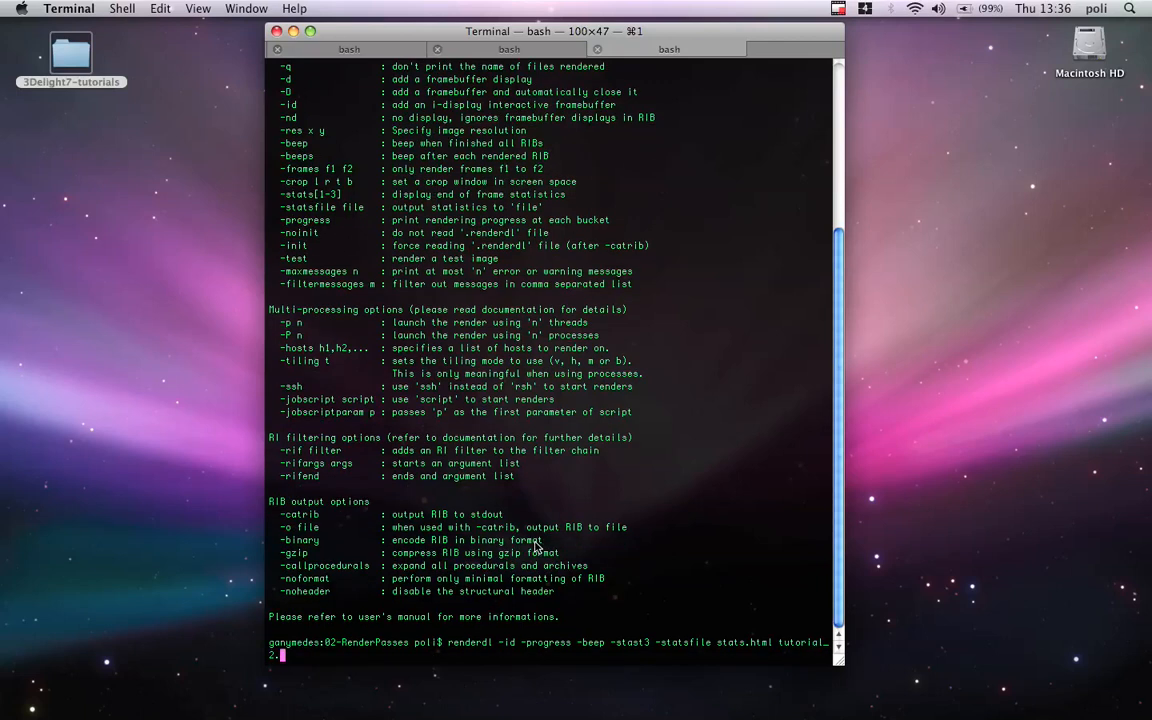
pyautogui.write('rib')
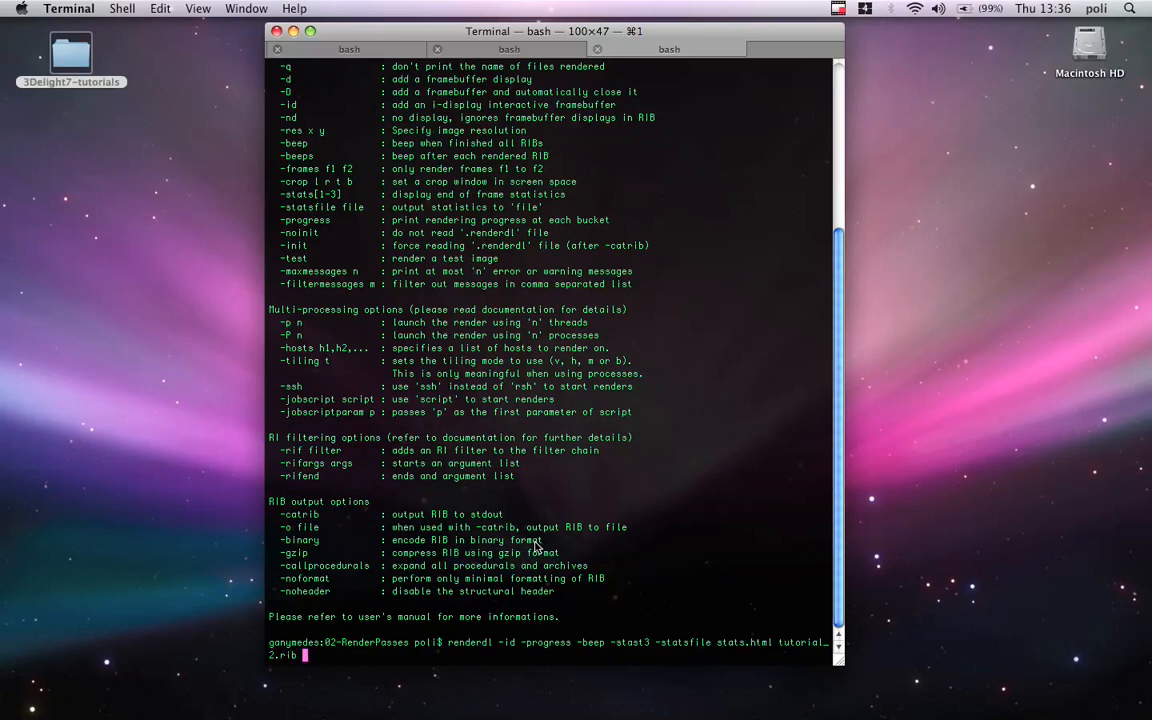
pyautogui.moveTo(1012, 304)
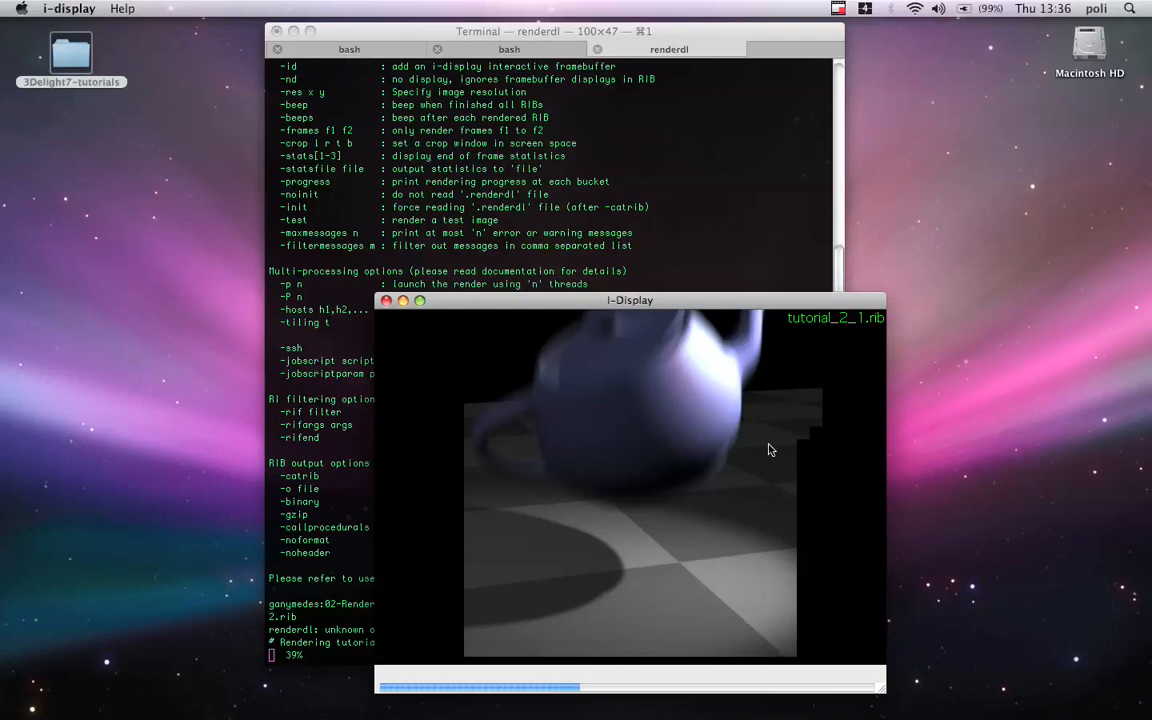
# Move the render window aside, run 'open .' and open stats.html from the 02-RenderPasses folder in the browser
pyautogui.moveTo(630, 300); pyautogui.dragTo(848, 252)
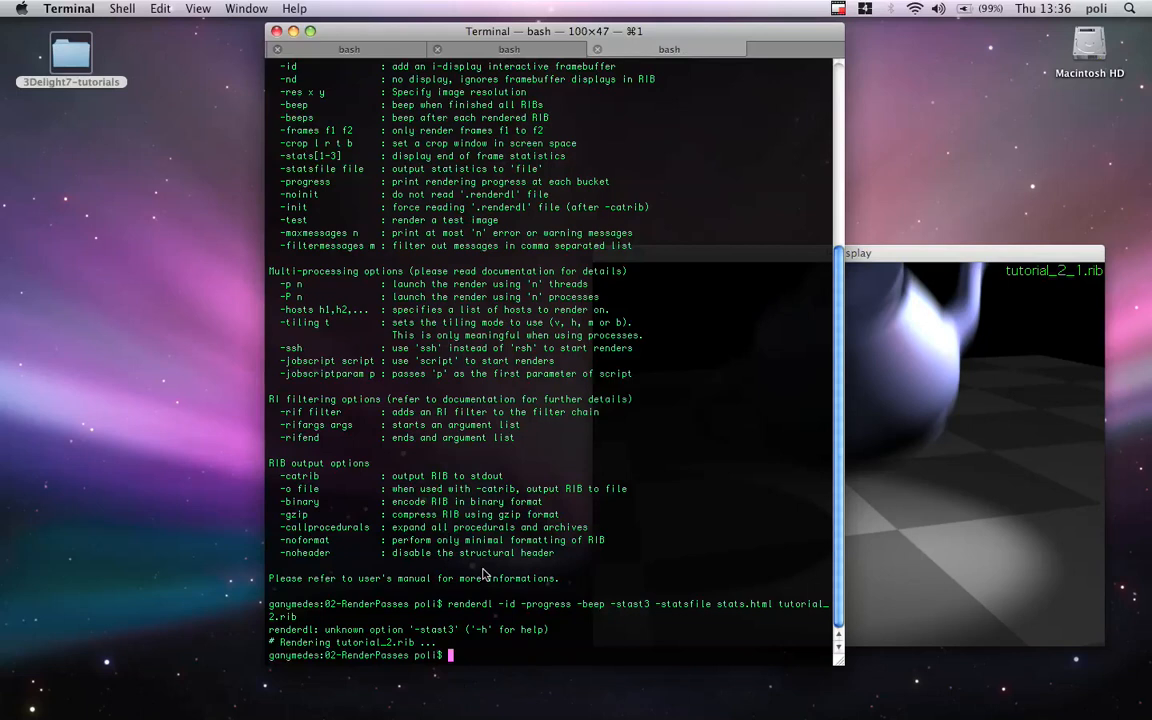
pyautogui.write('open .')
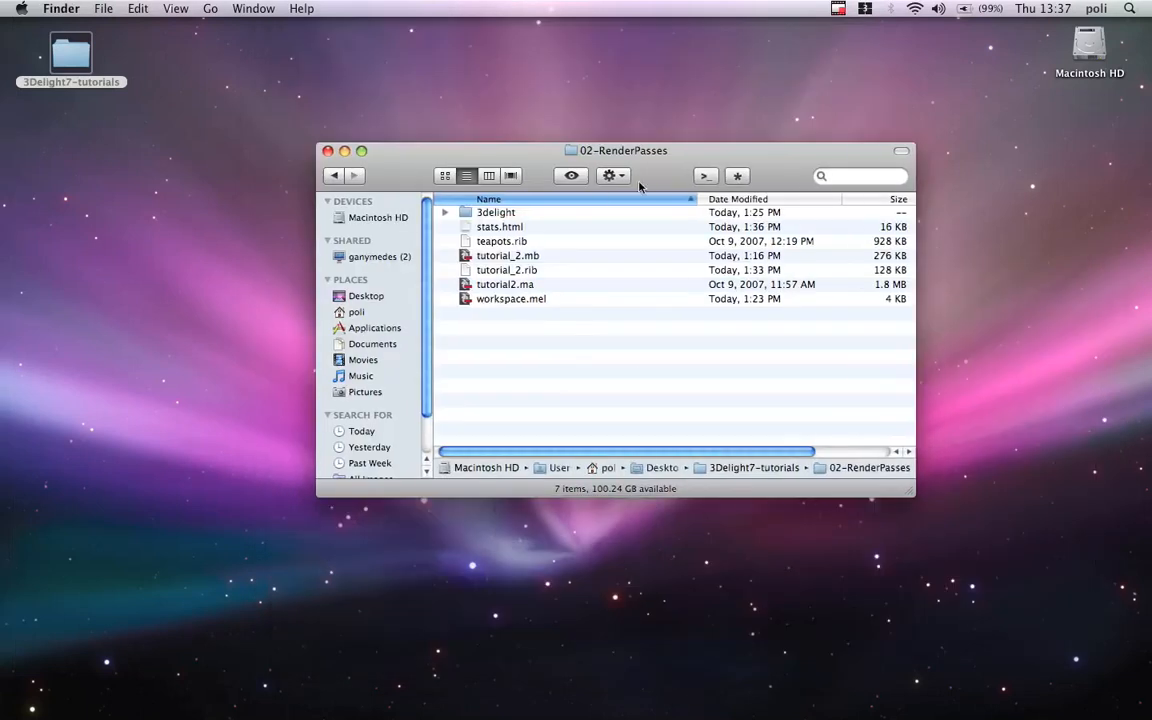
pyautogui.click(500, 226)
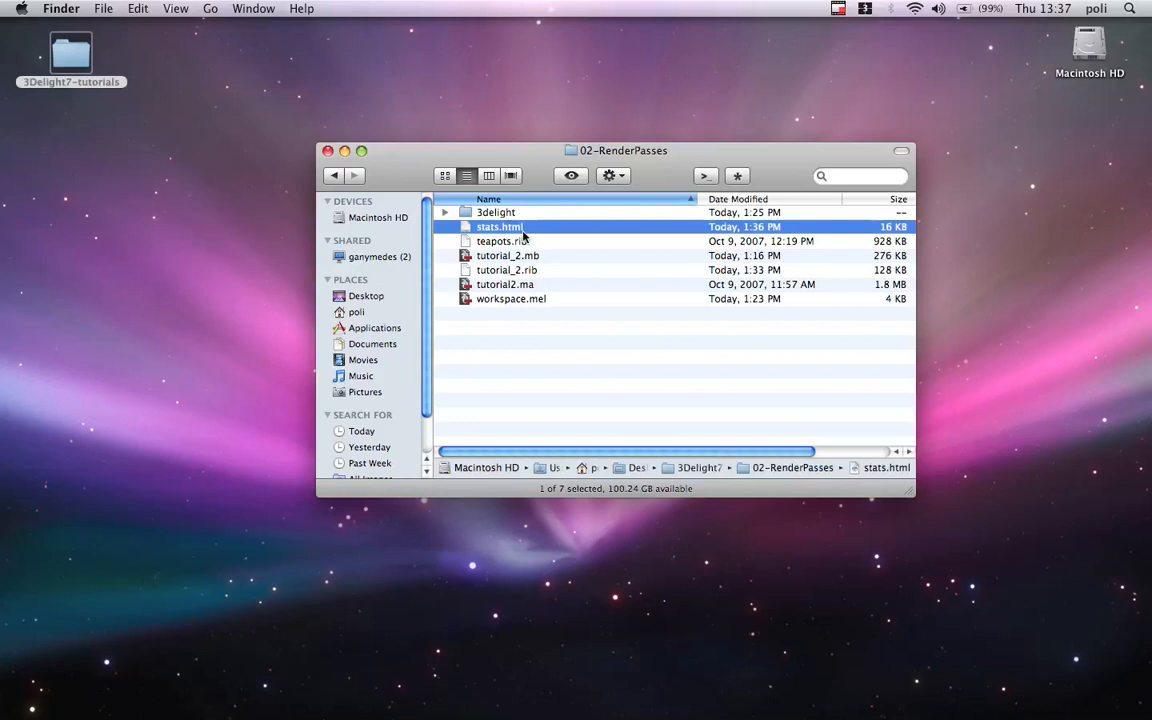
pyautogui.doubleClick(500, 226)
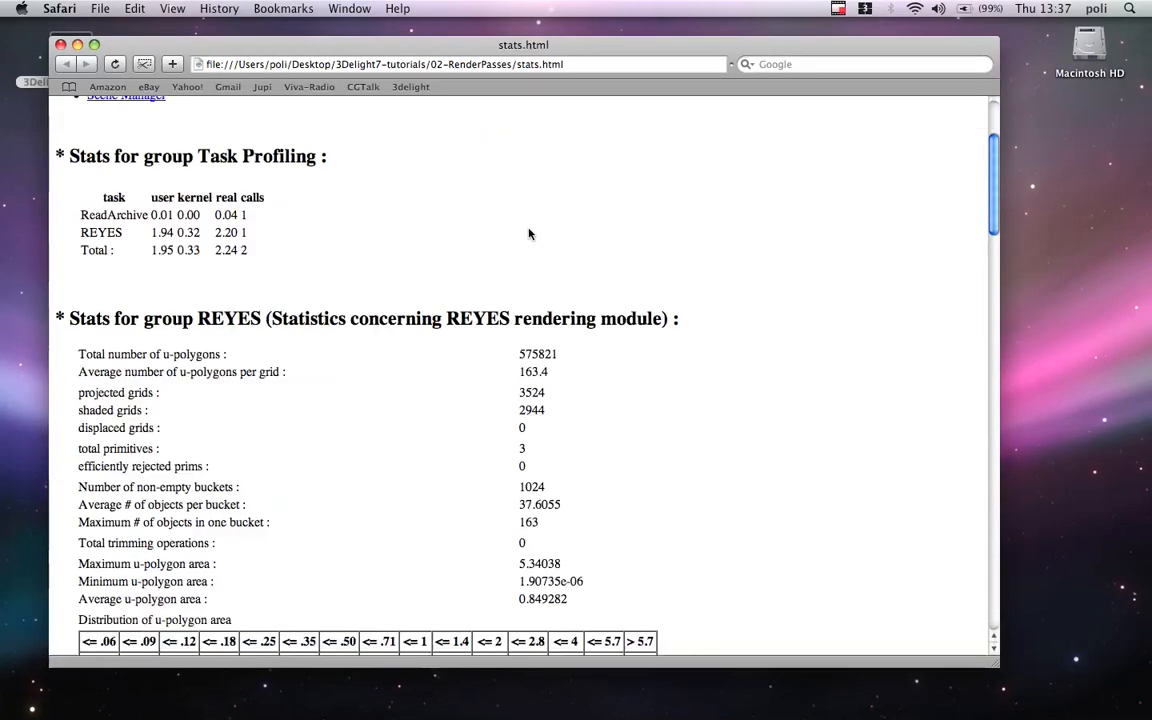
# Scroll through the stats.html REYES statistics and distribution charts for frame 5
pyautogui.scroll(-3)
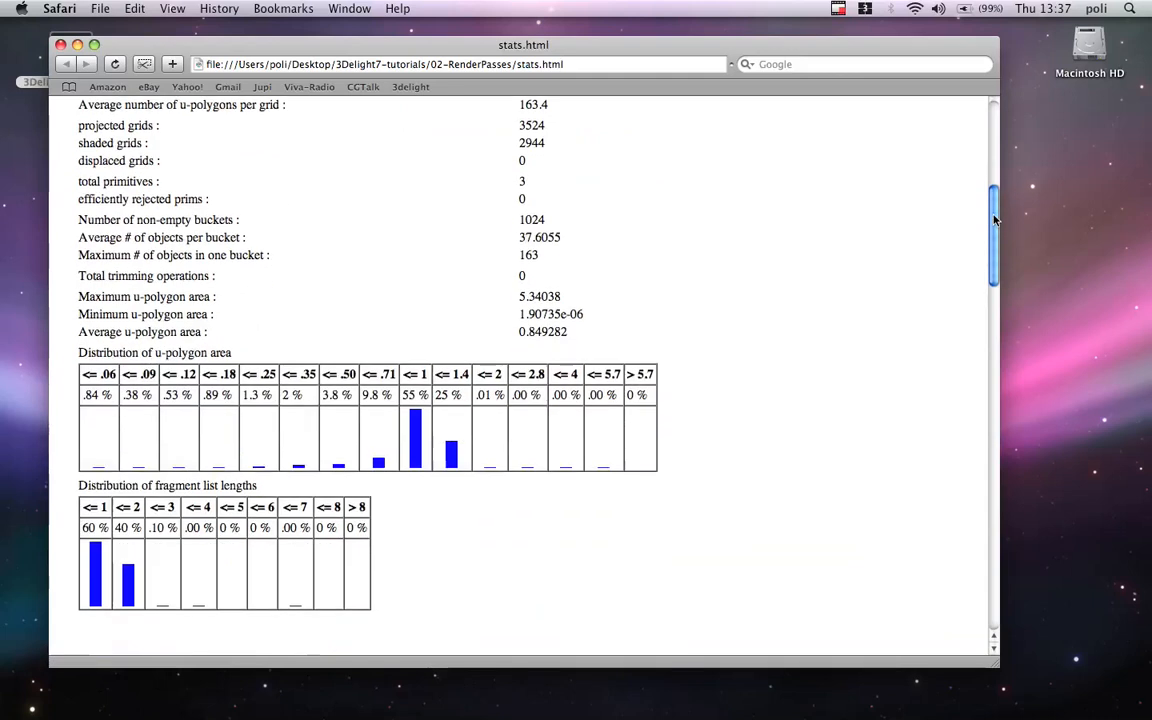
pyautogui.scroll(-3)
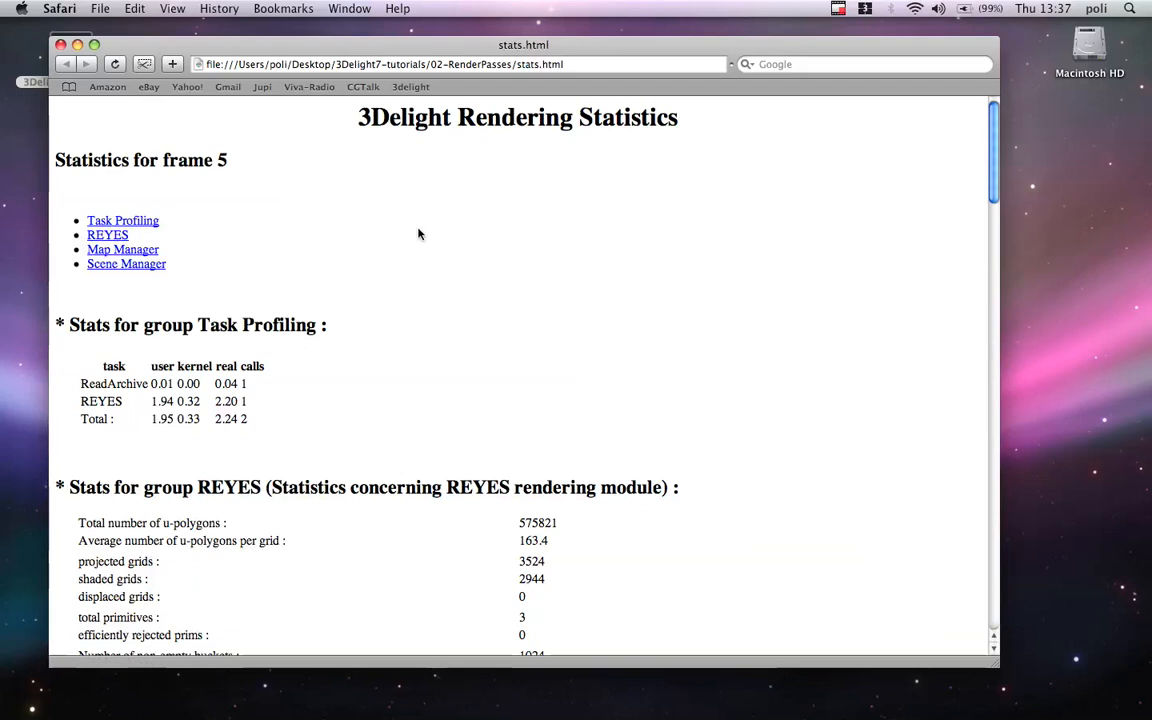
pyautogui.scroll(-3)
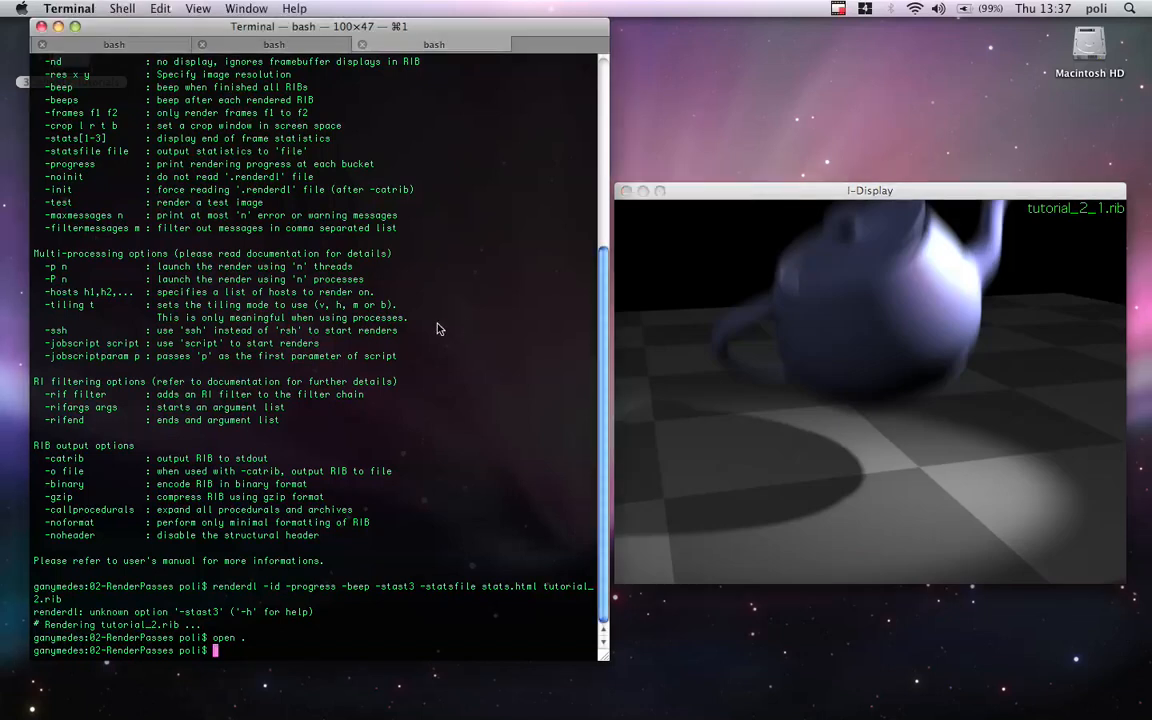
pyautogui.moveTo(500, 598)
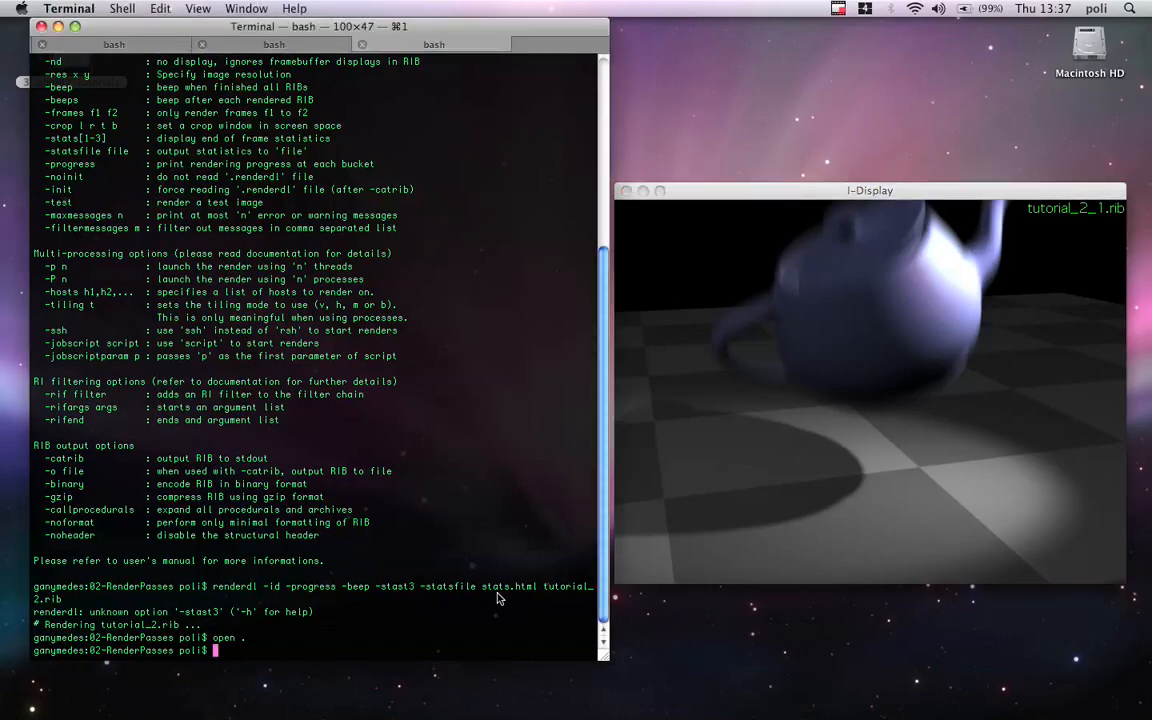
pyautogui.moveTo(576, 462)
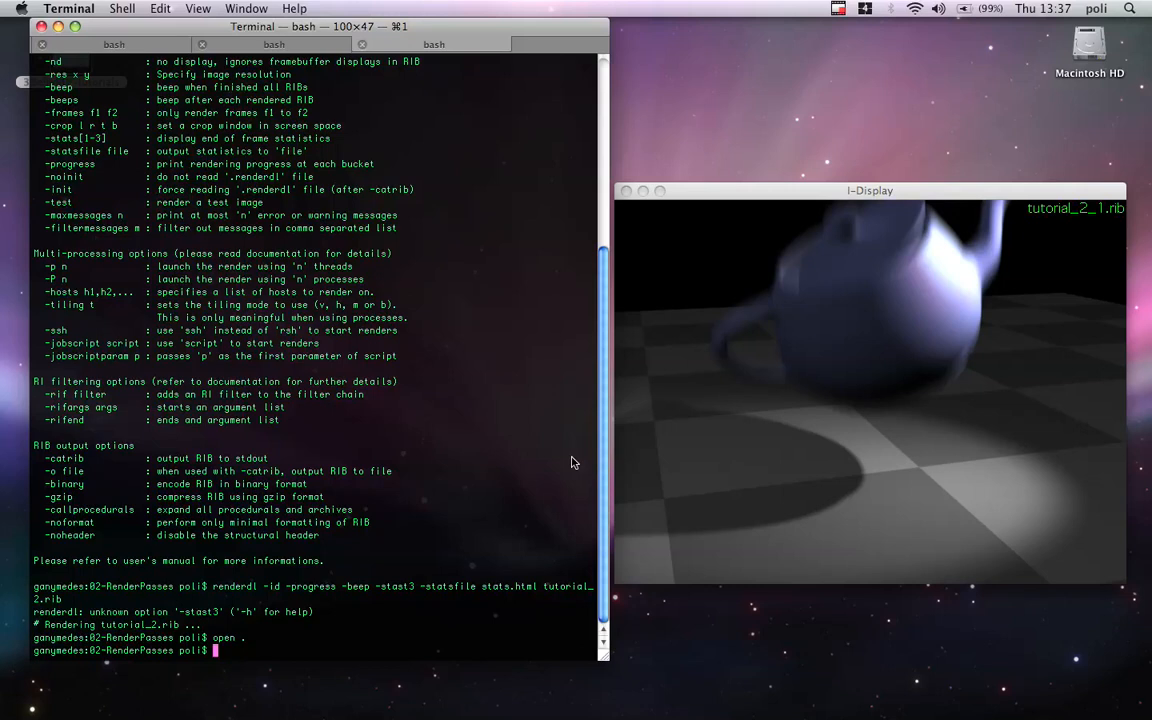